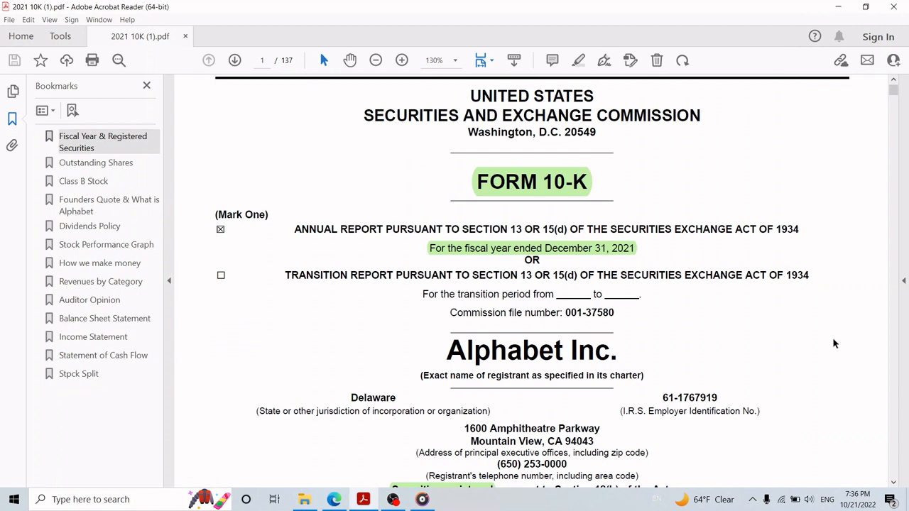
mouse_move(437, 349)
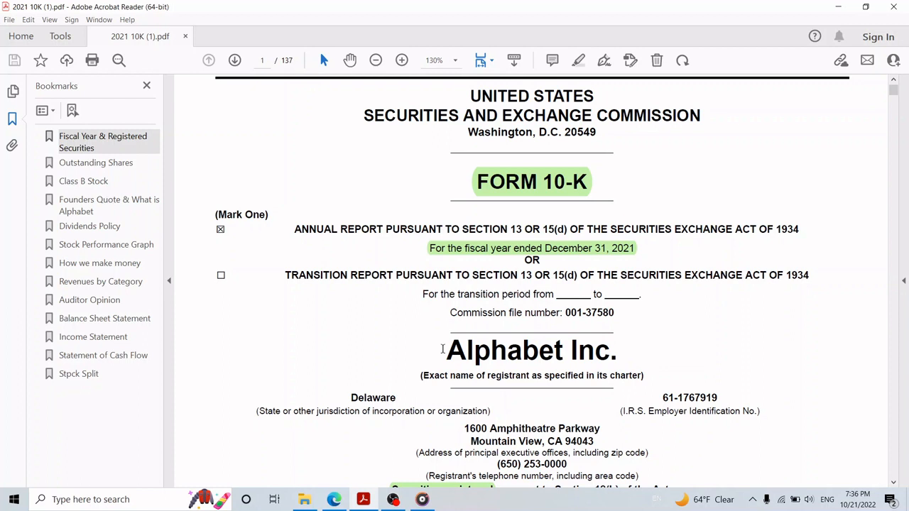
- Select the company name Alphabet Inc. and skim down the 2021 10-K
double_click(530, 349)
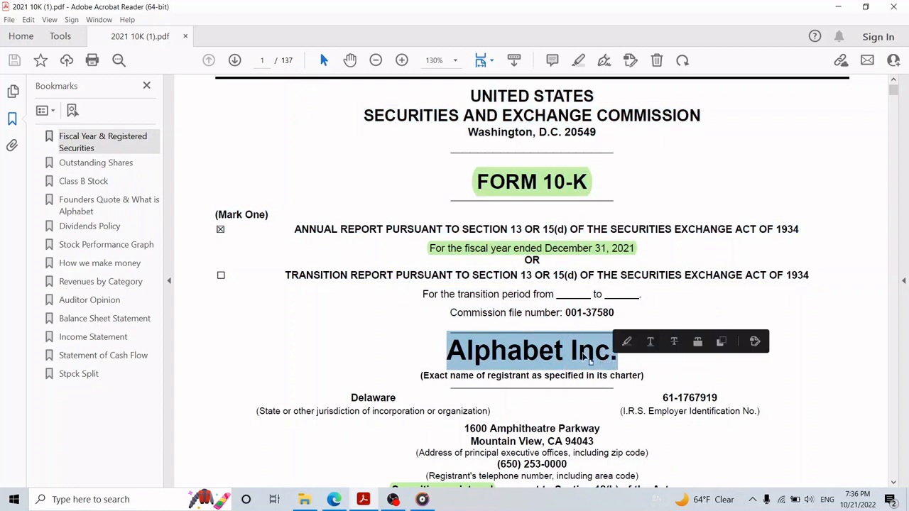
scroll(down, 3)
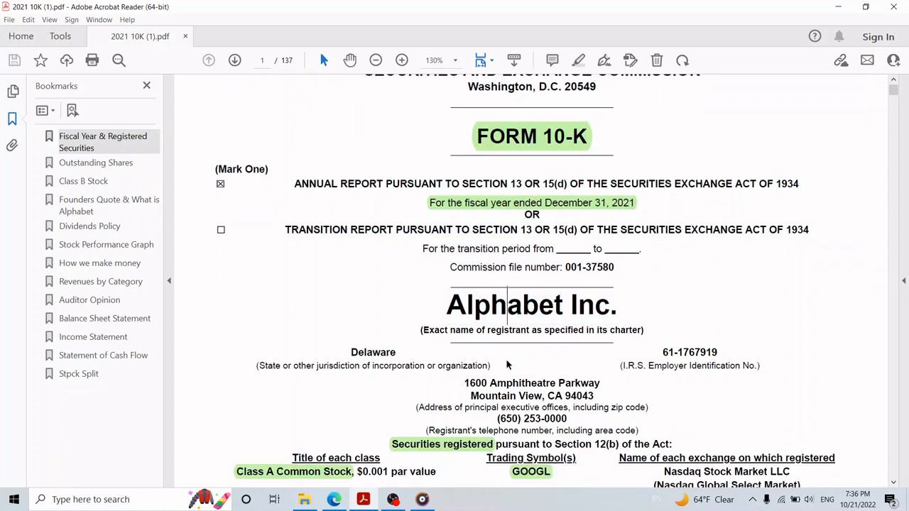
scroll(down, 3)
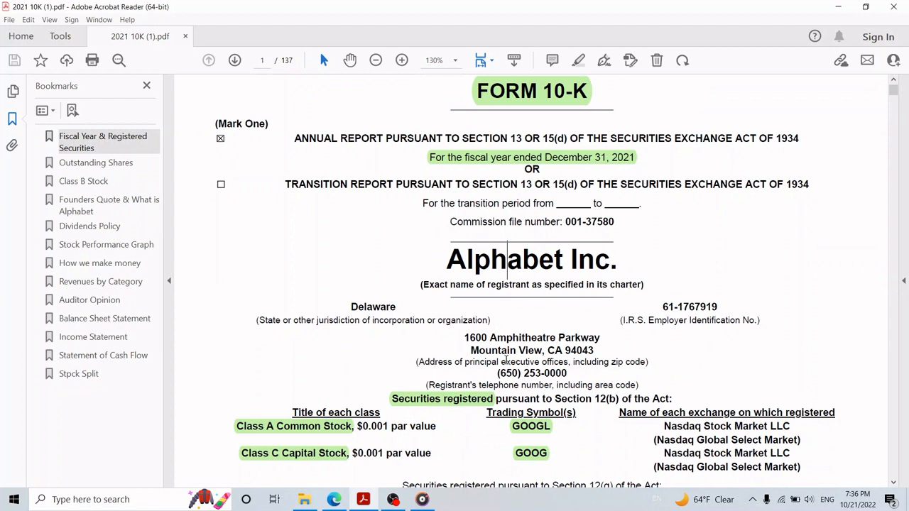
scroll(down, 3)
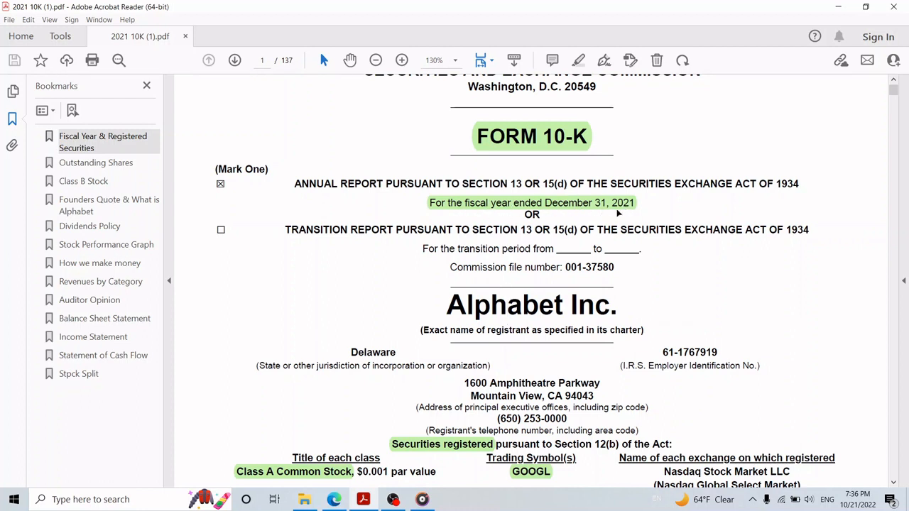
scroll(down, 3)
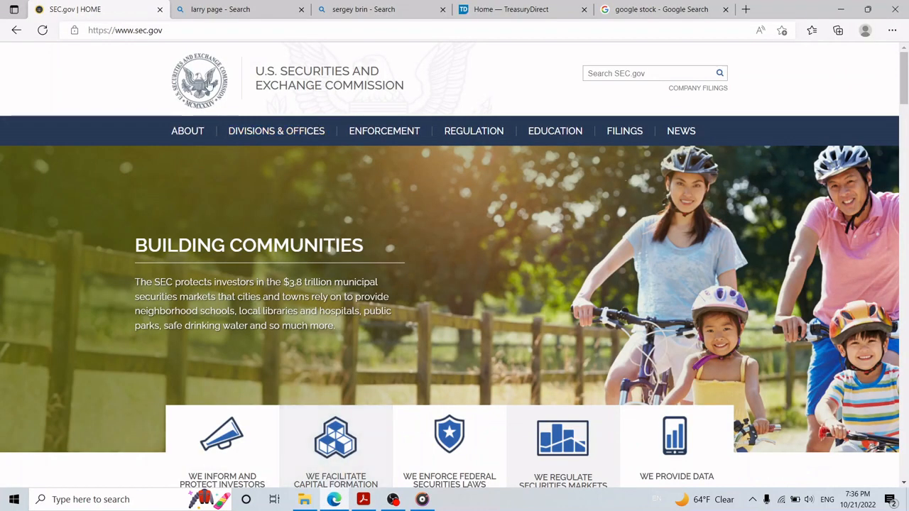
mouse_move(290, 61)
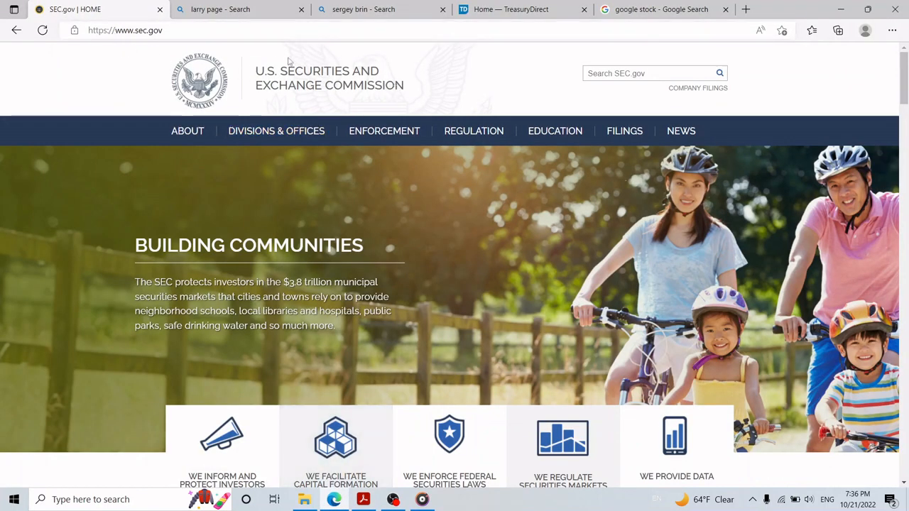
- Search EDGAR company filings for 'goog' and choose Alphabet Inc
click(169, 30)
text(g)
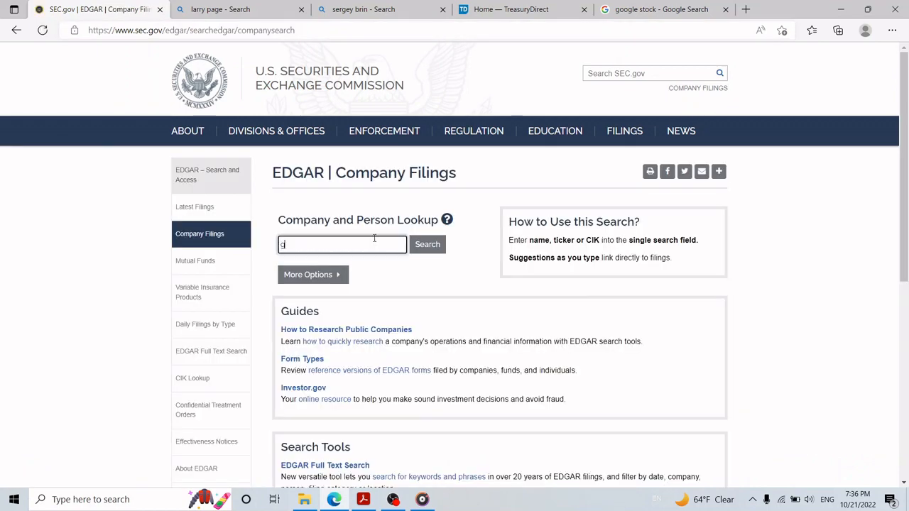
text(oog)
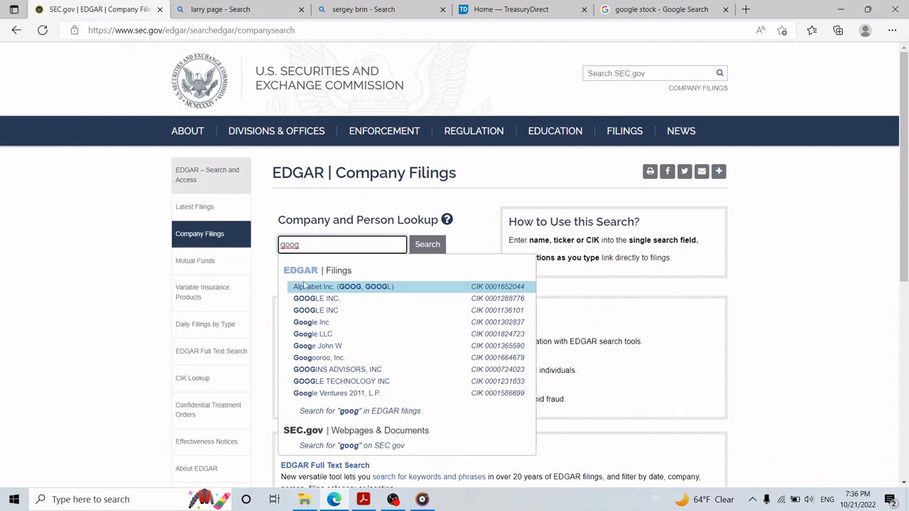
click(342, 287)
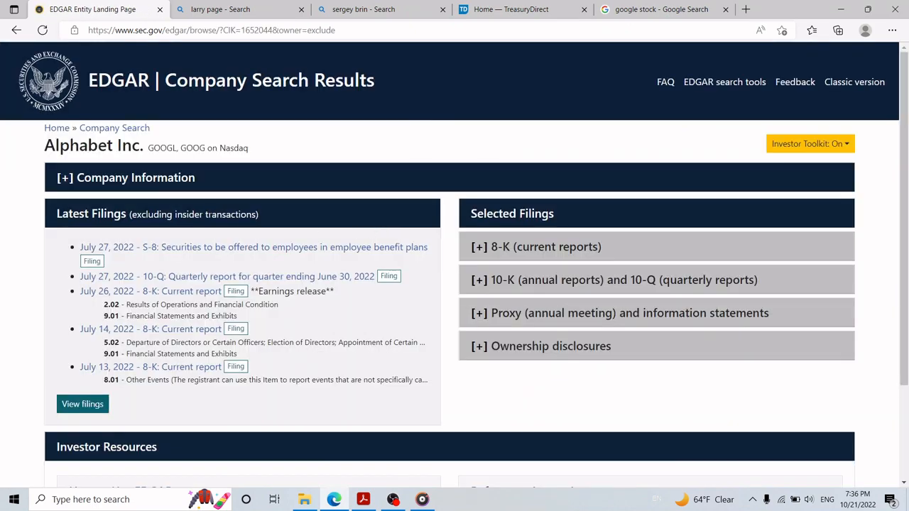
double_click(92, 145)
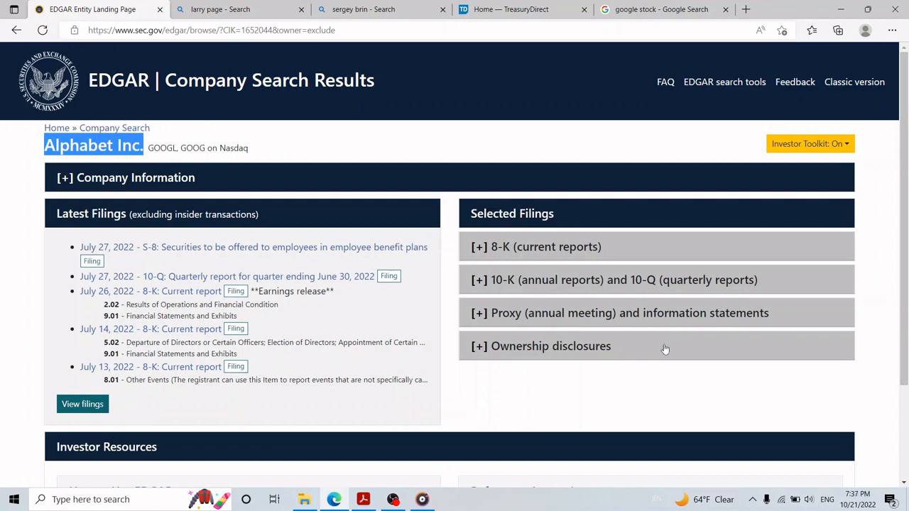
mouse_move(663, 236)
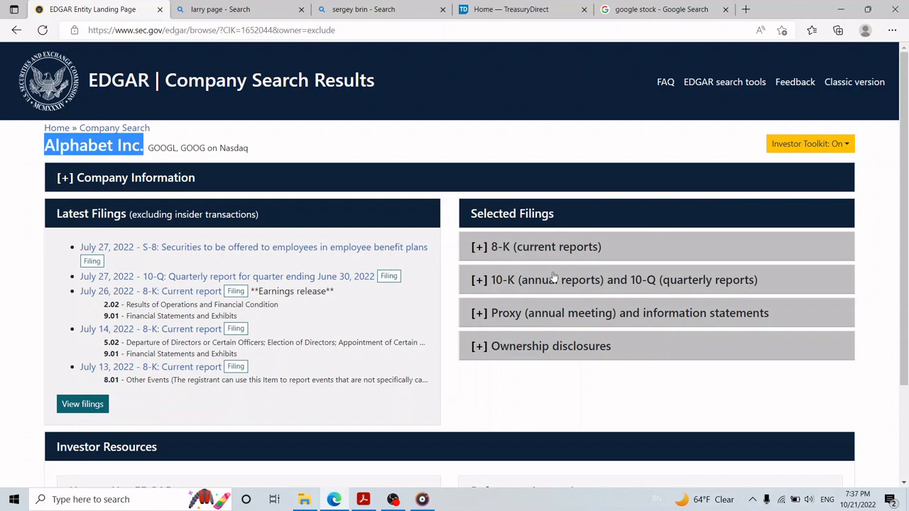
mouse_move(584, 291)
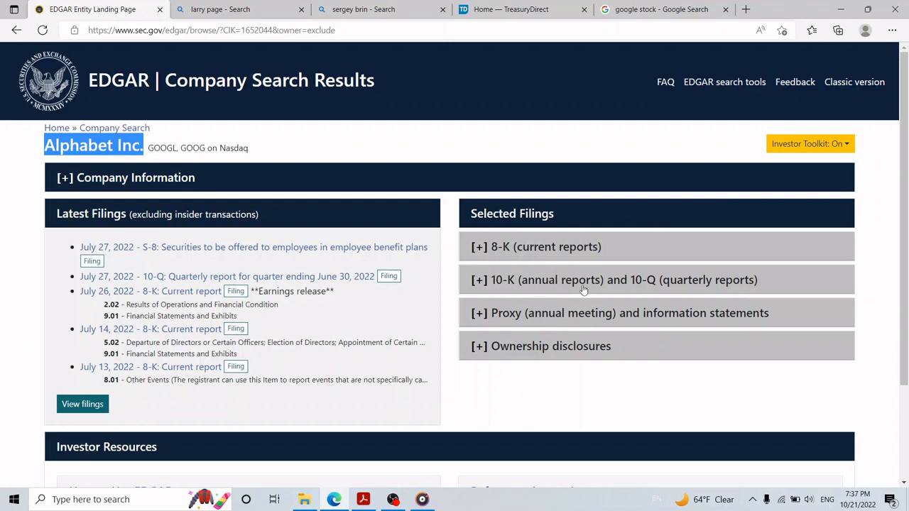
- Expand the 10-K and 10-Q group and list every annual and quarterly filing
click(610, 278)
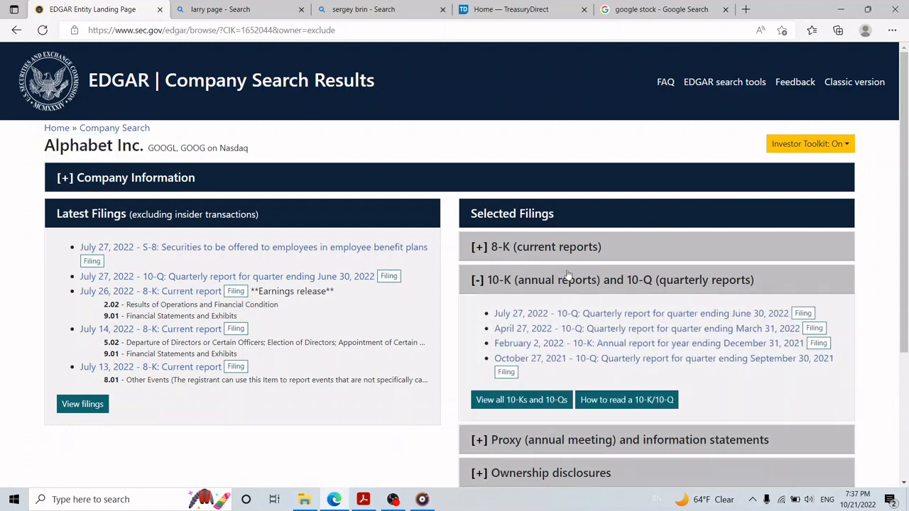
scroll(down, 3)
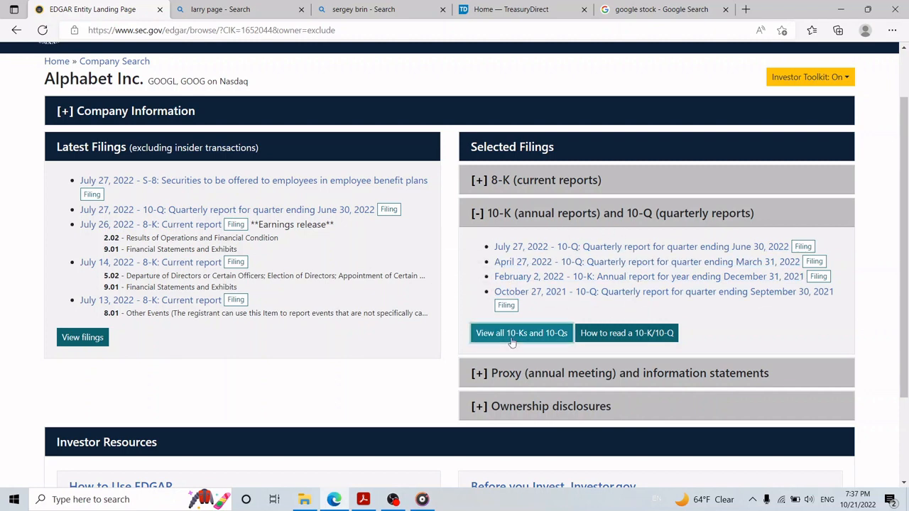
click(520, 332)
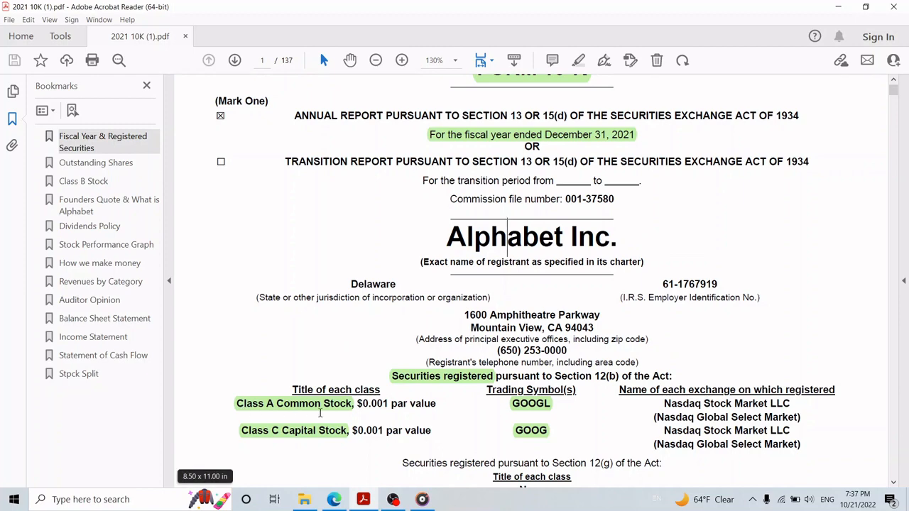
click(97, 161)
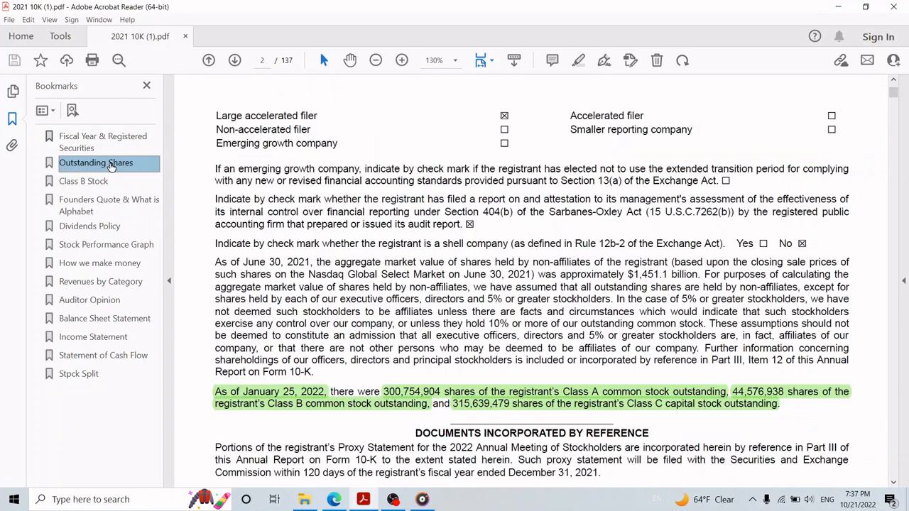
scroll(down, 3)
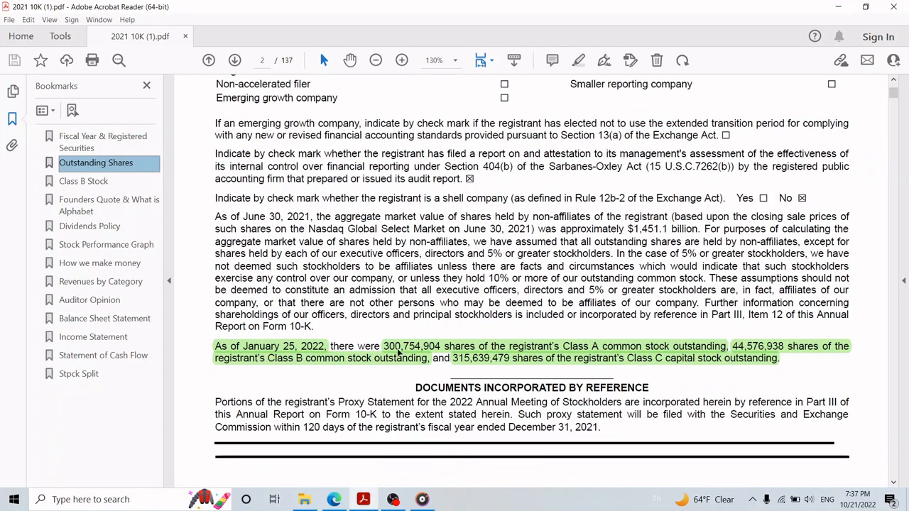
mouse_move(409, 352)
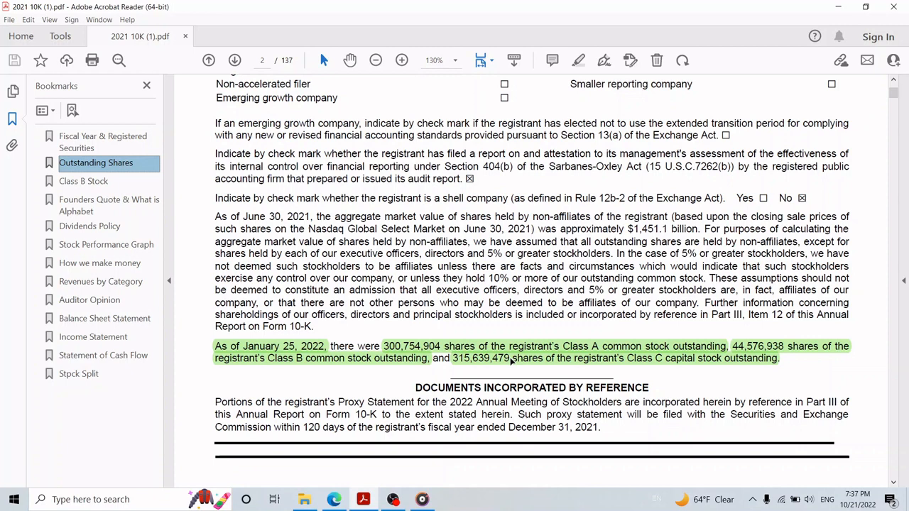
mouse_move(491, 367)
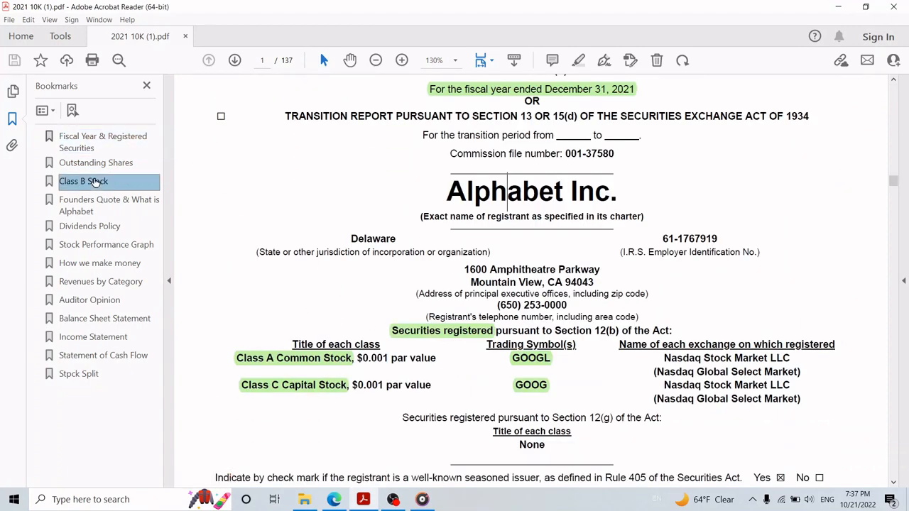
- Jump via the 'Class B Stock' bookmark to the page 33 voting-power passage
click(82, 182)
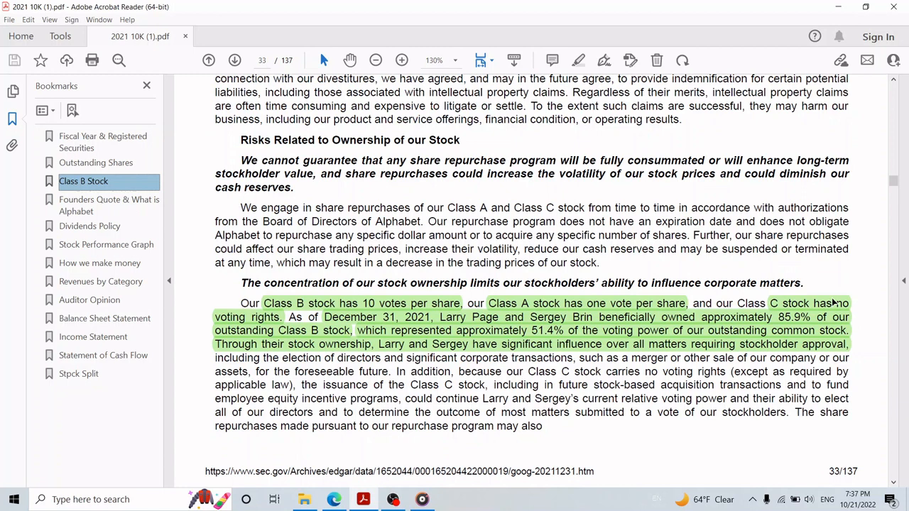
mouse_move(354, 347)
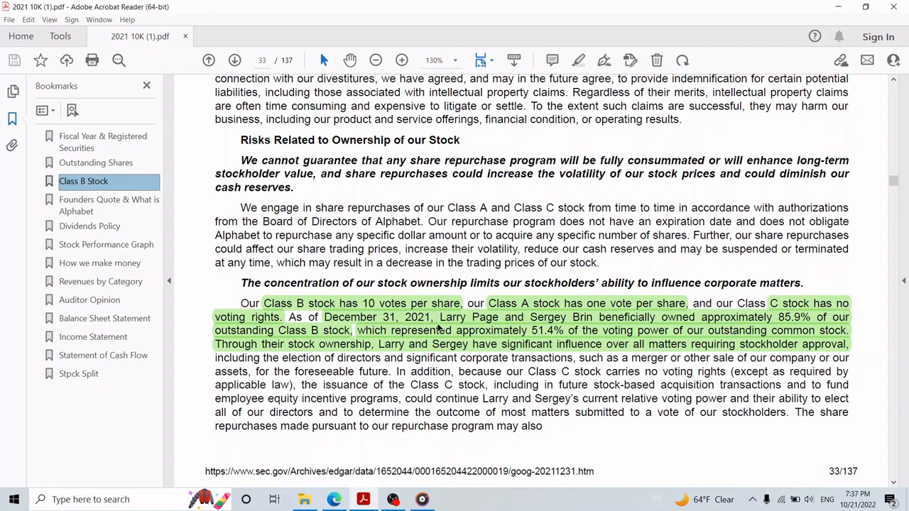
mouse_move(641, 329)
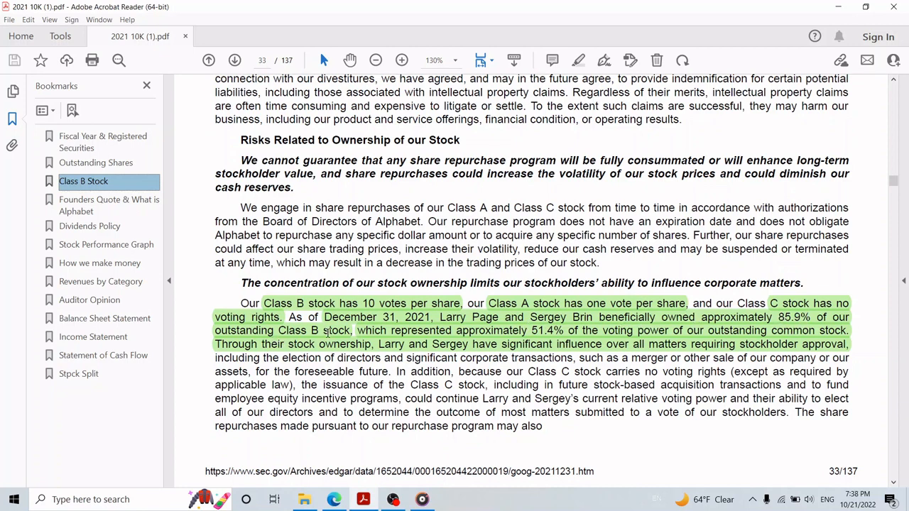
mouse_move(531, 329)
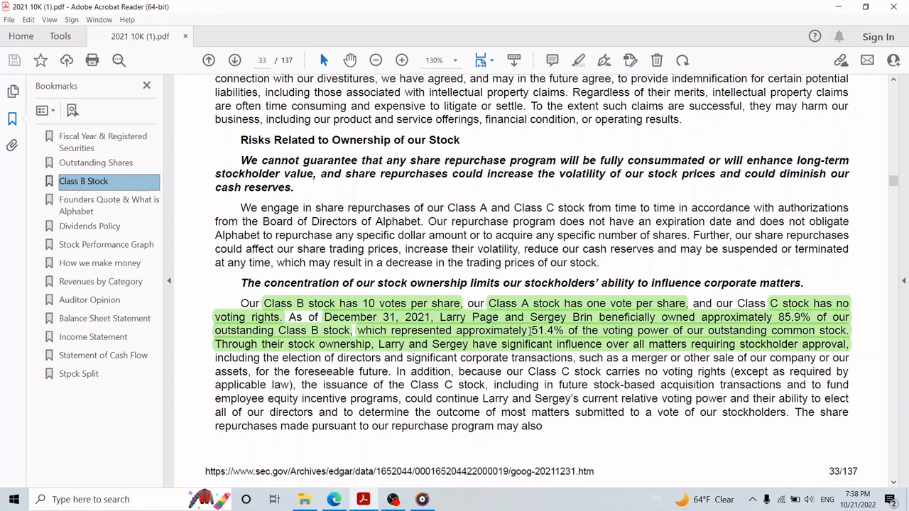
mouse_move(465, 355)
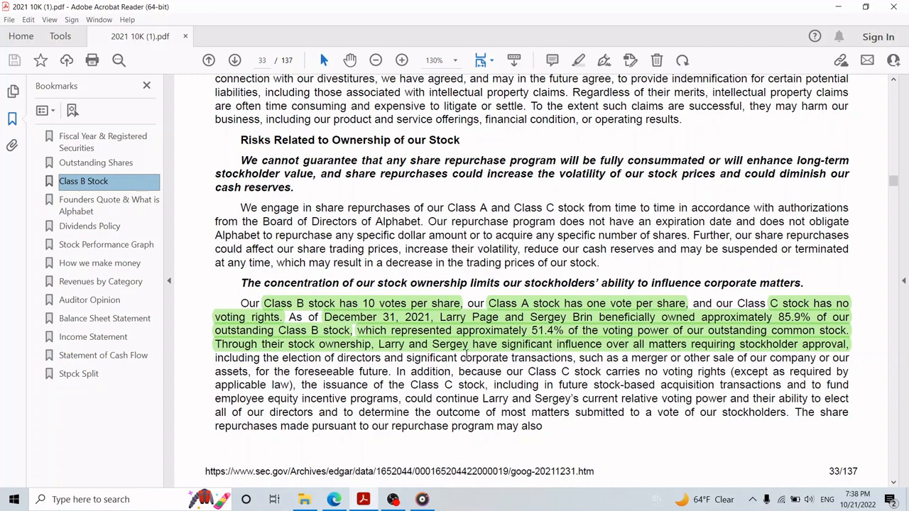
mouse_move(585, 352)
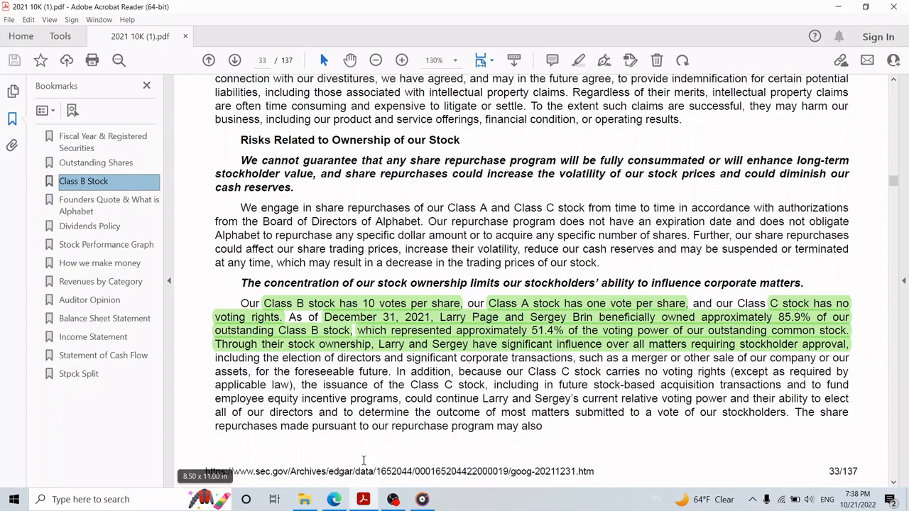
- Check the Bing results for Larry Page and Sergey Brin, then return to the 10-K
click(332, 500)
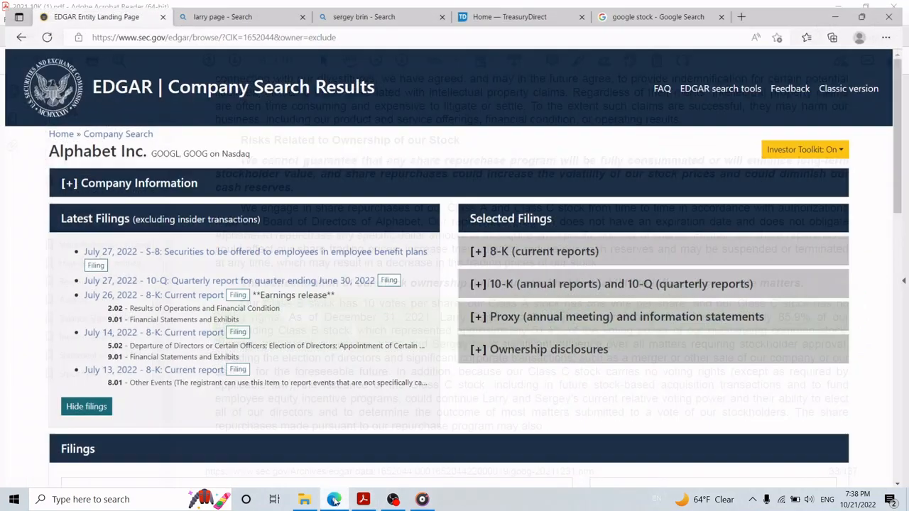
click(241, 17)
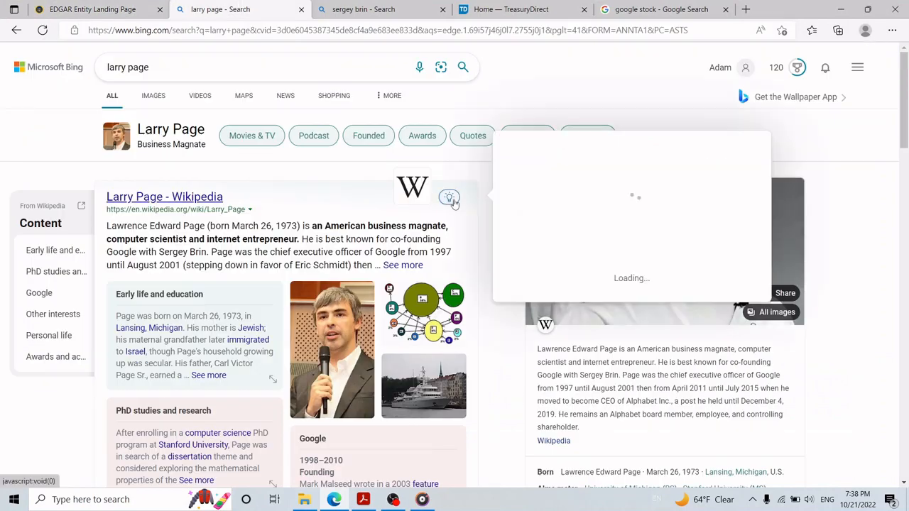
click(381, 9)
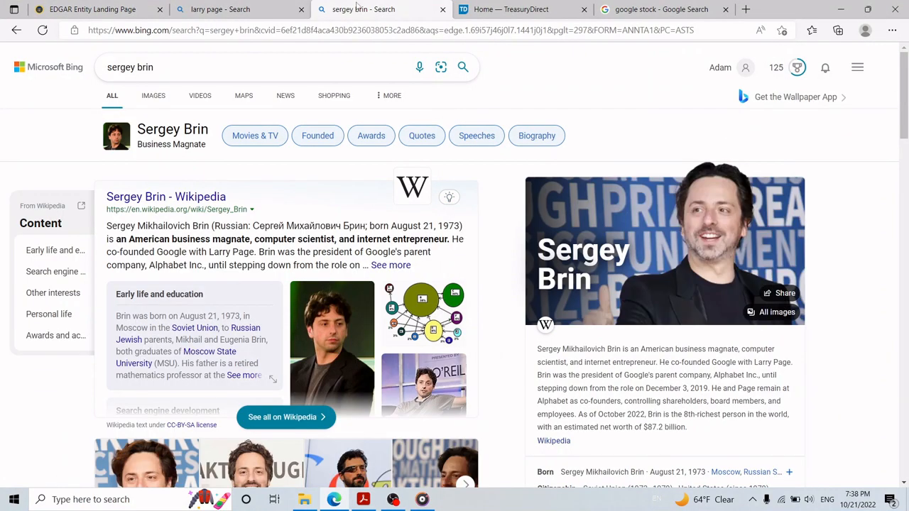
mouse_move(707, 372)
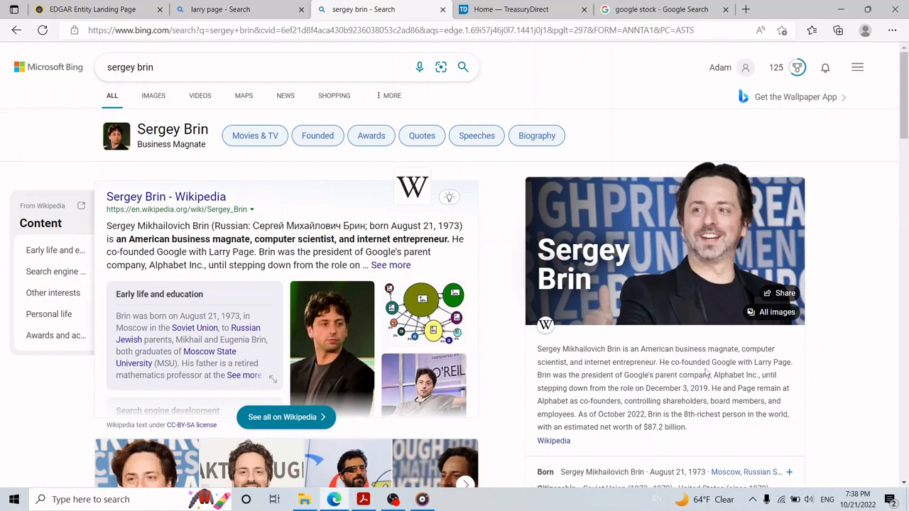
click(238, 8)
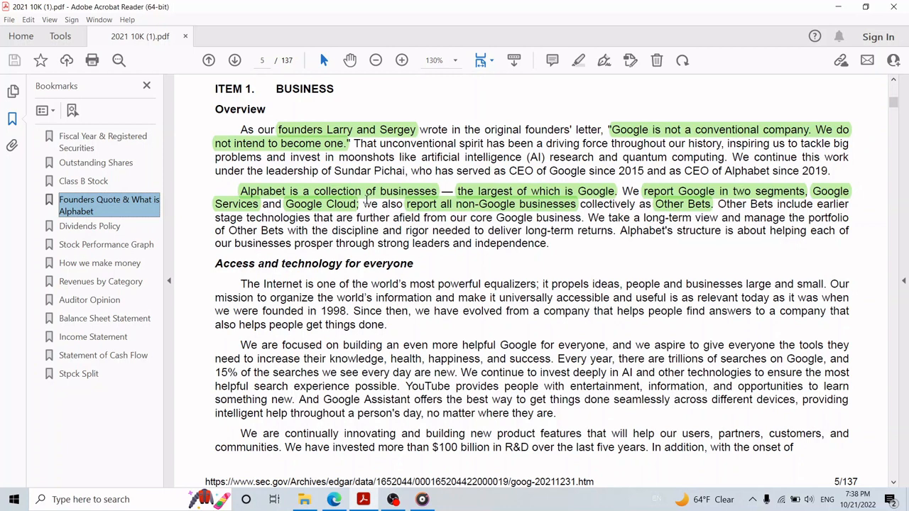
mouse_move(364, 198)
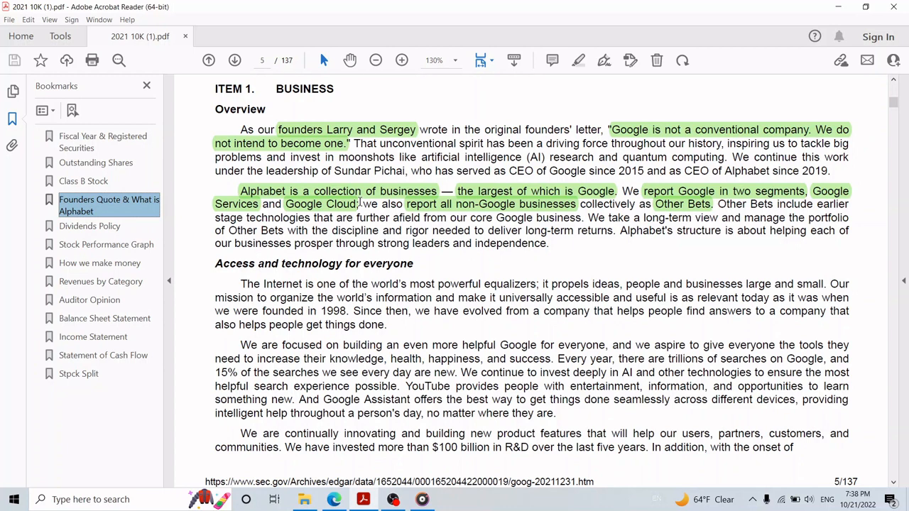
mouse_move(196, 223)
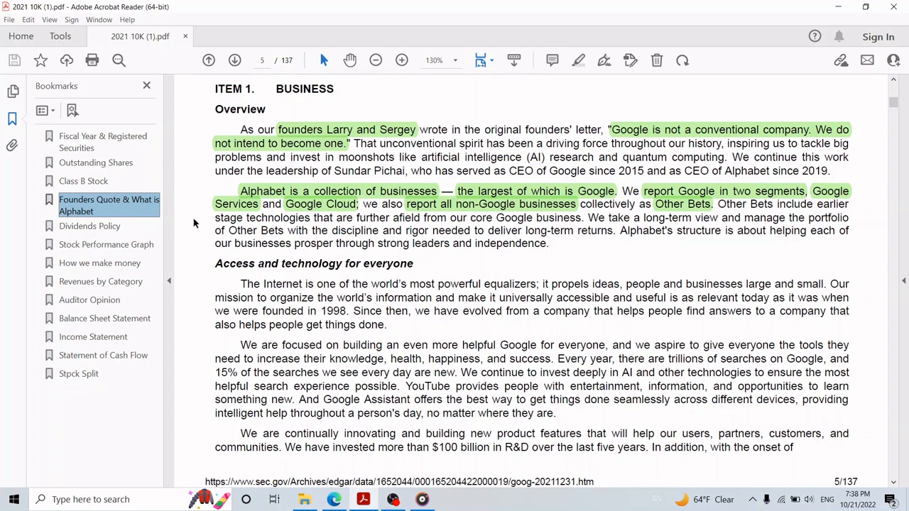
- Jump via the Dividend Policy bookmark to page 41's dividends and share repurchase table
click(90, 226)
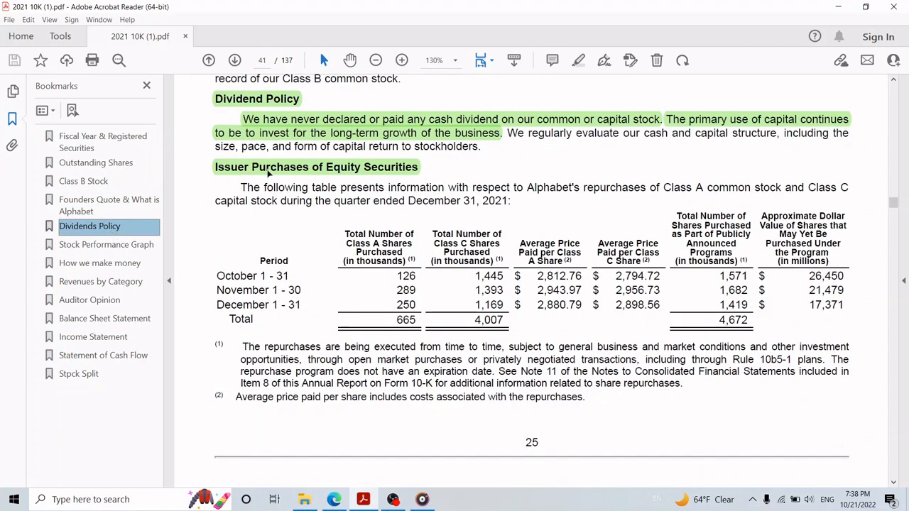
mouse_move(366, 130)
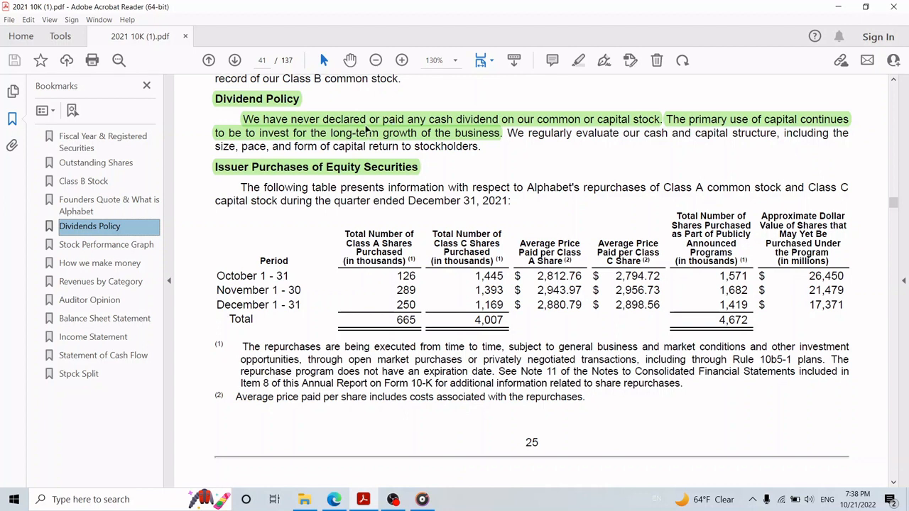
mouse_move(602, 129)
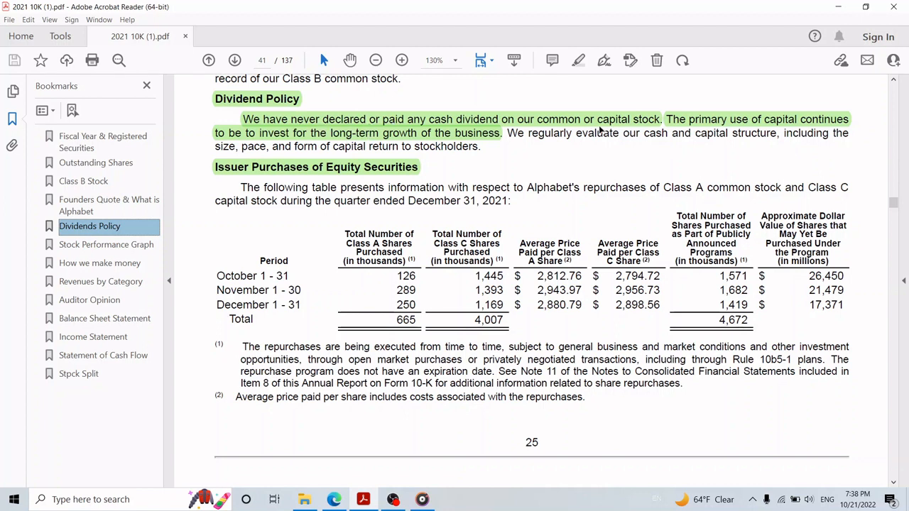
mouse_move(329, 183)
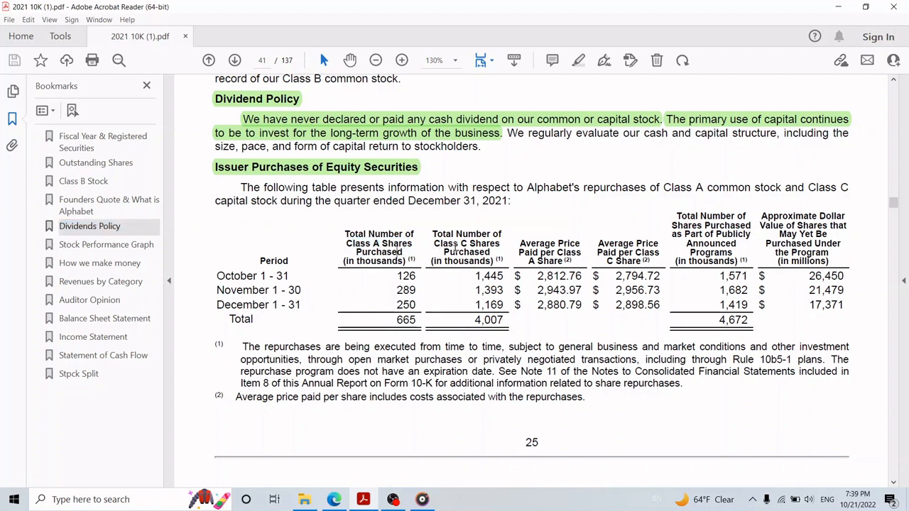
mouse_move(451, 244)
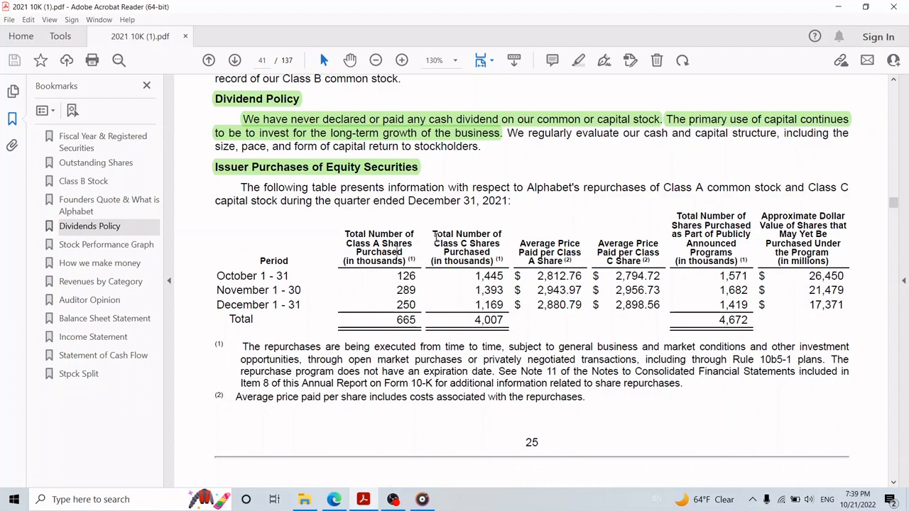
mouse_move(308, 234)
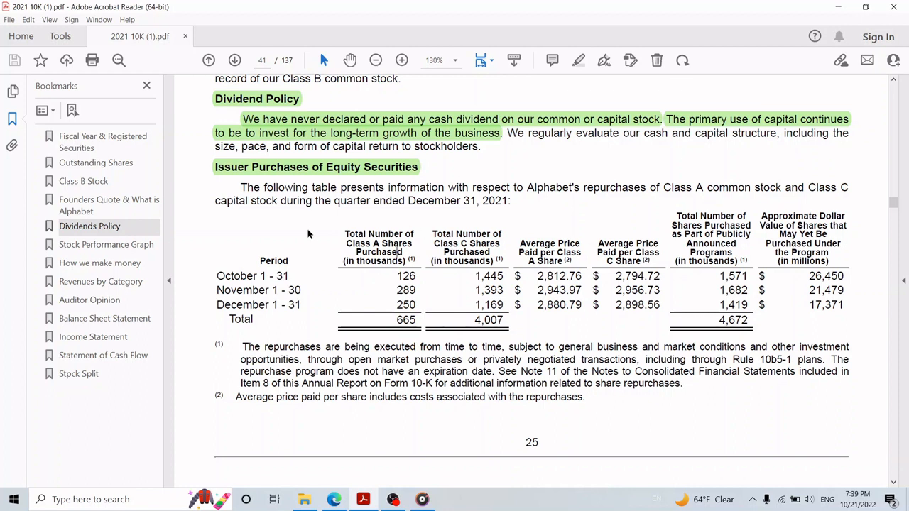
mouse_move(269, 256)
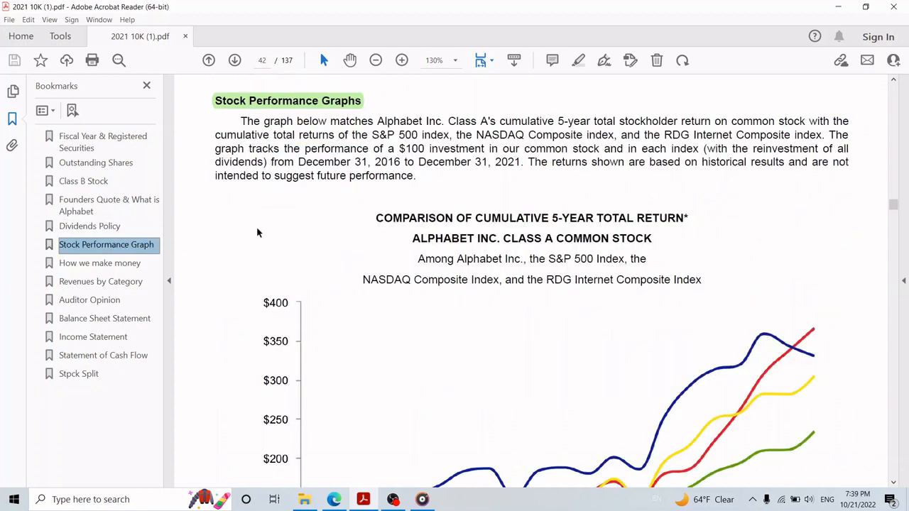
- Scroll page 42 to view the five-year cumulative total return graph and its legend
scroll(down, 3)
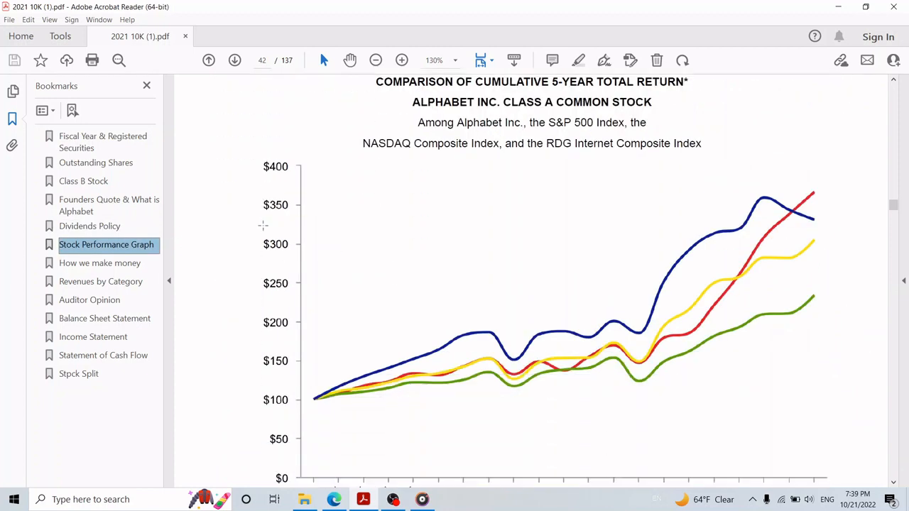
scroll(down, 3)
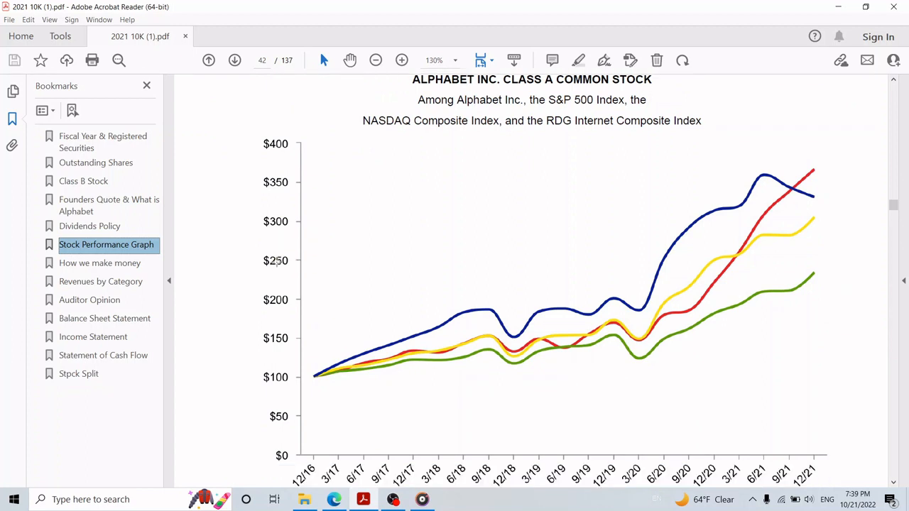
mouse_move(318, 363)
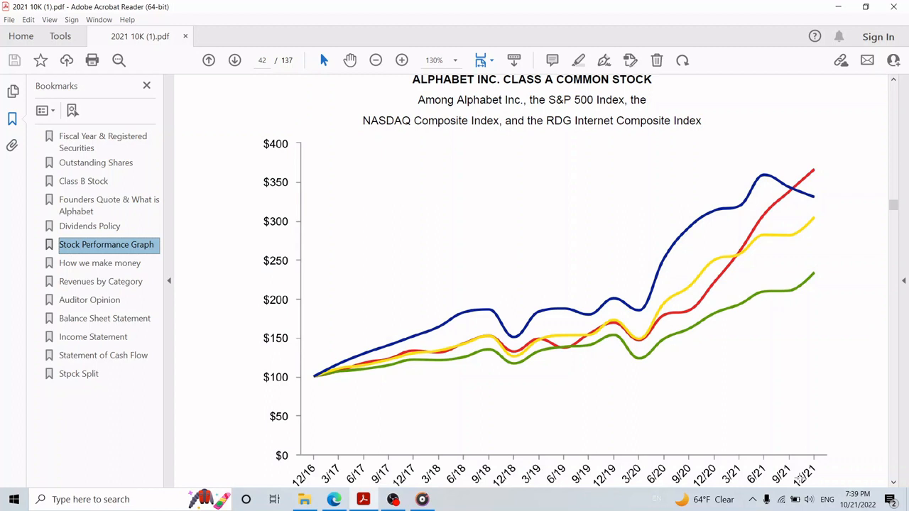
mouse_move(814, 197)
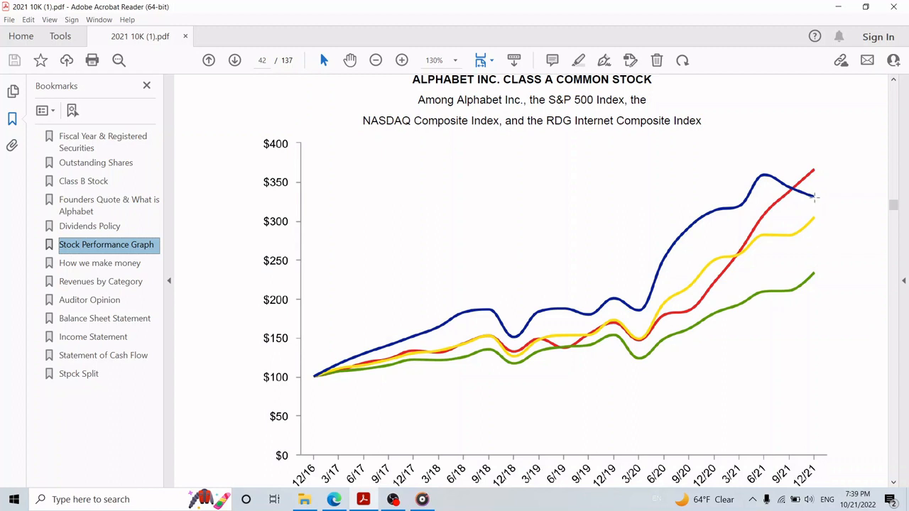
scroll(down, 3)
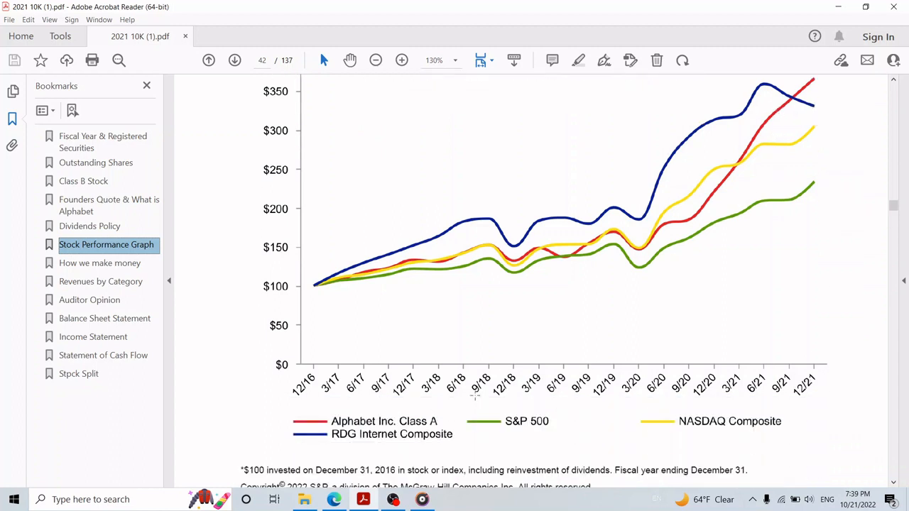
scroll(down, 3)
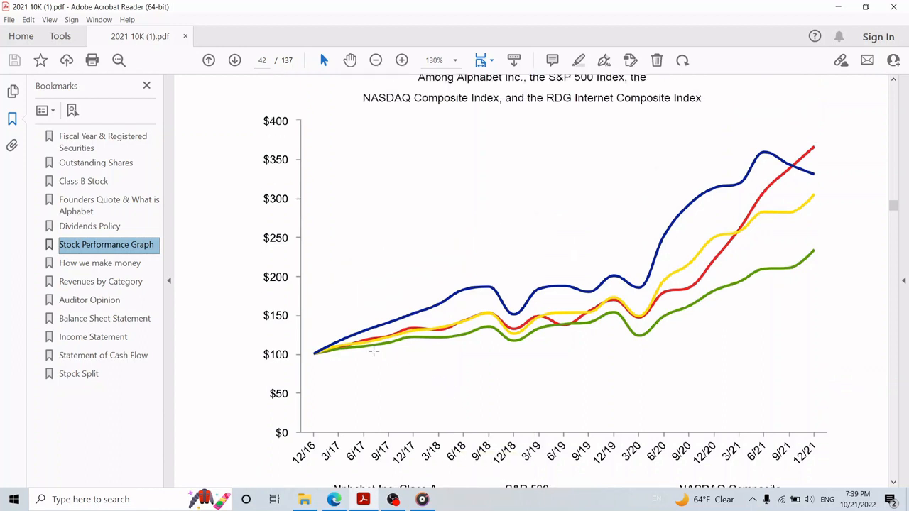
- Read the 'How we make money' section from Google Services revenue down to Google Cloud
click(99, 262)
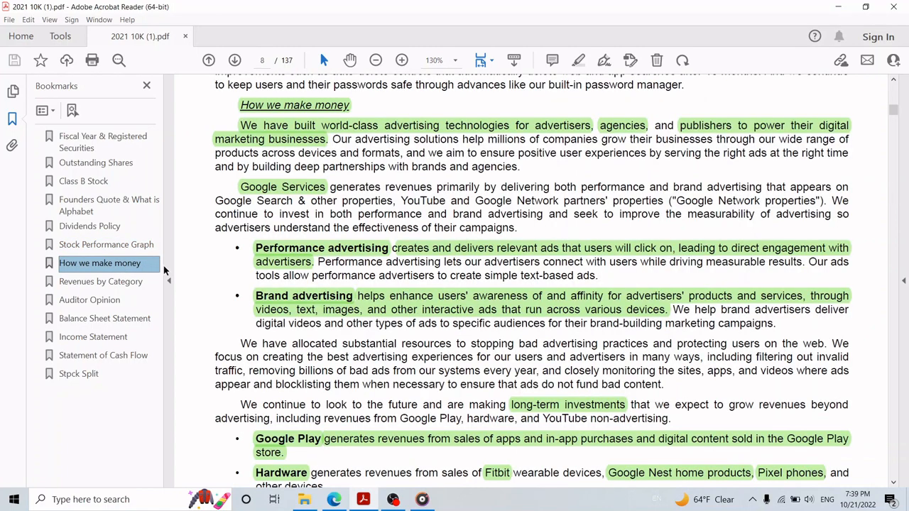
mouse_move(167, 272)
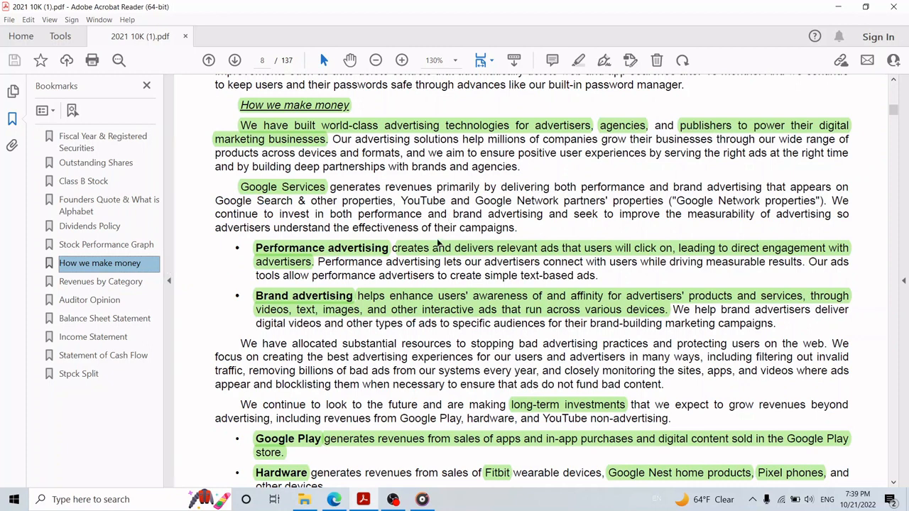
mouse_move(465, 149)
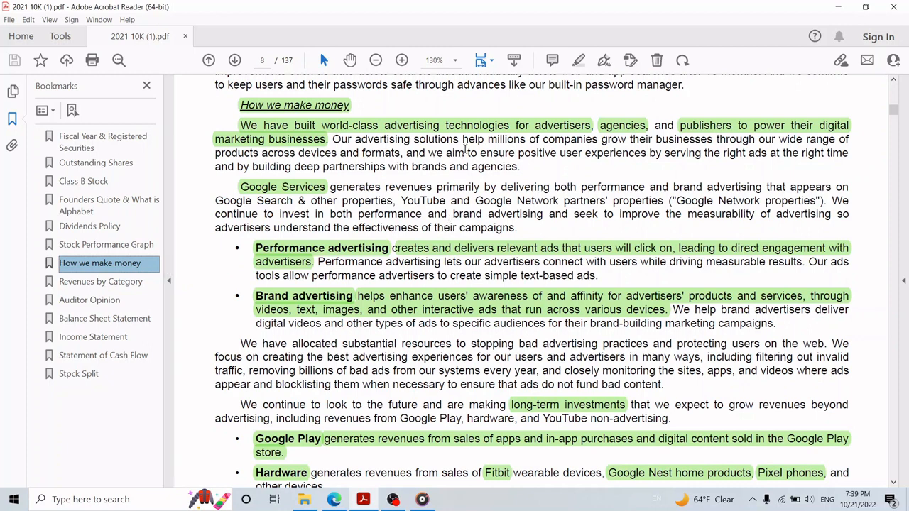
mouse_move(412, 139)
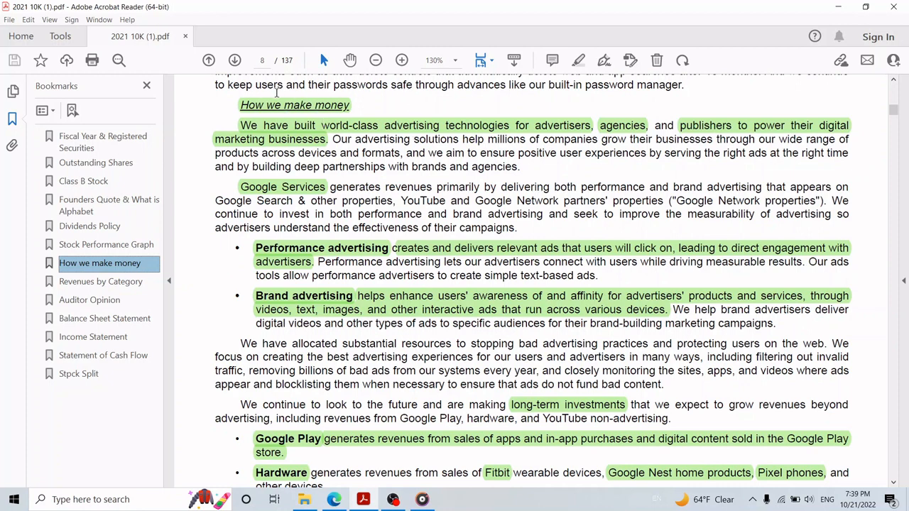
mouse_move(348, 137)
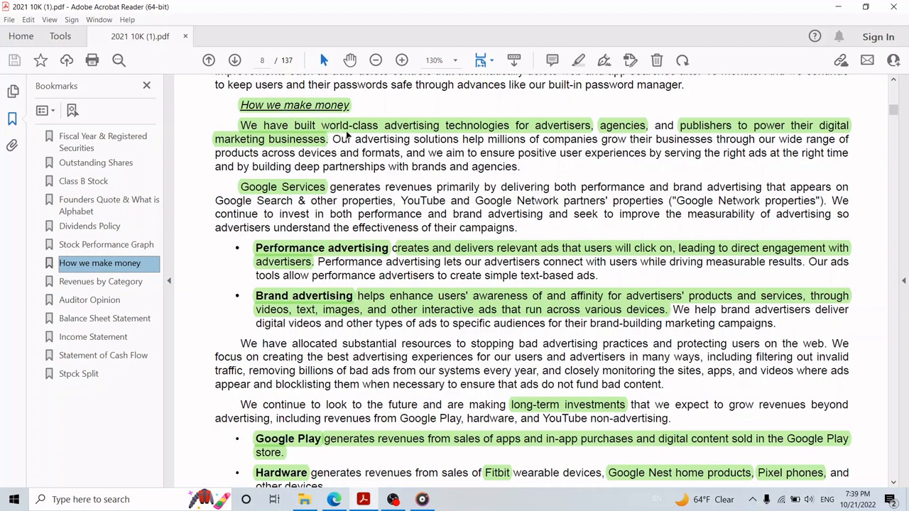
mouse_move(494, 131)
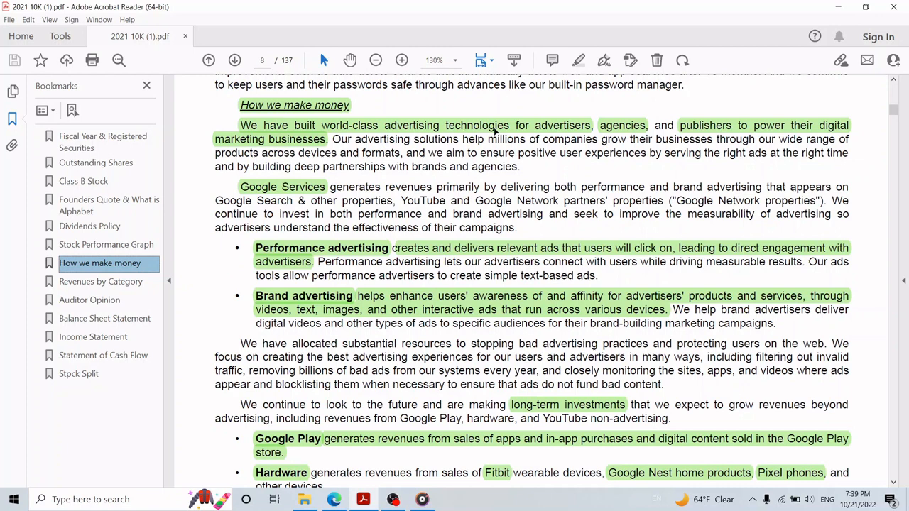
mouse_move(614, 134)
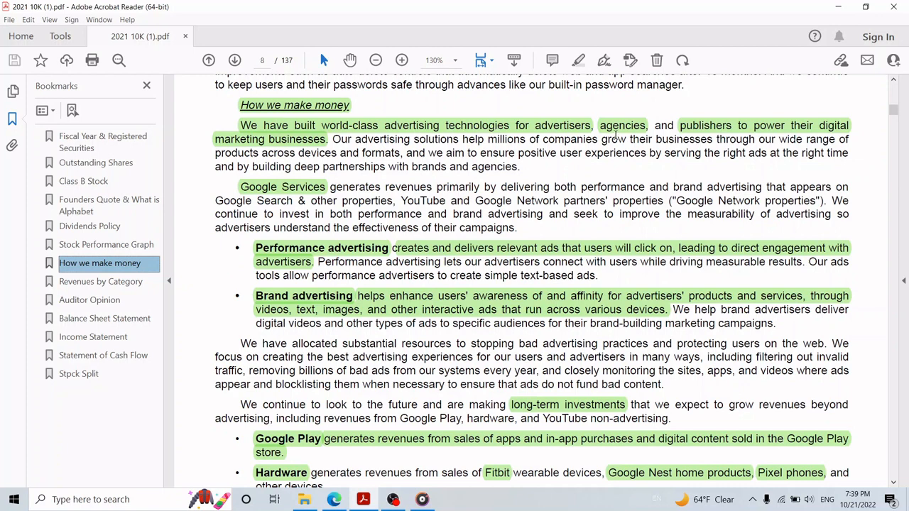
scroll(down, 3)
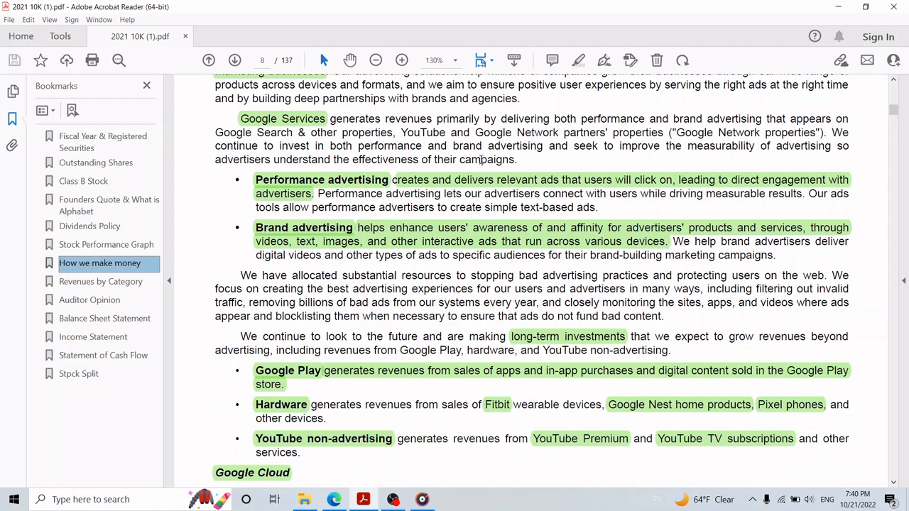
scroll(down, 3)
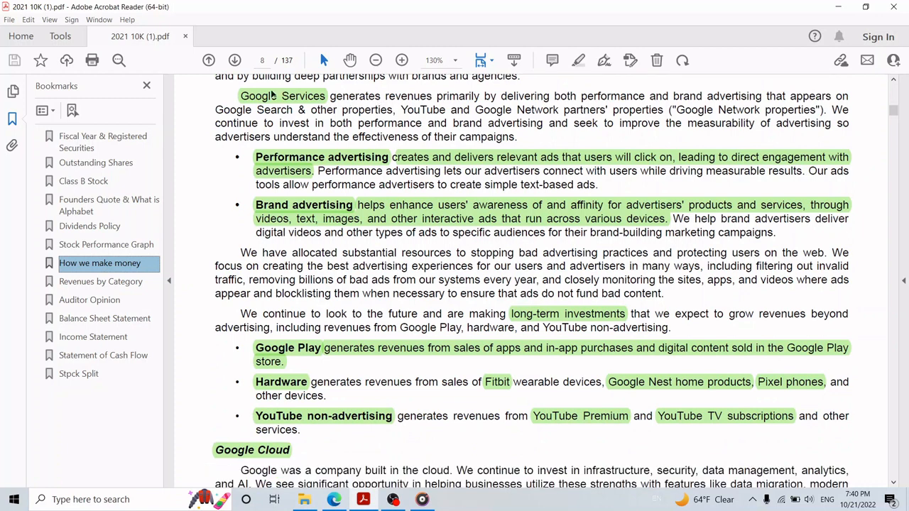
scroll(down, 3)
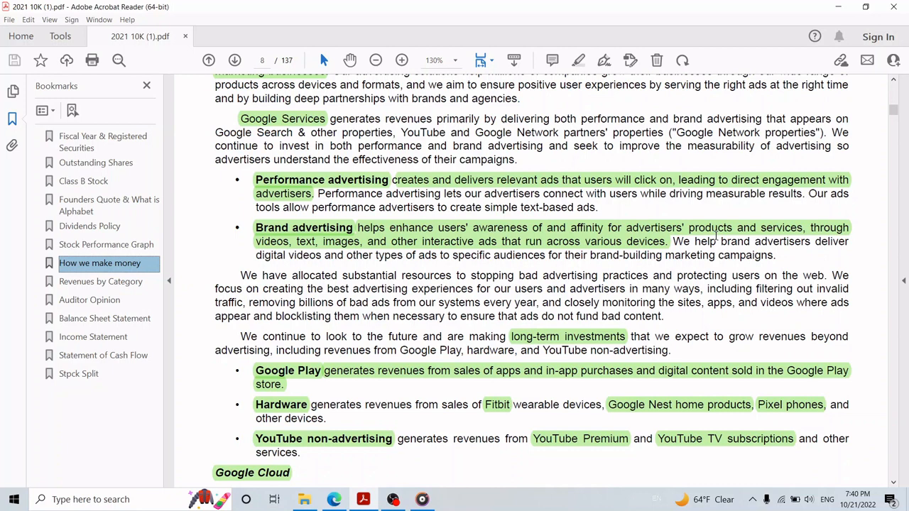
scroll(down, 3)
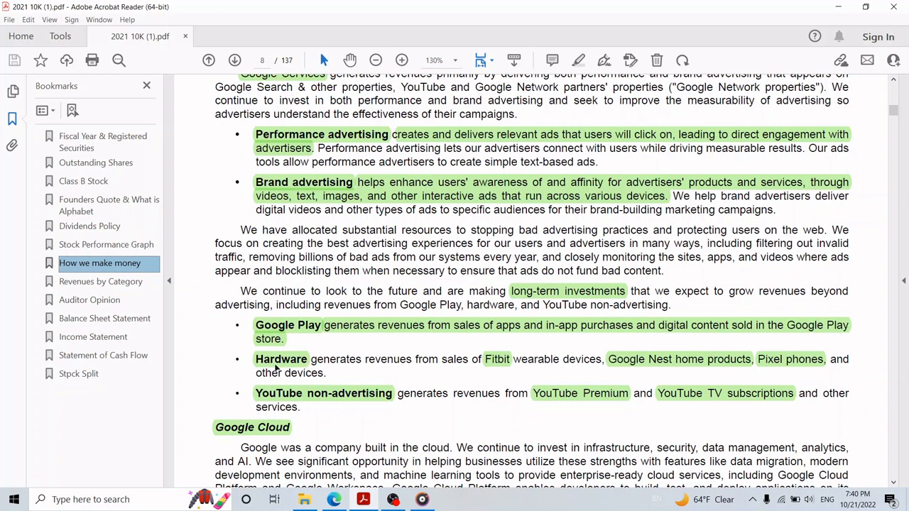
mouse_move(507, 367)
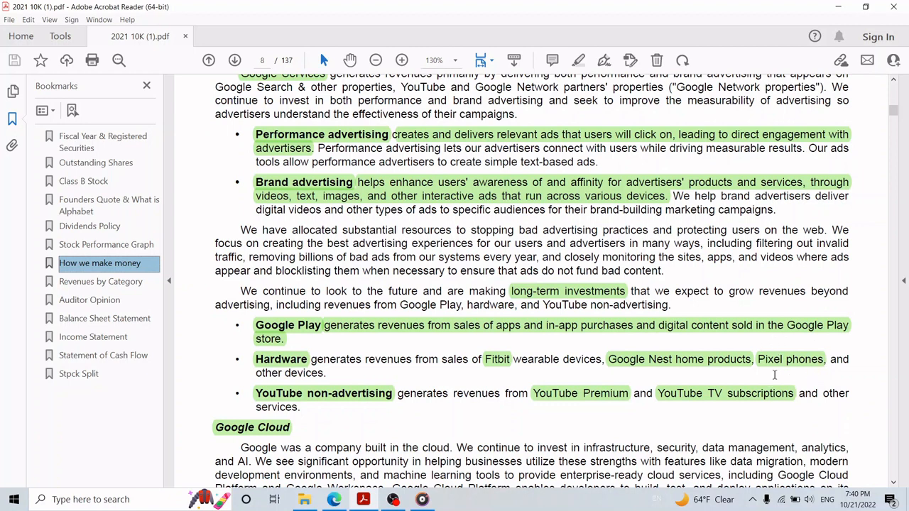
scroll(down, 3)
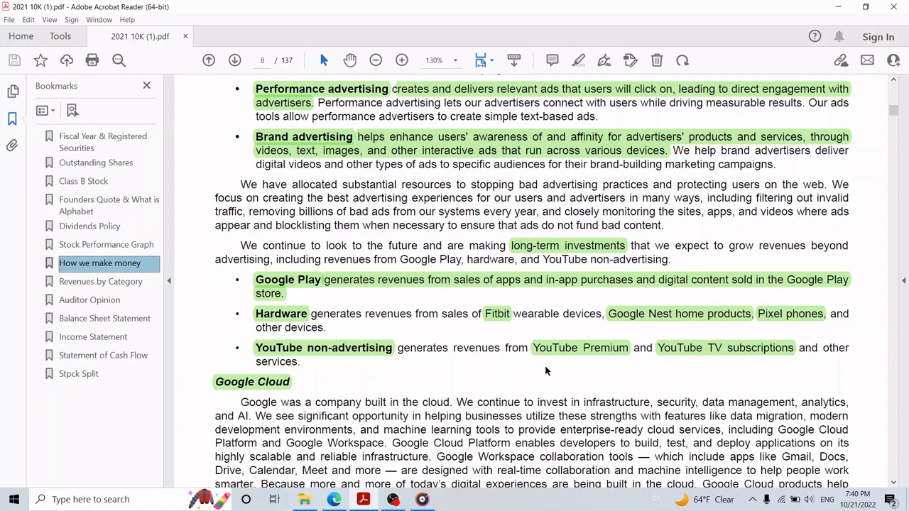
mouse_move(684, 358)
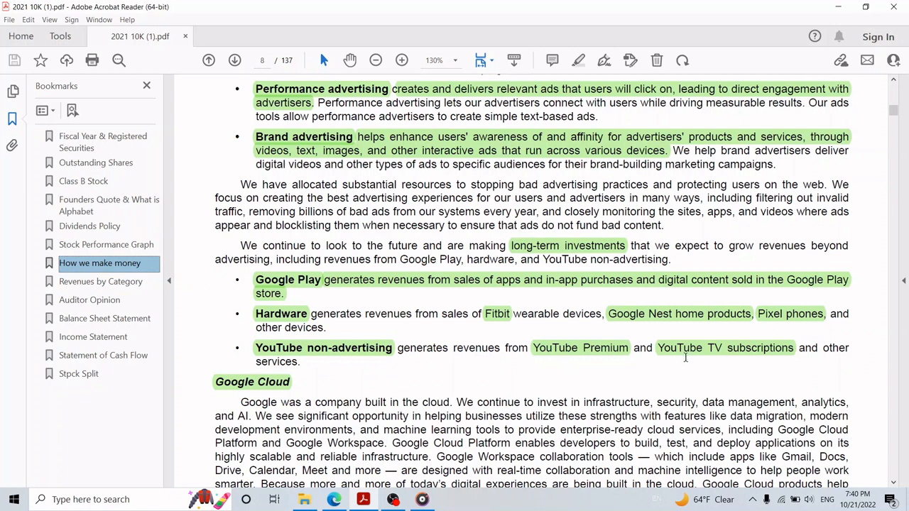
scroll(down, 3)
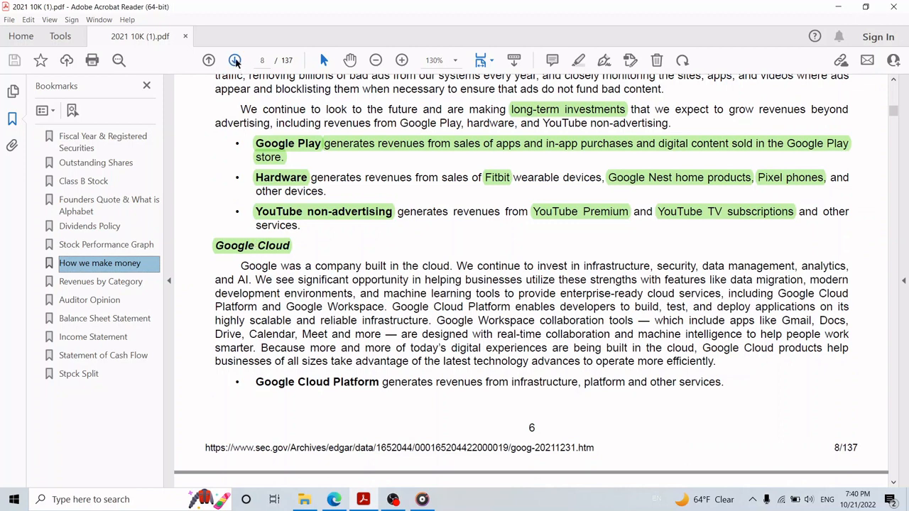
- Advance to page 10 showing Other Bets and the start of Competition
click(234, 60)
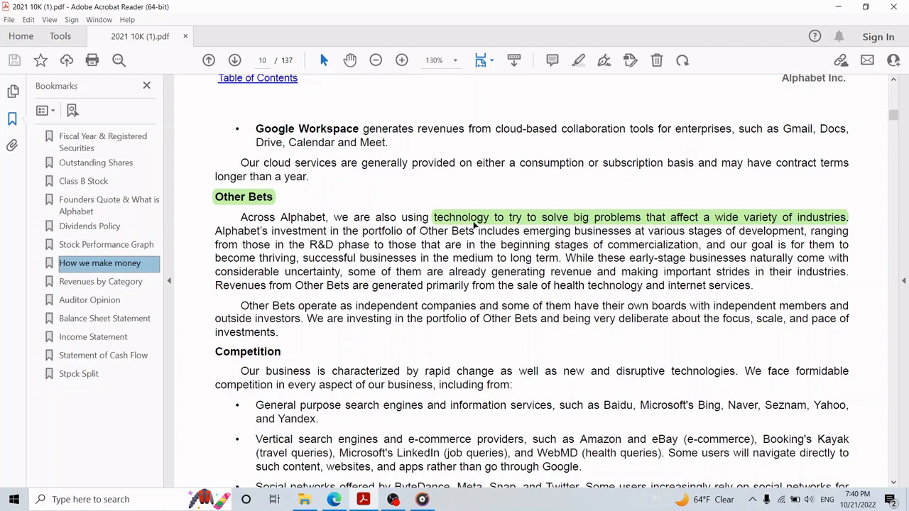
mouse_move(688, 228)
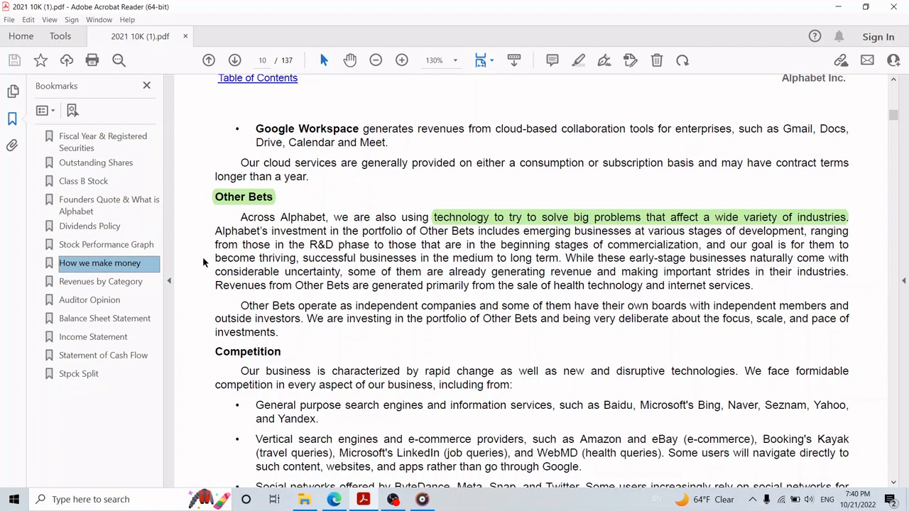
- Jump to the Revenues by Category table with 2021 total revenues of $257,637 million
click(99, 281)
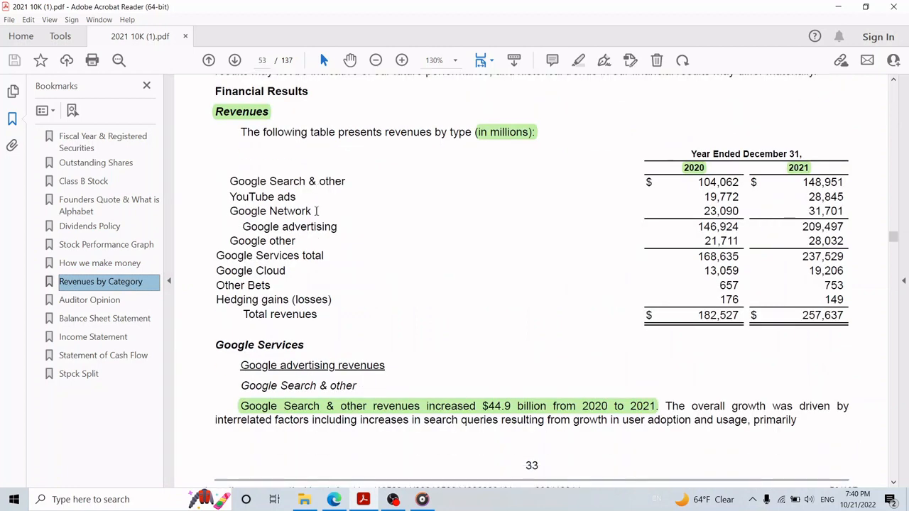
mouse_move(846, 230)
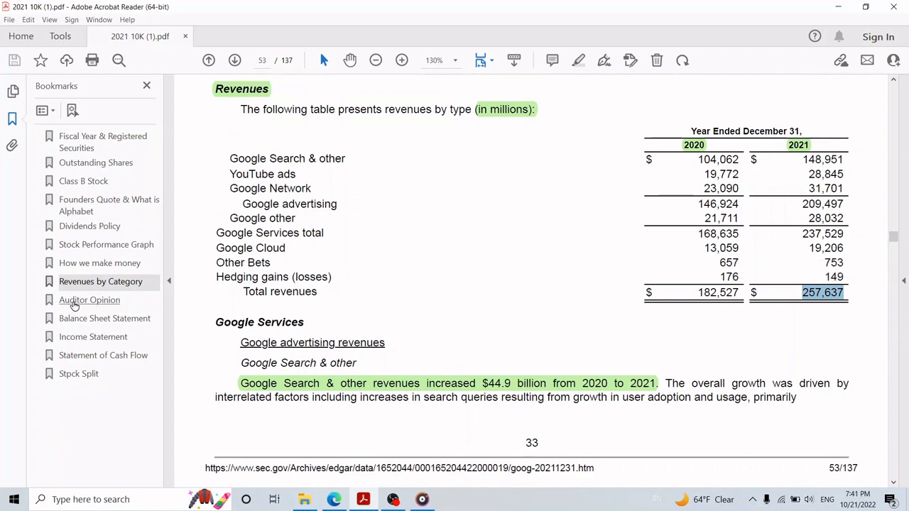
- Jump via the 'Auditor Opinion' bookmark to page 74's independent auditor's report
click(90, 300)
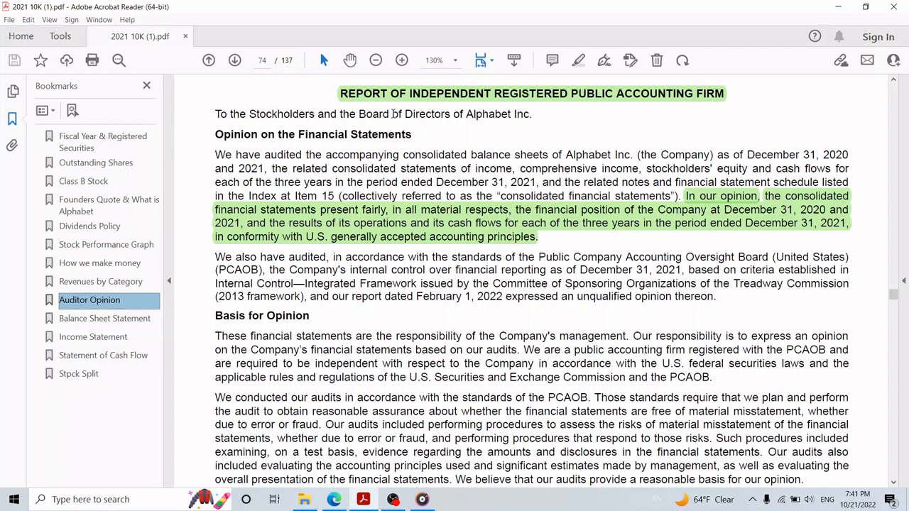
mouse_move(645, 102)
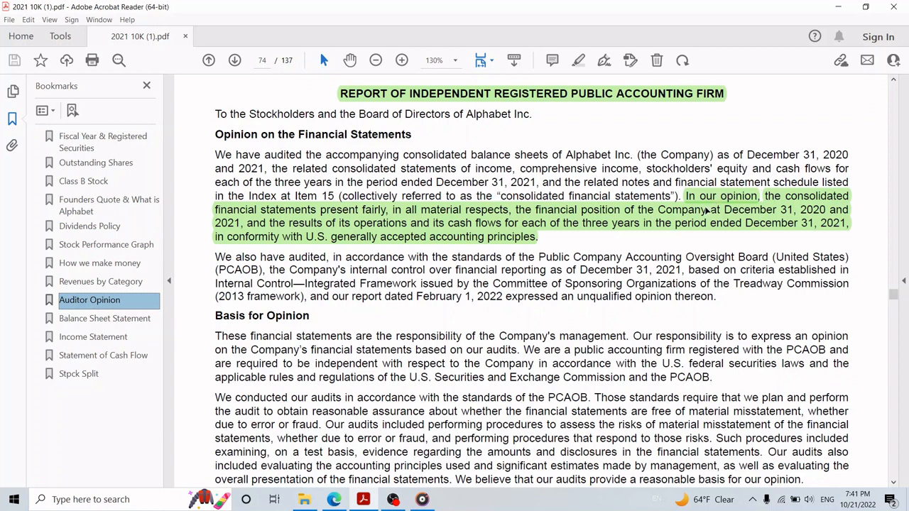
mouse_move(702, 210)
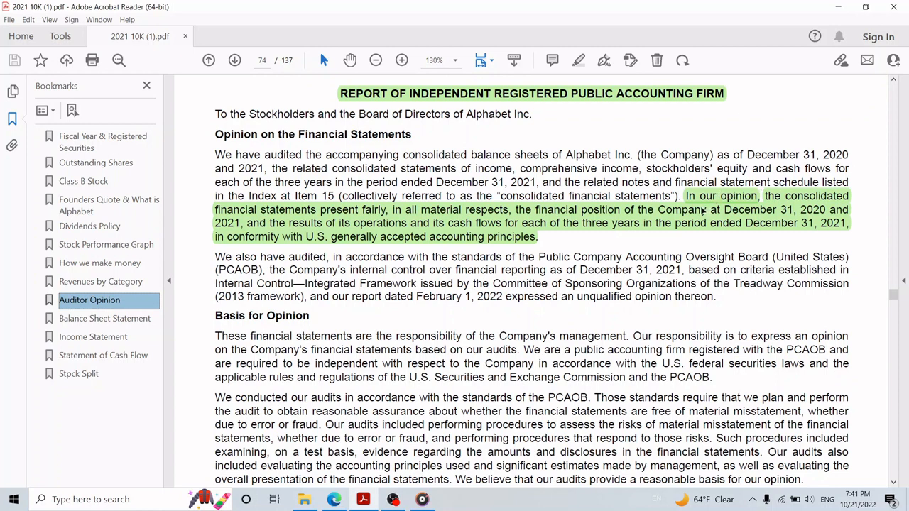
mouse_move(675, 240)
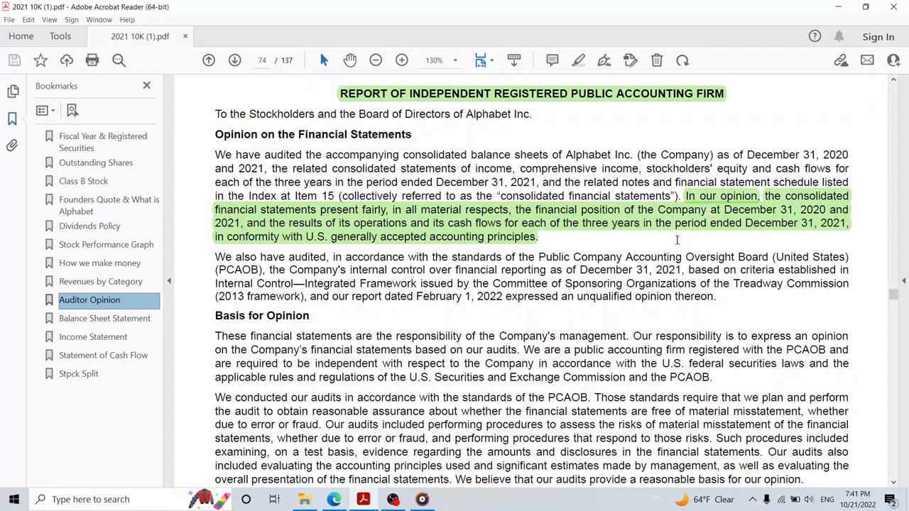
mouse_move(392, 210)
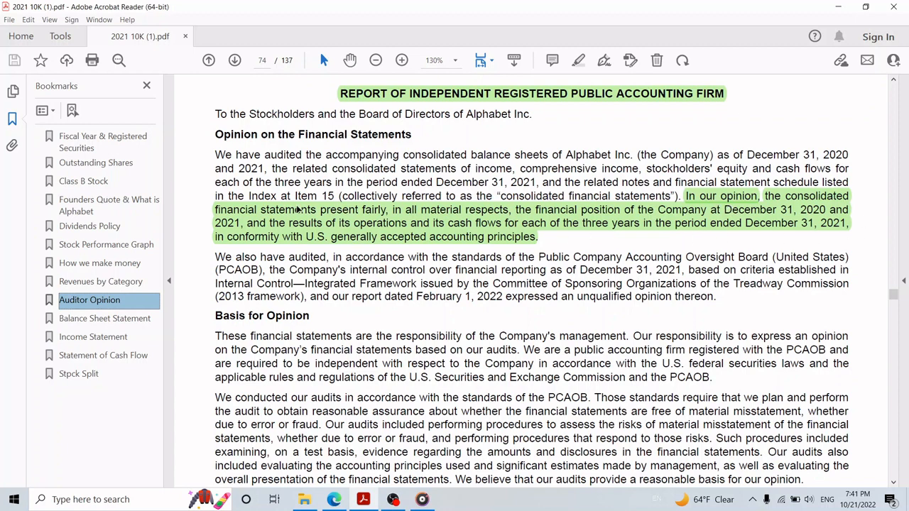
mouse_move(222, 229)
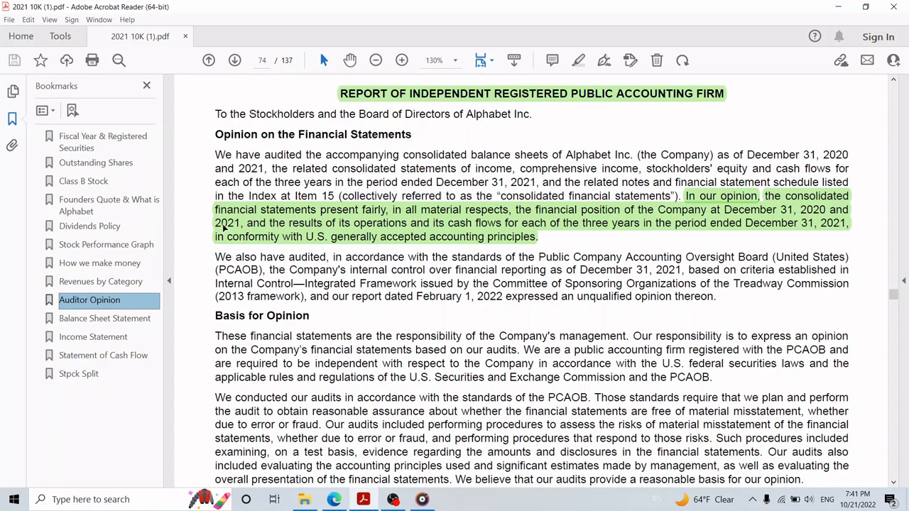
mouse_move(403, 222)
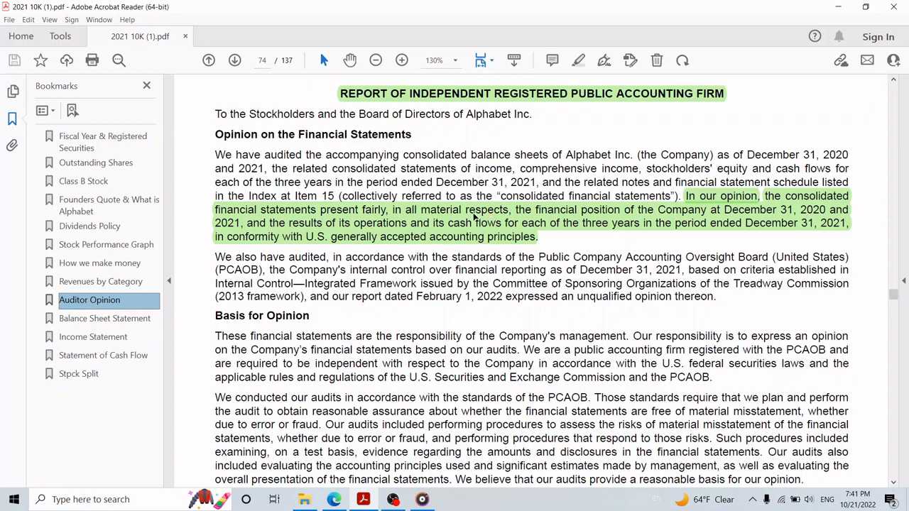
mouse_move(474, 219)
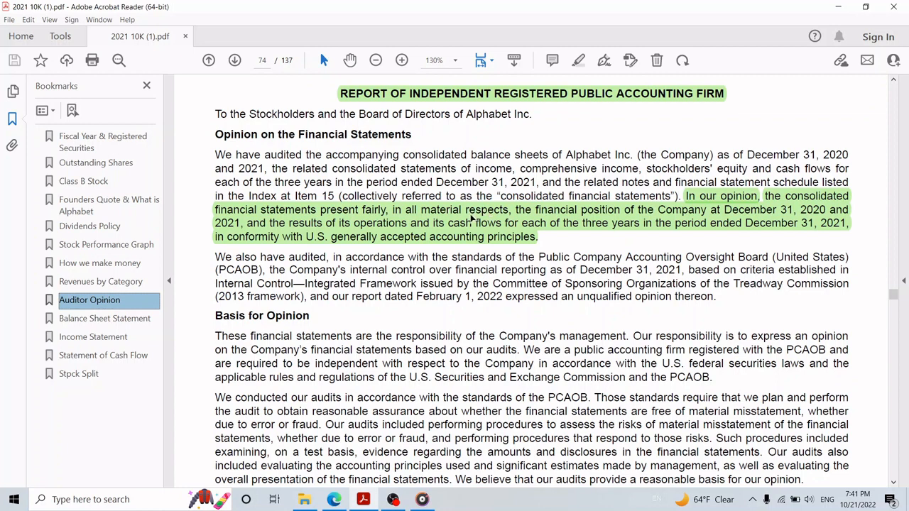
mouse_move(461, 227)
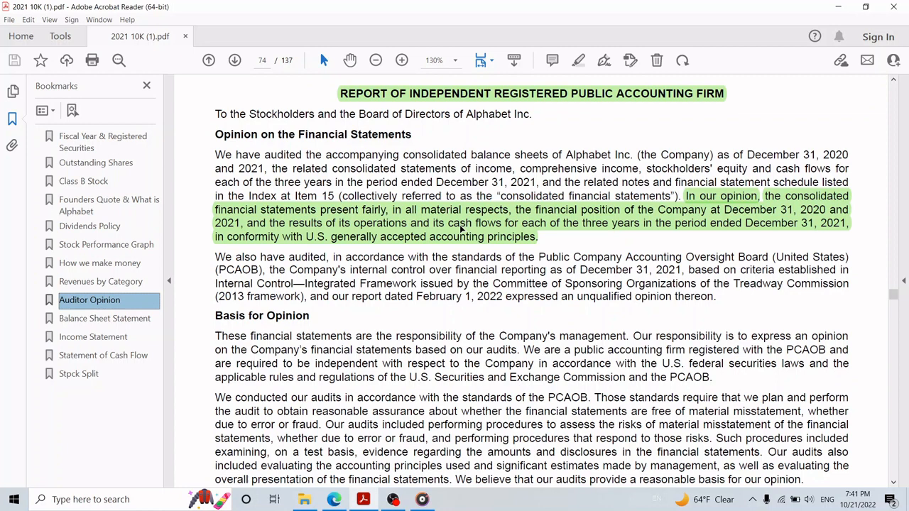
- Jump via the 'Stock Split' bookmark to page 53's February 2022 20-for-one split announcement
click(78, 375)
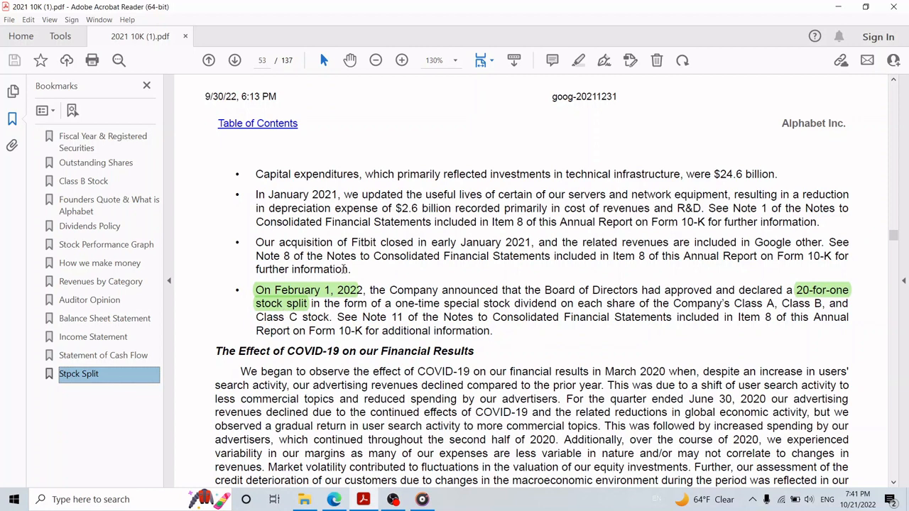
mouse_move(829, 301)
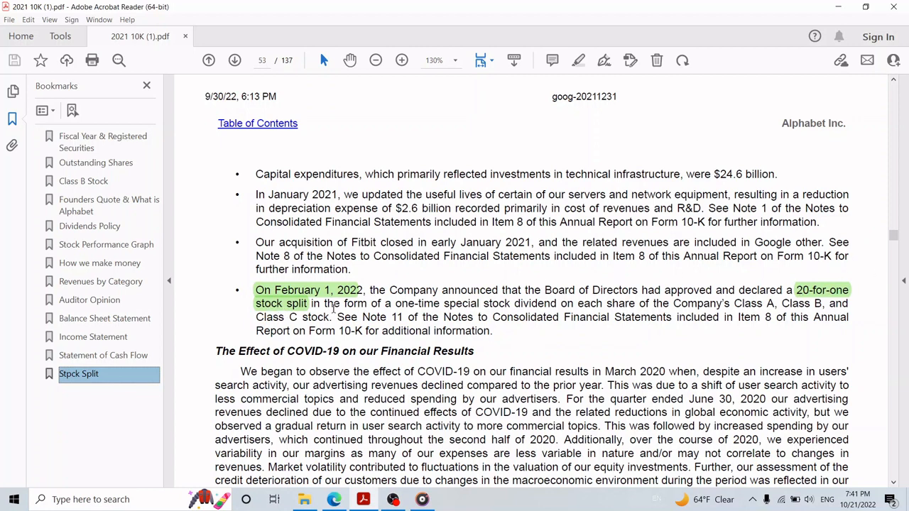
mouse_move(576, 369)
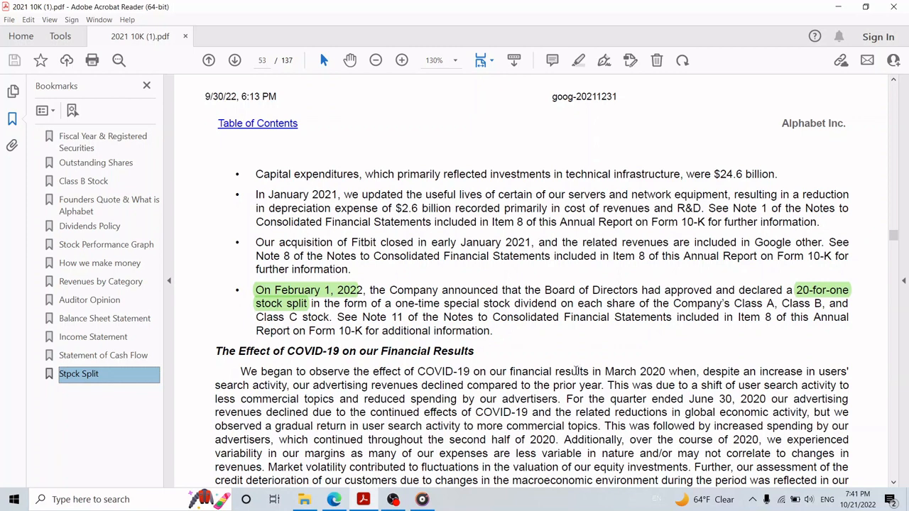
mouse_move(573, 372)
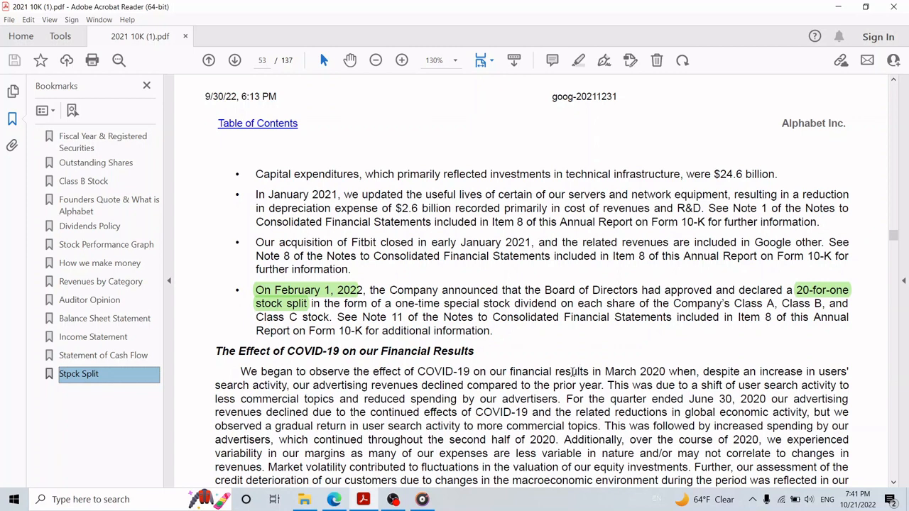
mouse_move(568, 372)
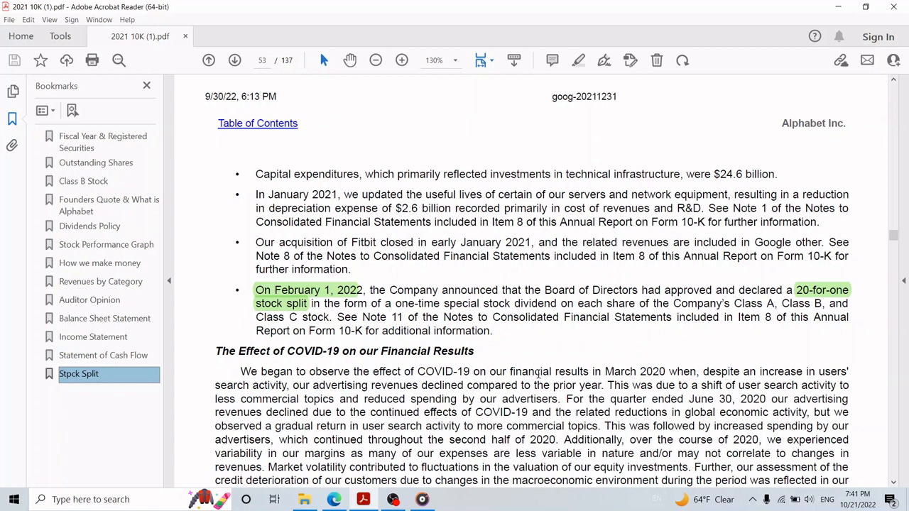
mouse_move(871, 317)
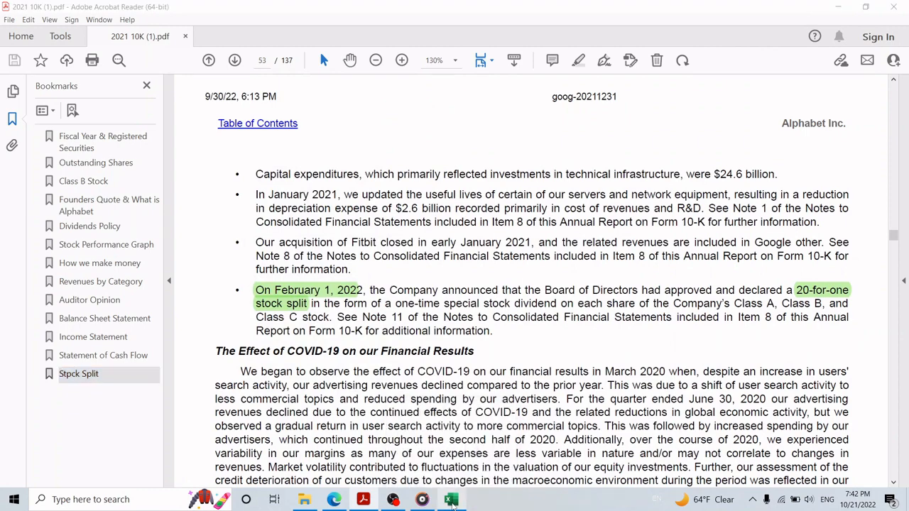
click(451, 500)
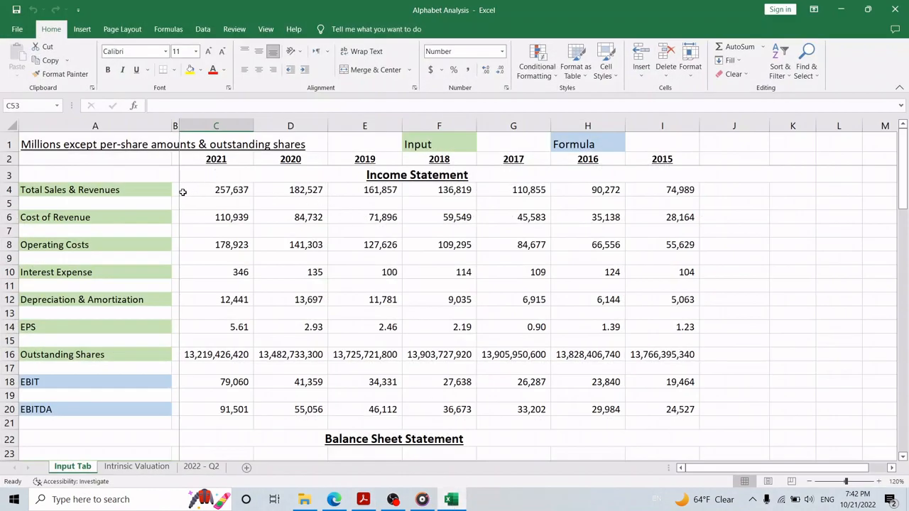
click(395, 437)
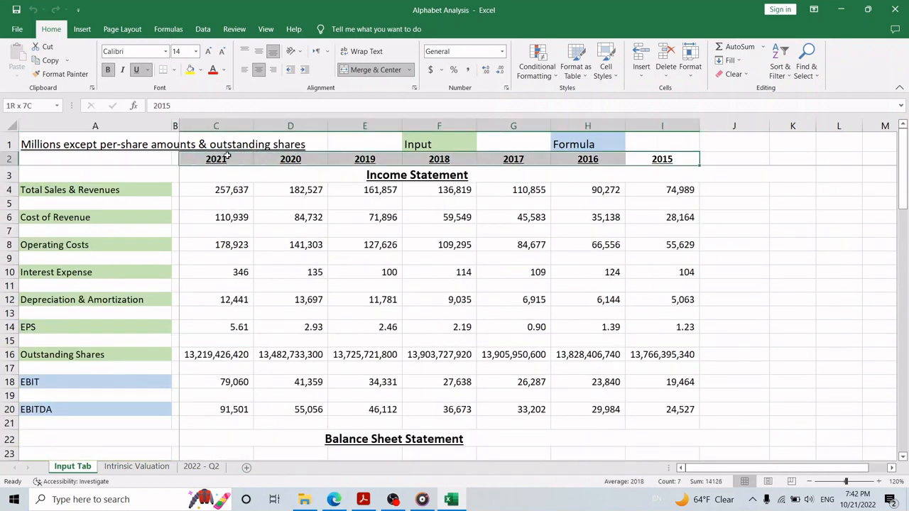
click(290, 230)
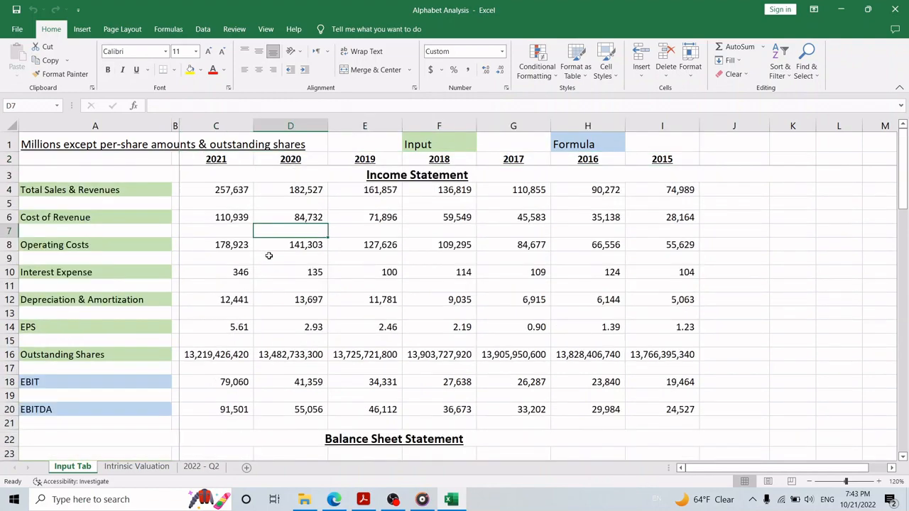
scroll(down, 3)
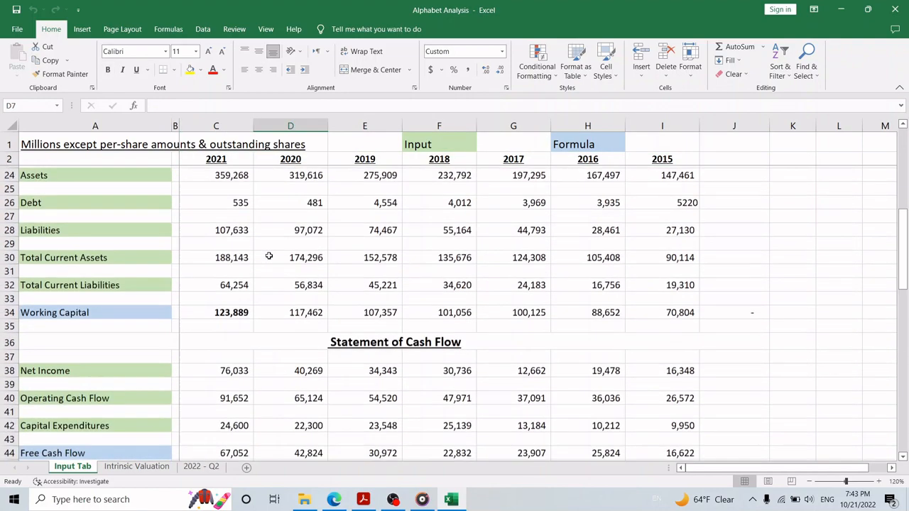
scroll(down, 3)
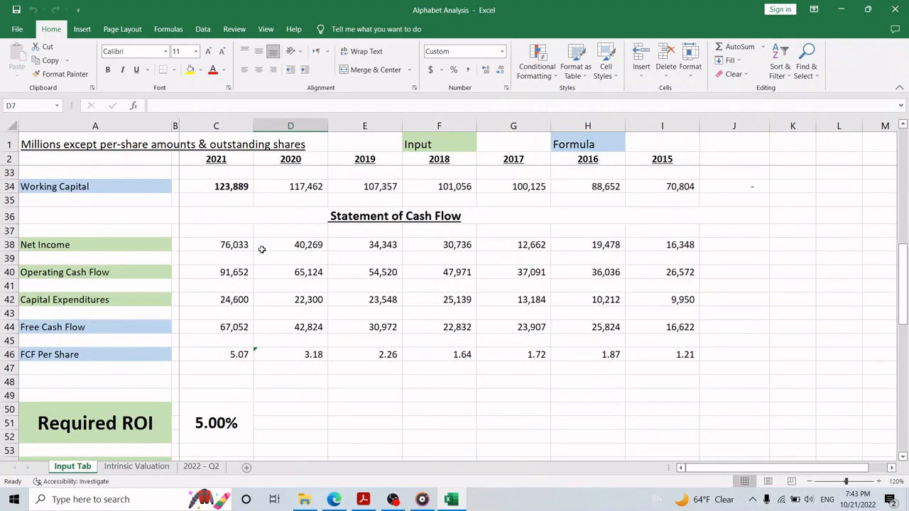
scroll(up, 3)
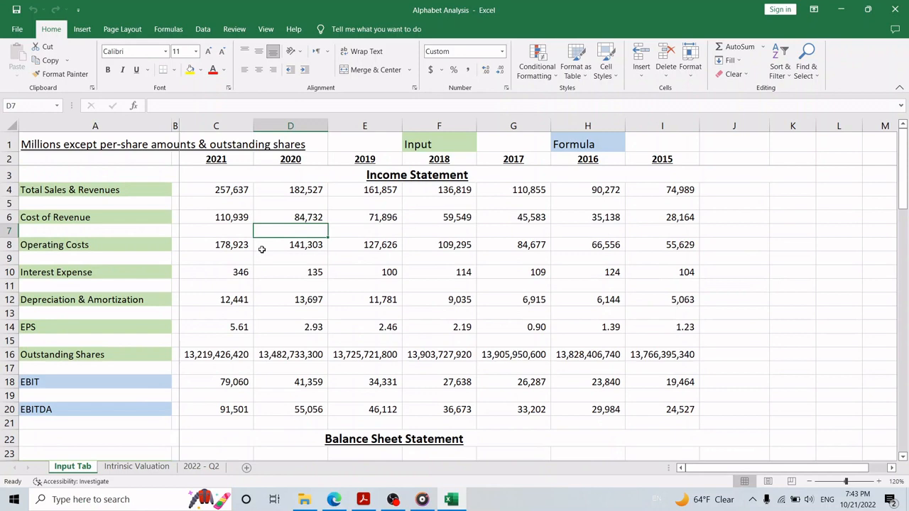
scroll(down, 3)
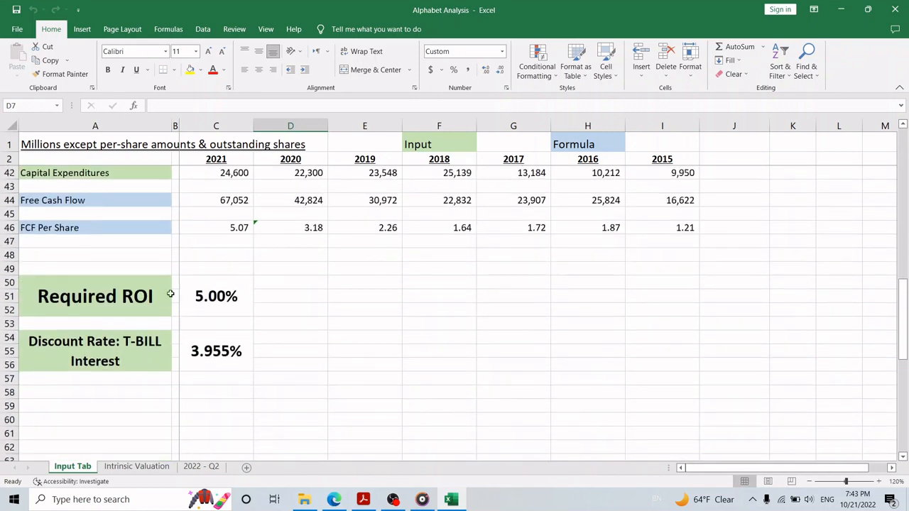
click(95, 296)
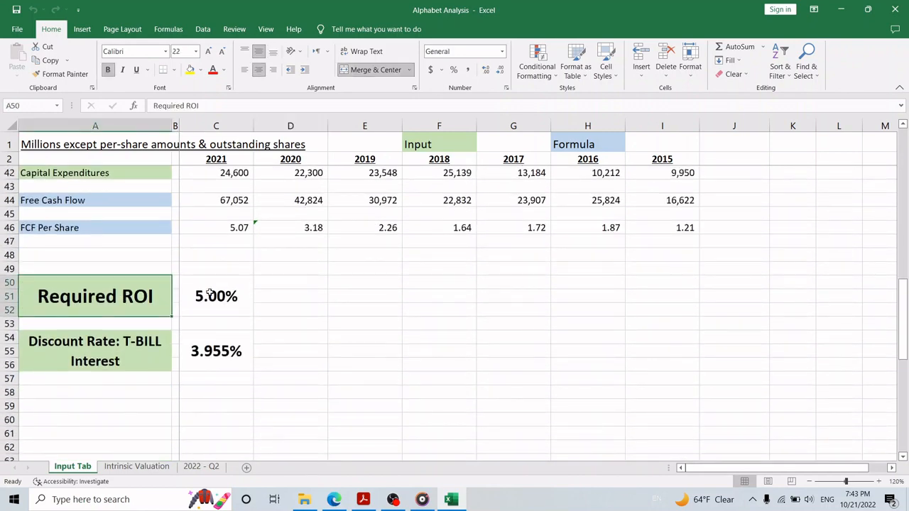
click(216, 296)
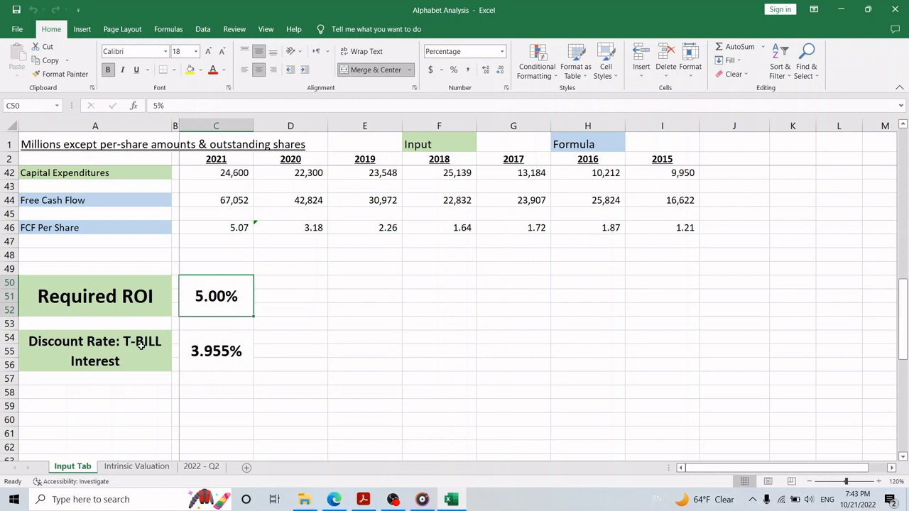
mouse_move(281, 315)
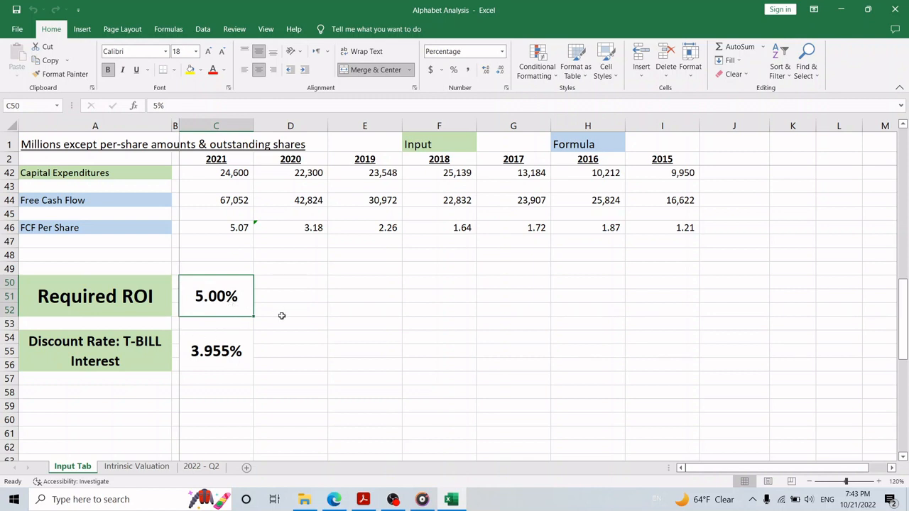
mouse_move(276, 307)
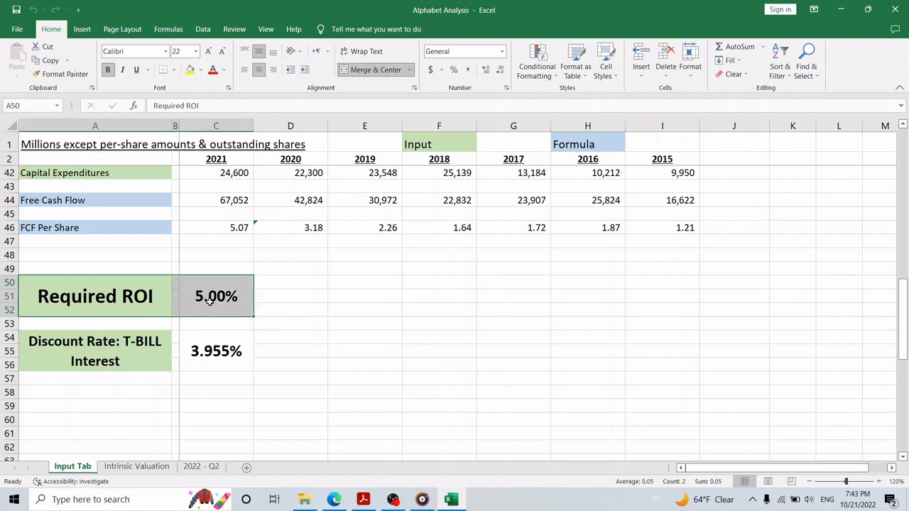
click(215, 297)
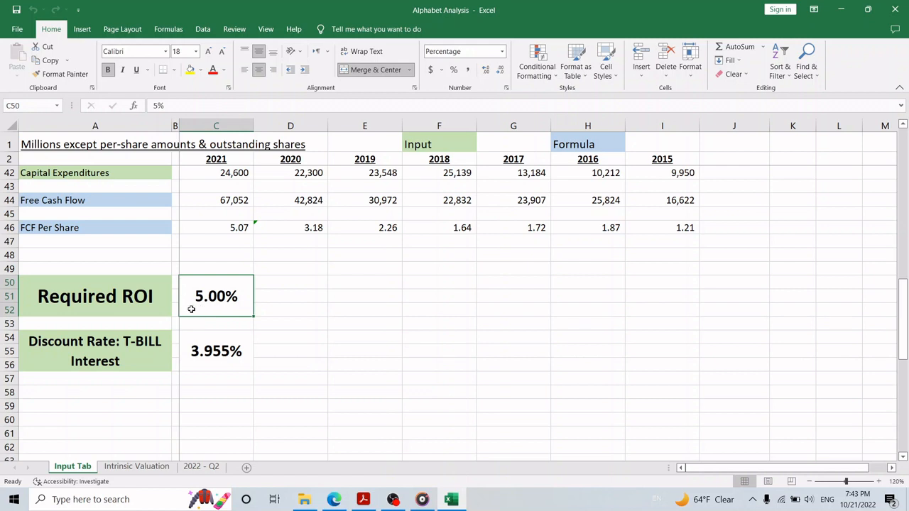
click(94, 351)
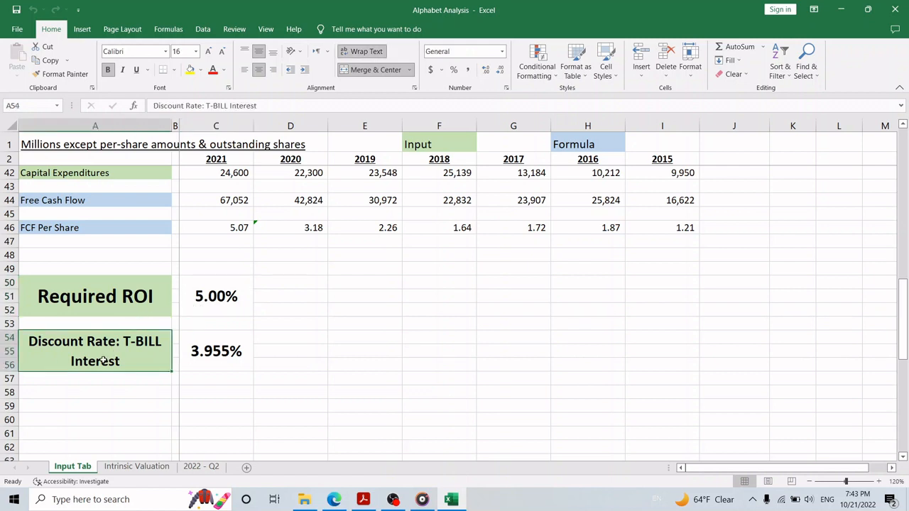
mouse_move(73, 353)
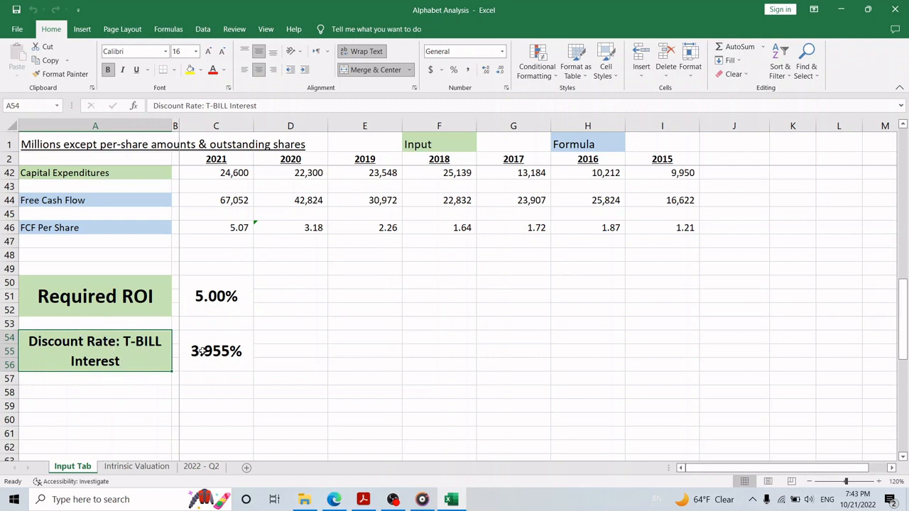
mouse_move(198, 353)
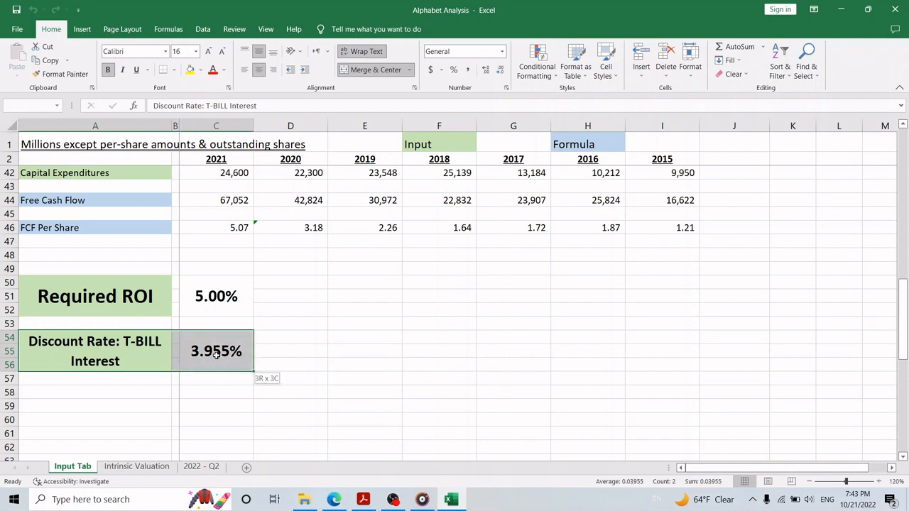
click(216, 350)
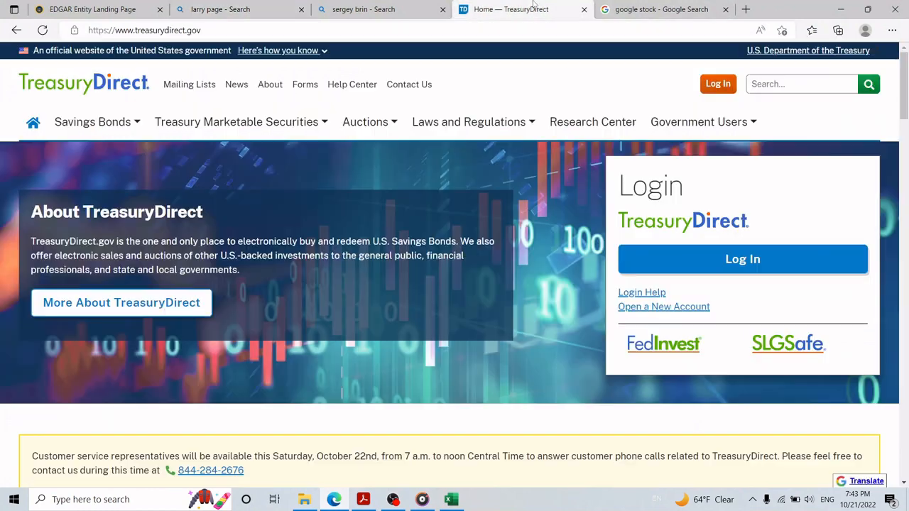
mouse_move(98, 88)
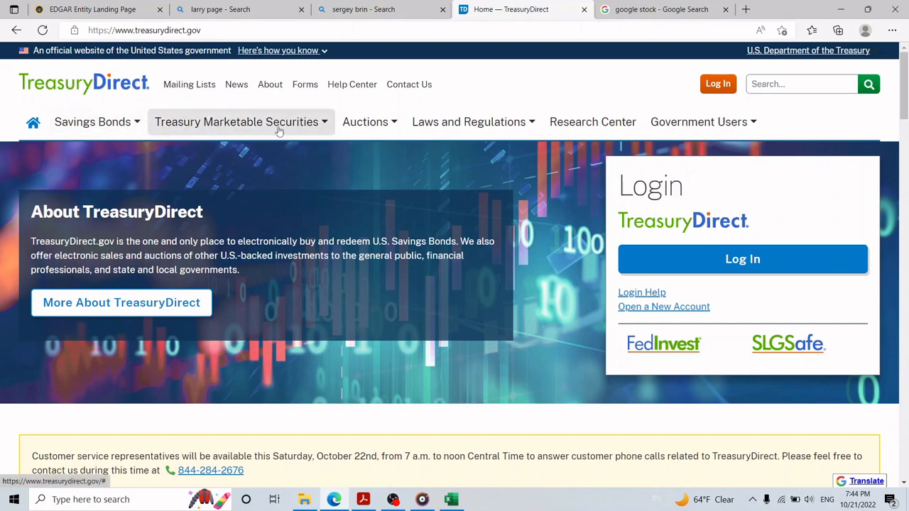
- Find the 3.955% 52-week T-bill rate in TreasuryDirect's 20 most recent bill auctions
click(238, 122)
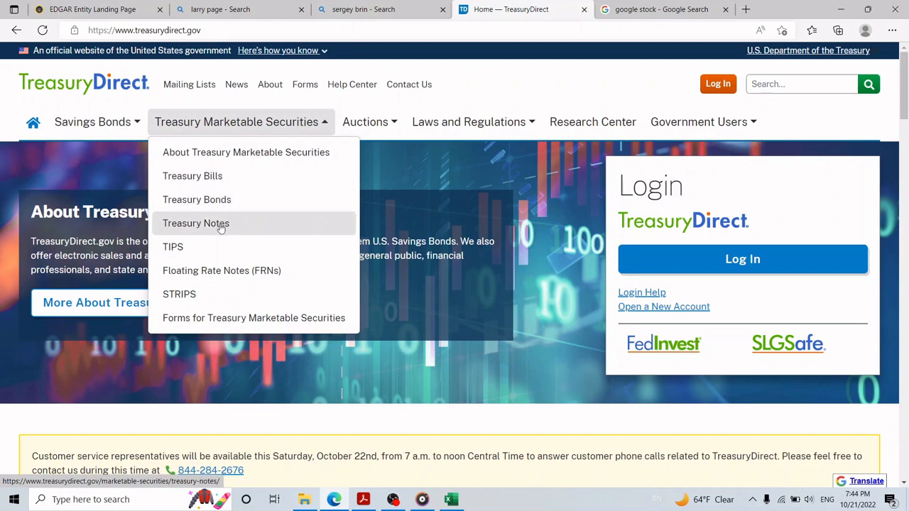
mouse_move(193, 176)
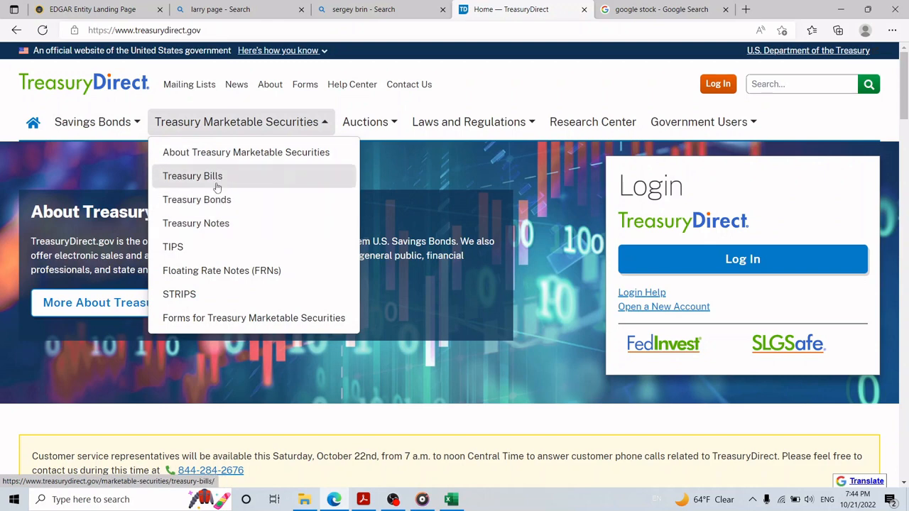
mouse_move(196, 198)
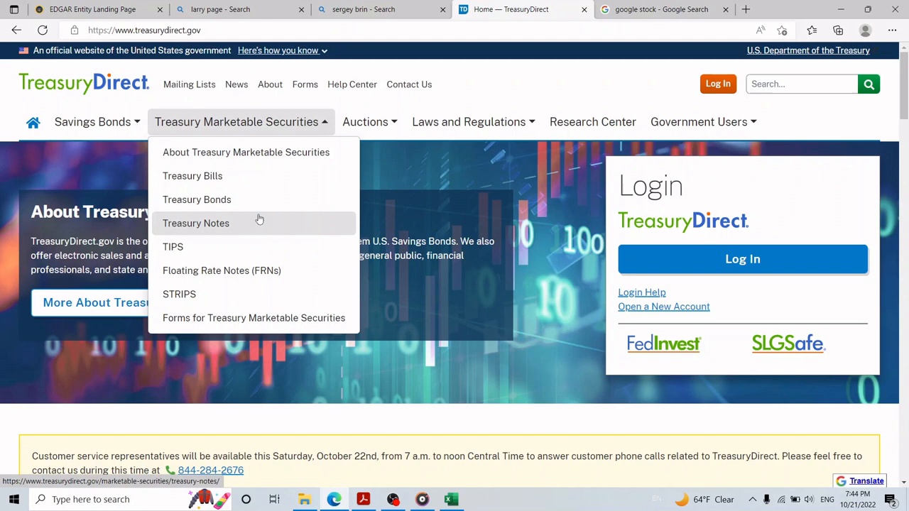
mouse_move(193, 176)
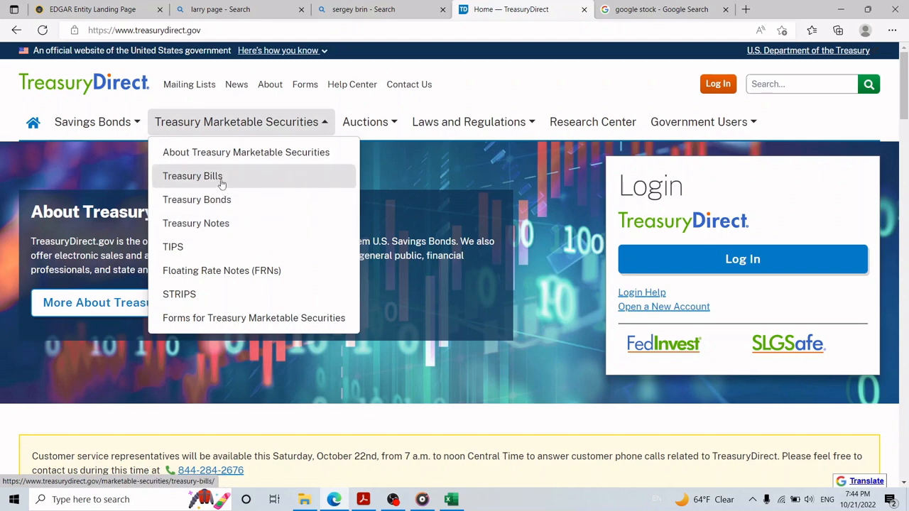
mouse_move(229, 228)
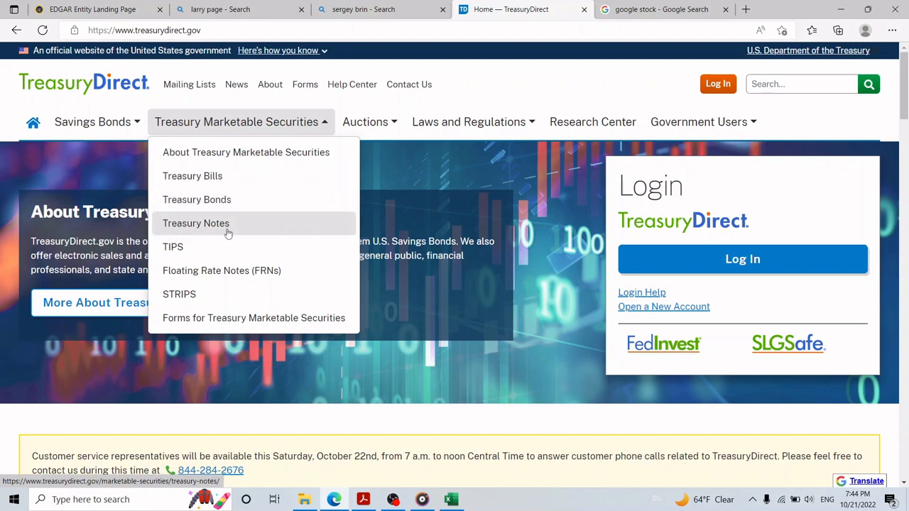
mouse_move(196, 198)
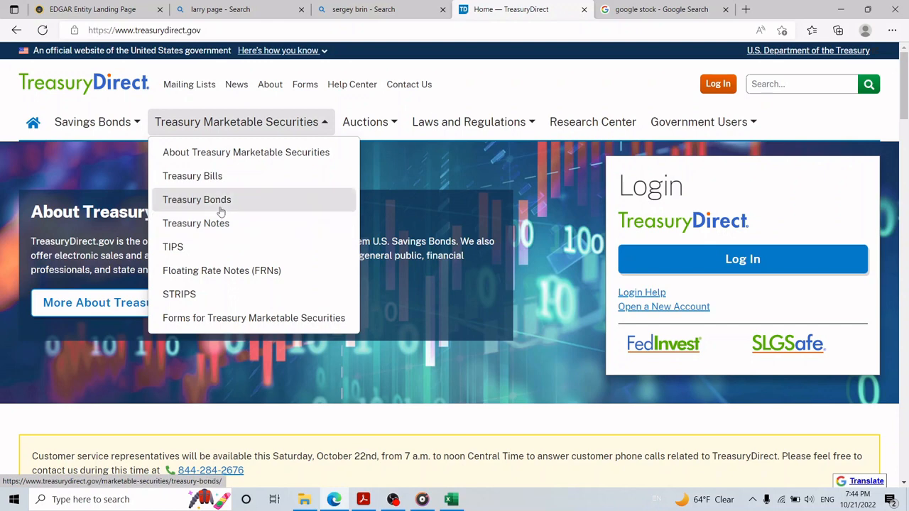
click(193, 176)
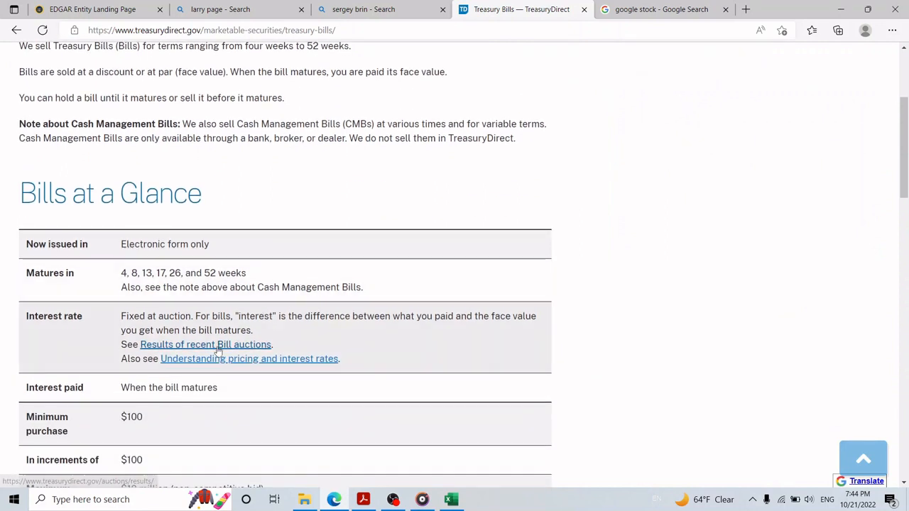
click(206, 345)
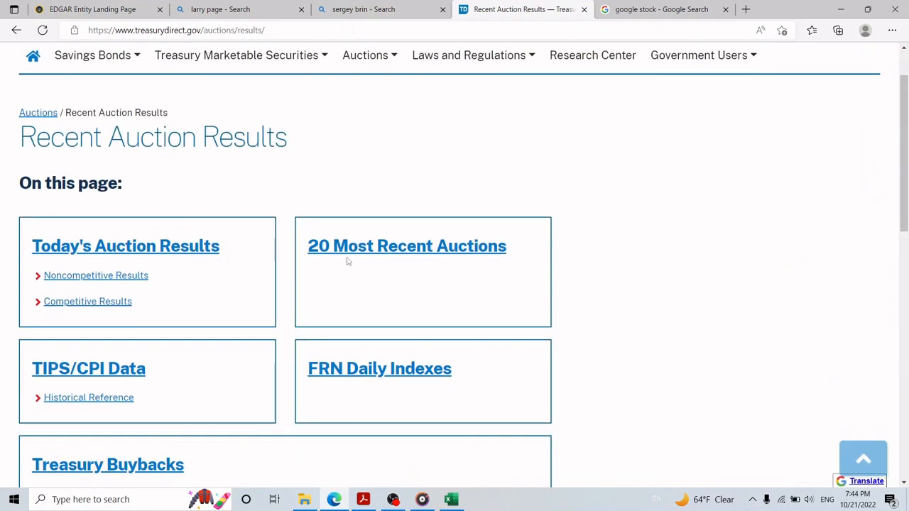
mouse_move(406, 245)
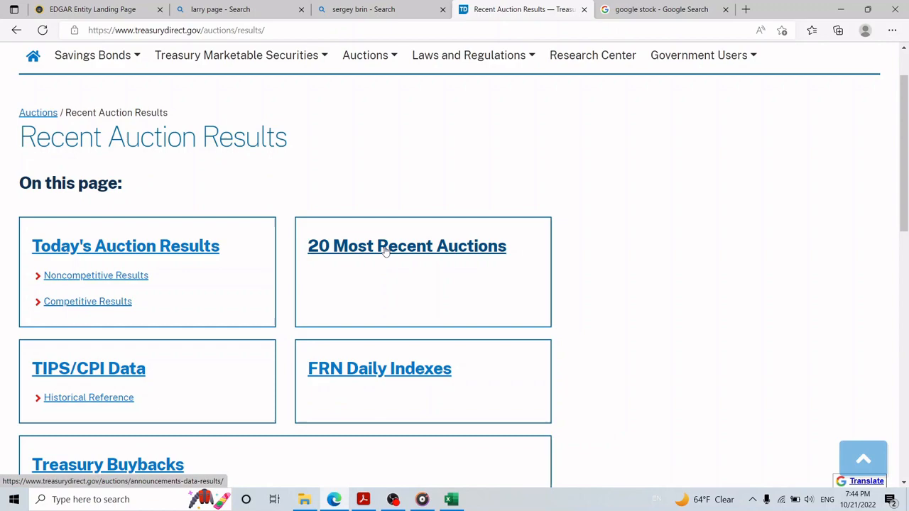
click(406, 246)
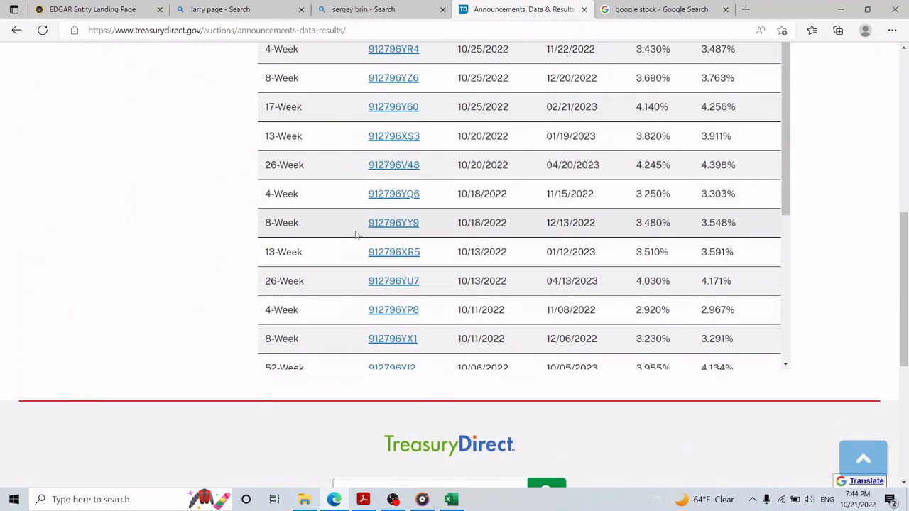
scroll(down, 3)
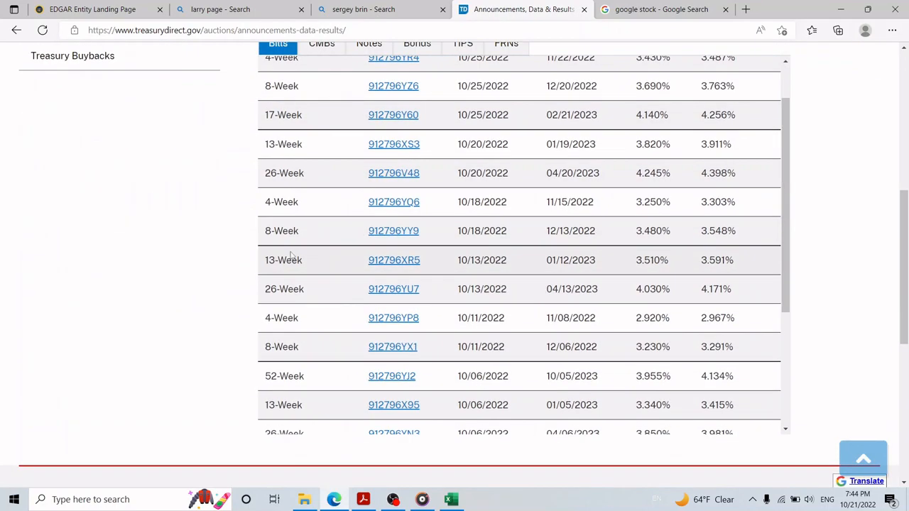
scroll(down, 3)
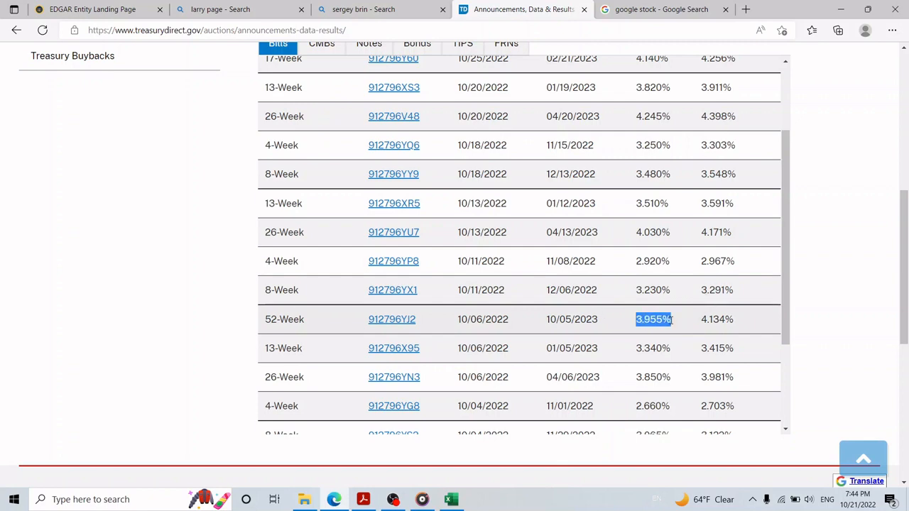
- Return to the valuation workbook on its Intrinsic Valuation sheet
click(452, 500)
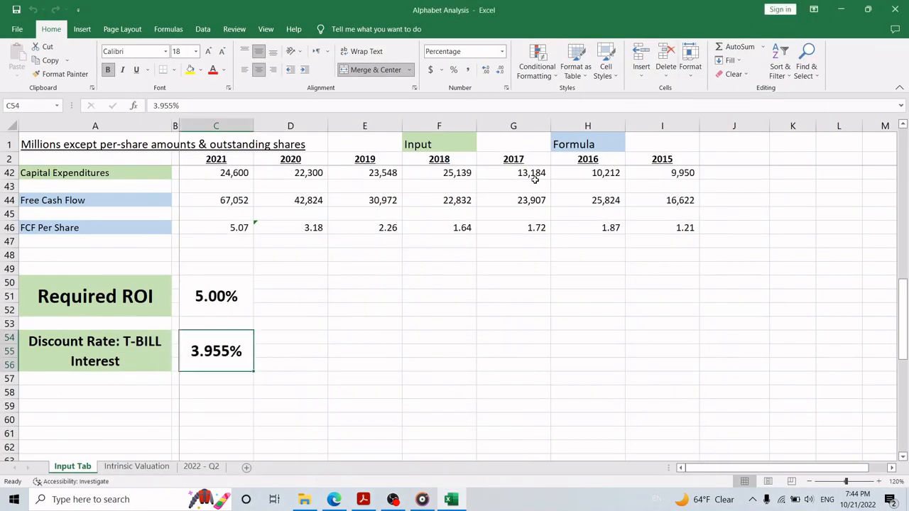
click(136, 466)
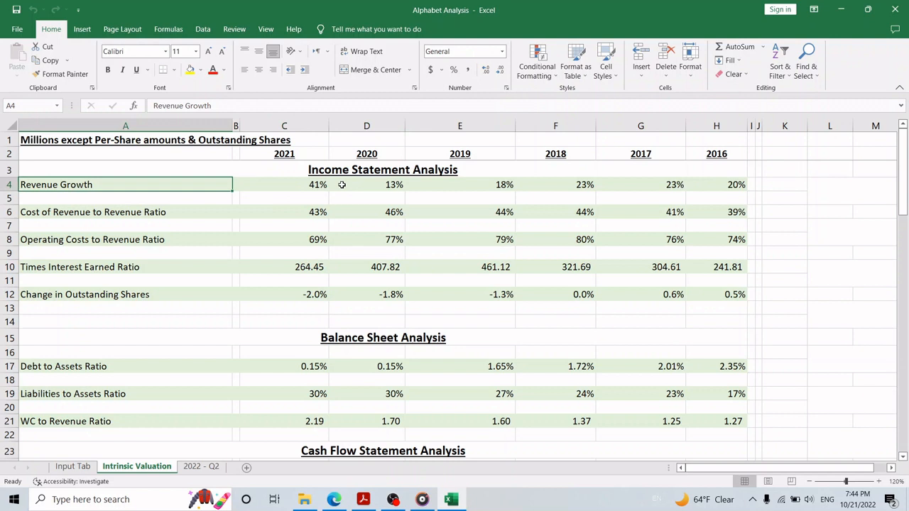
click(366, 185)
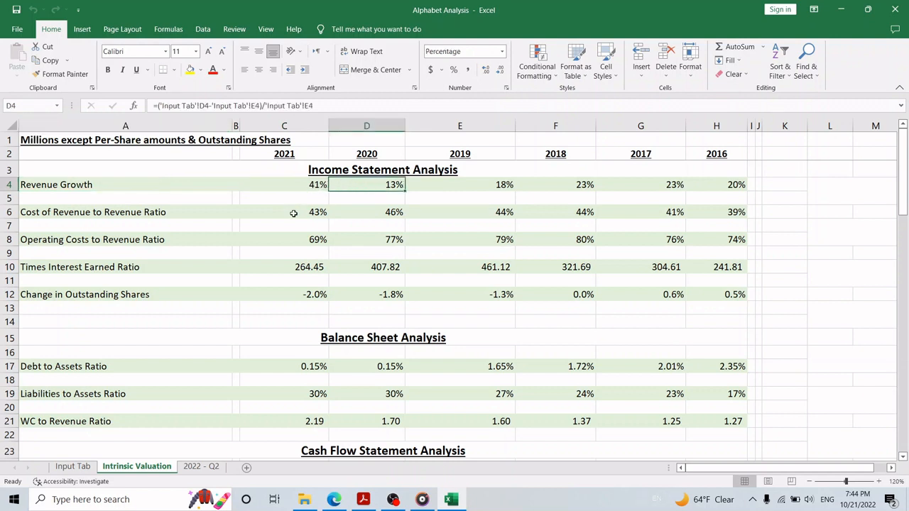
mouse_move(98, 205)
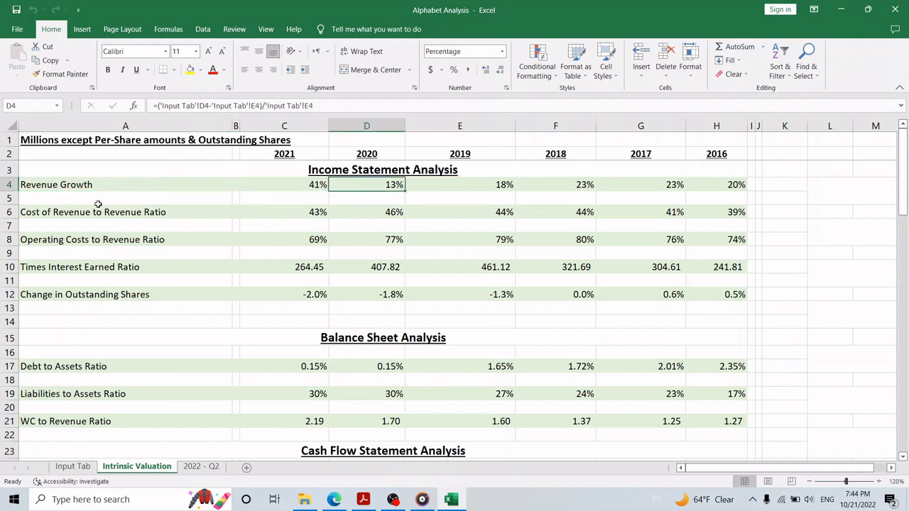
click(284, 185)
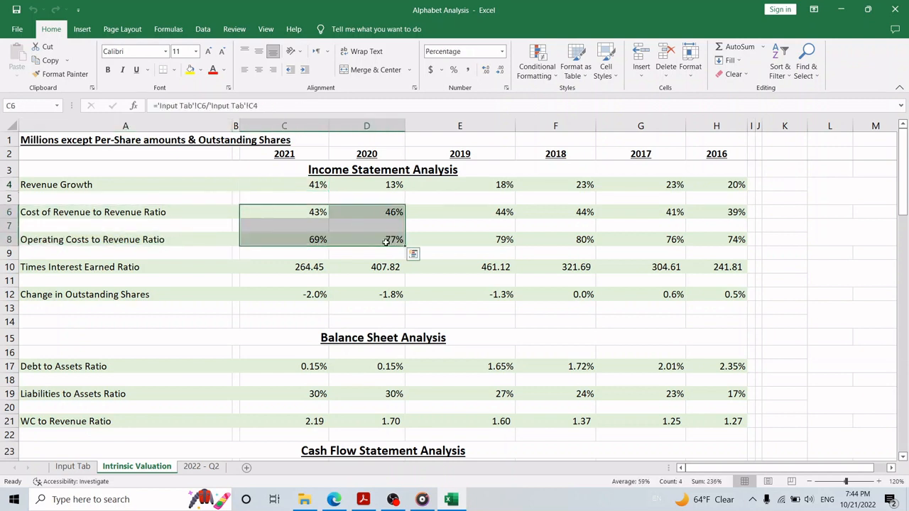
click(284, 239)
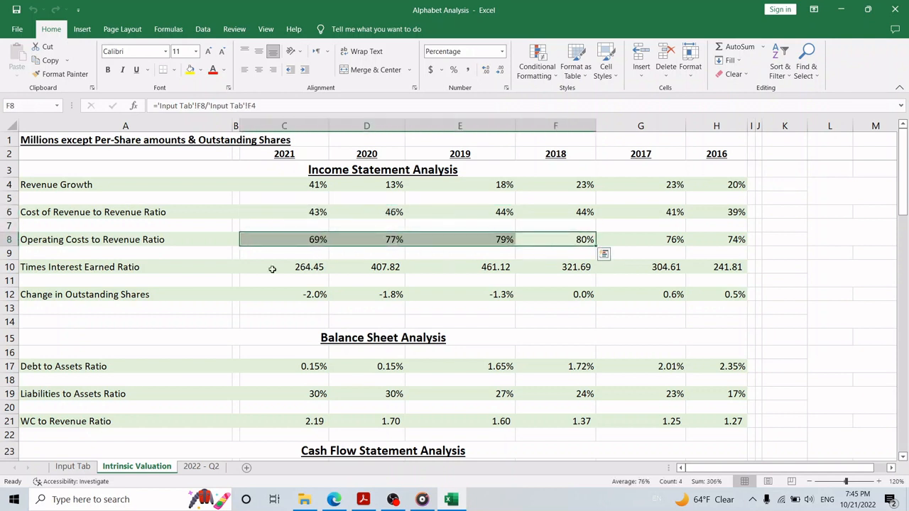
click(125, 267)
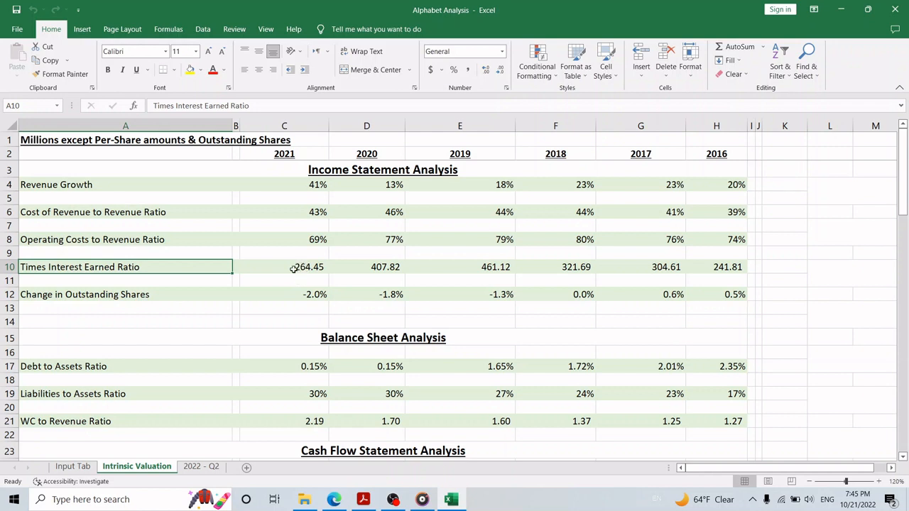
mouse_move(291, 277)
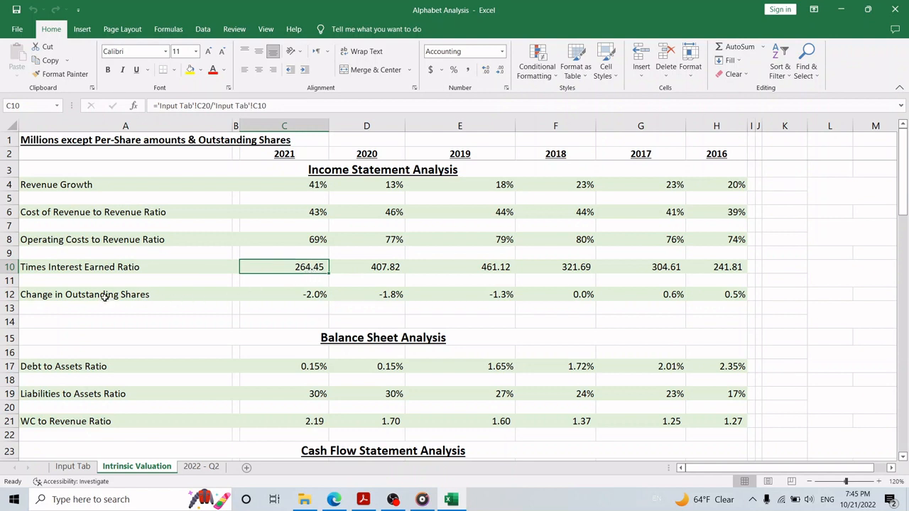
click(85, 294)
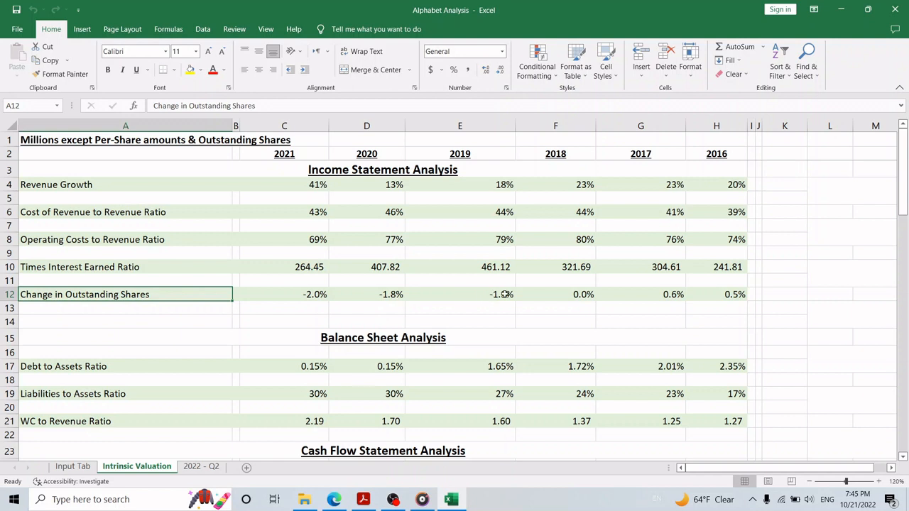
click(283, 294)
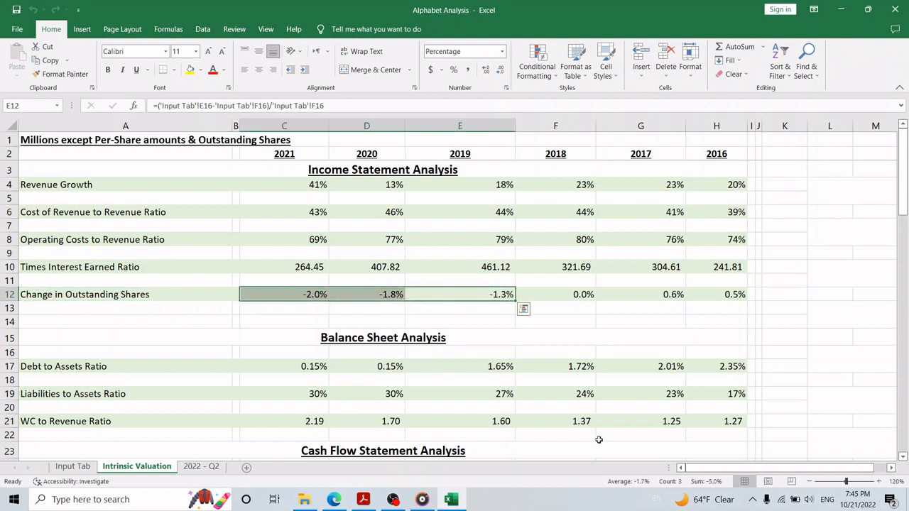
mouse_move(633, 451)
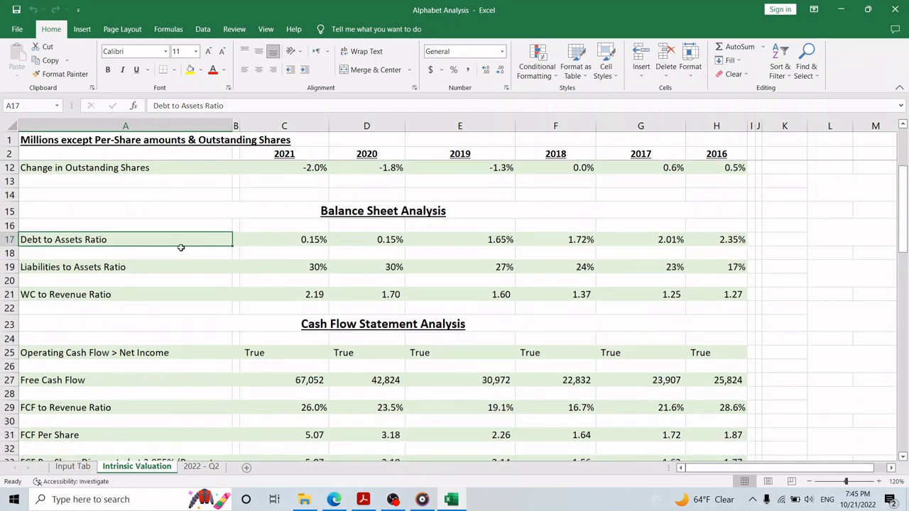
click(367, 238)
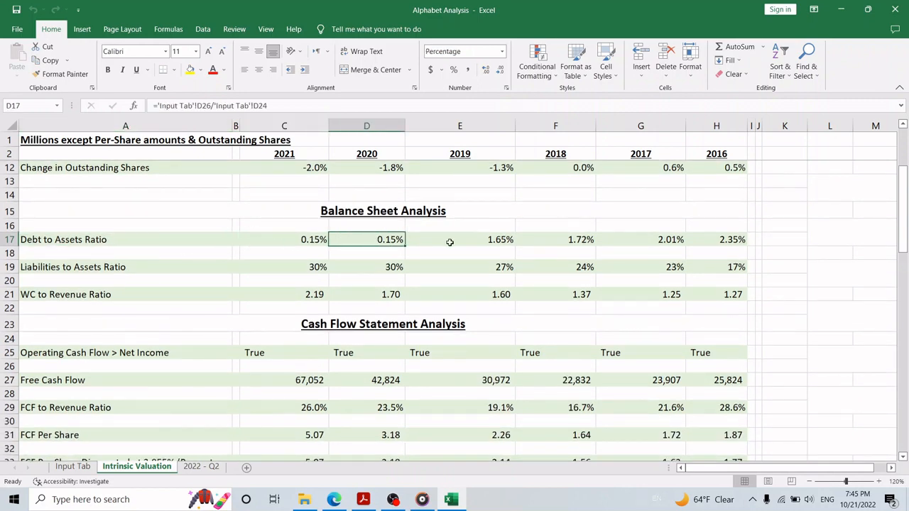
click(284, 238)
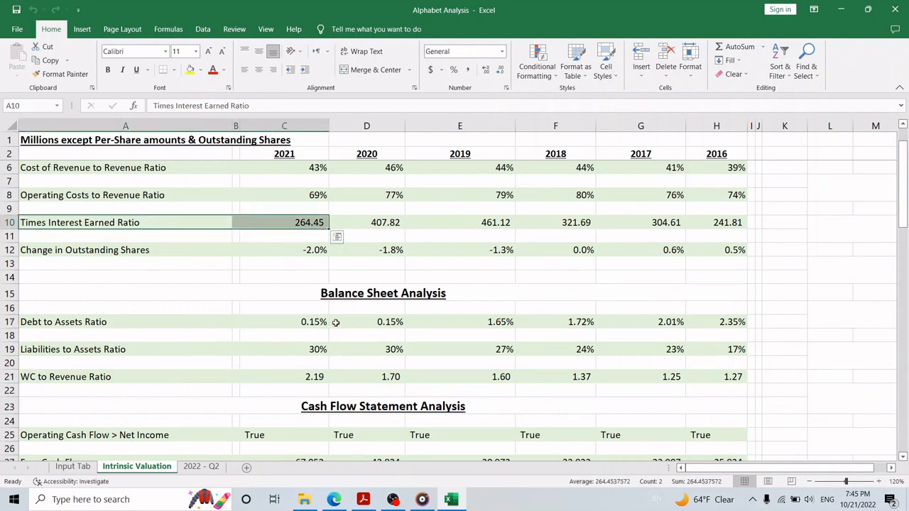
click(73, 349)
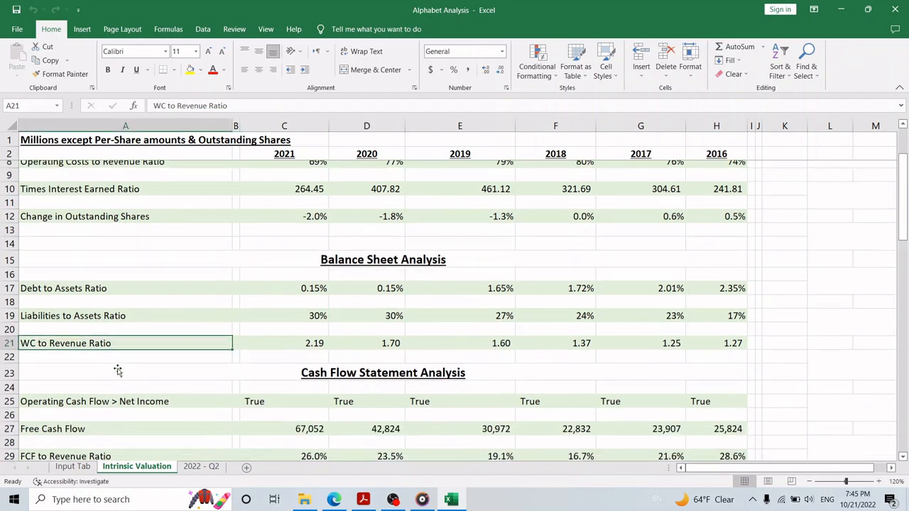
scroll(down, 3)
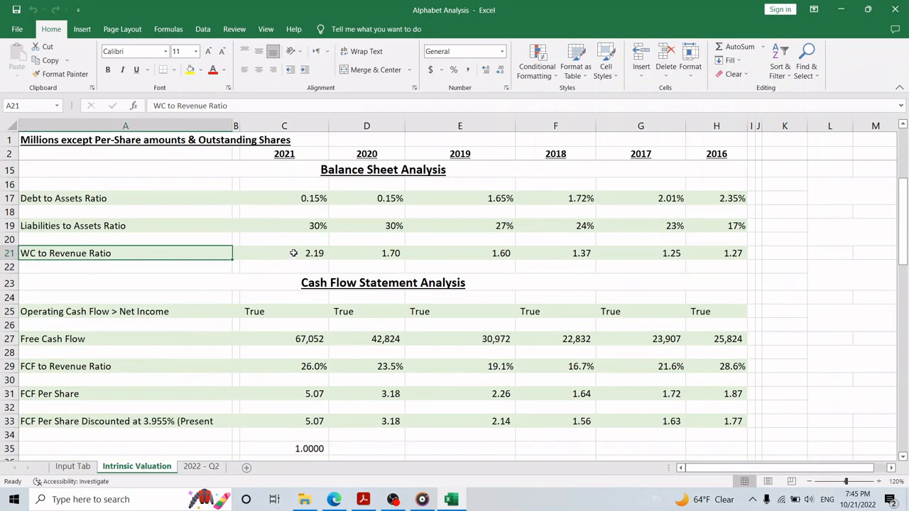
mouse_move(193, 253)
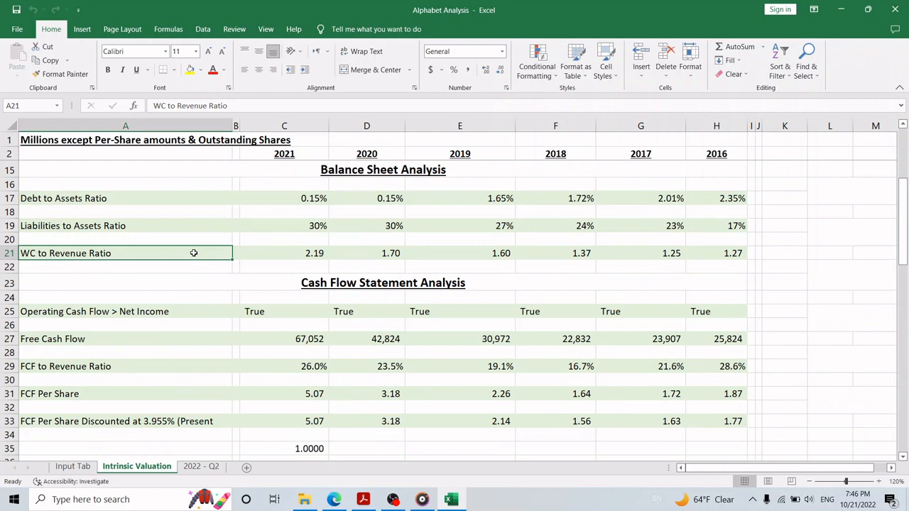
mouse_move(202, 179)
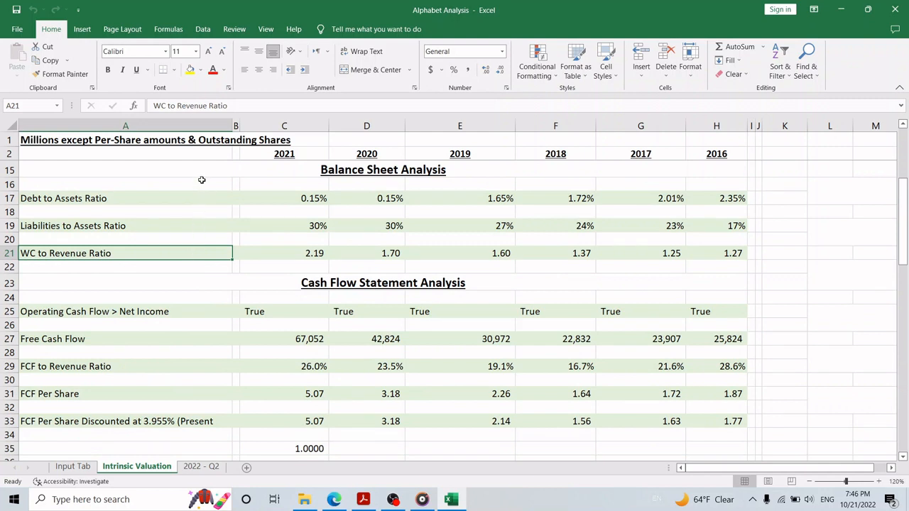
mouse_move(304, 250)
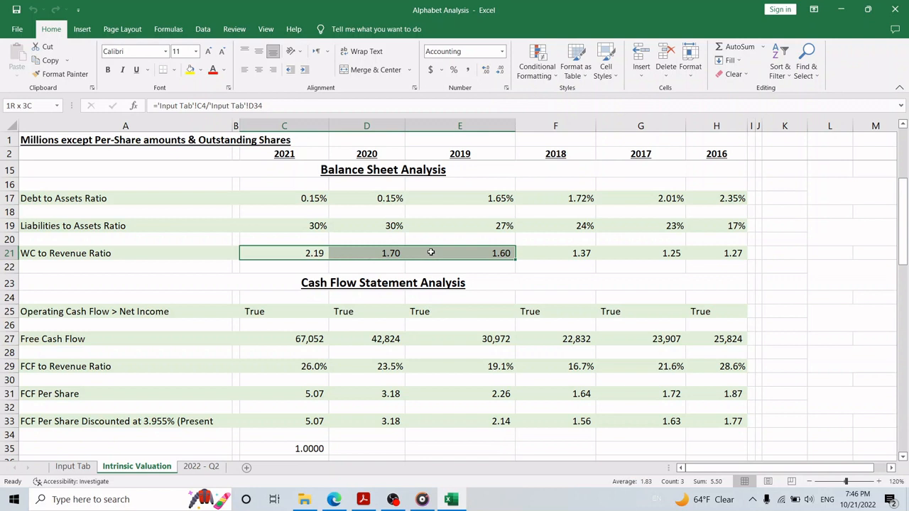
click(284, 253)
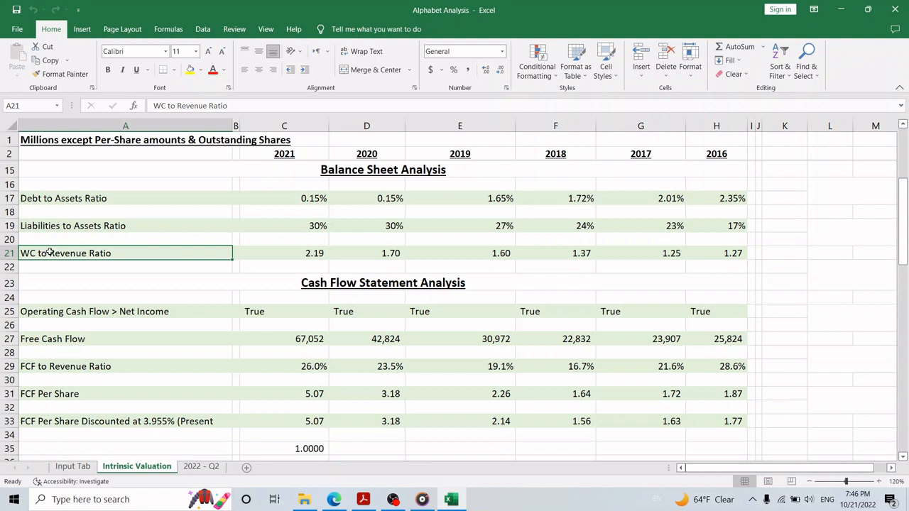
scroll(down, 3)
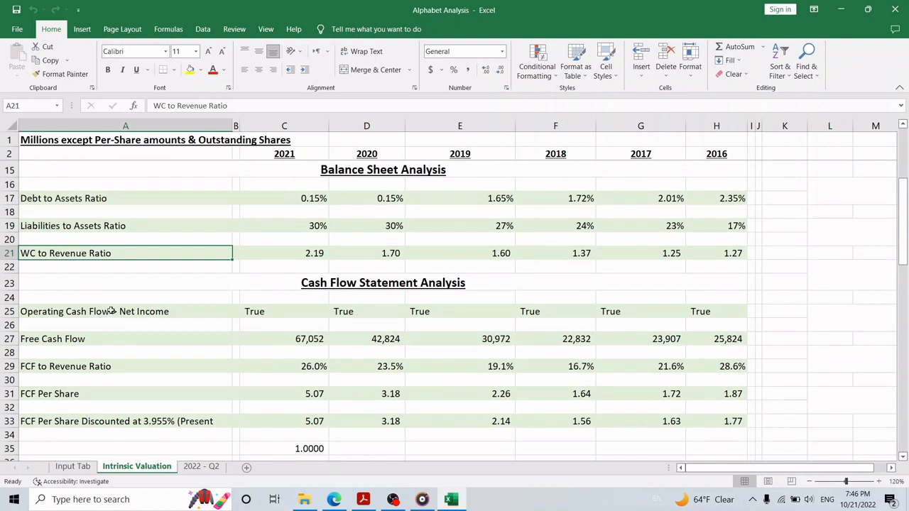
click(383, 282)
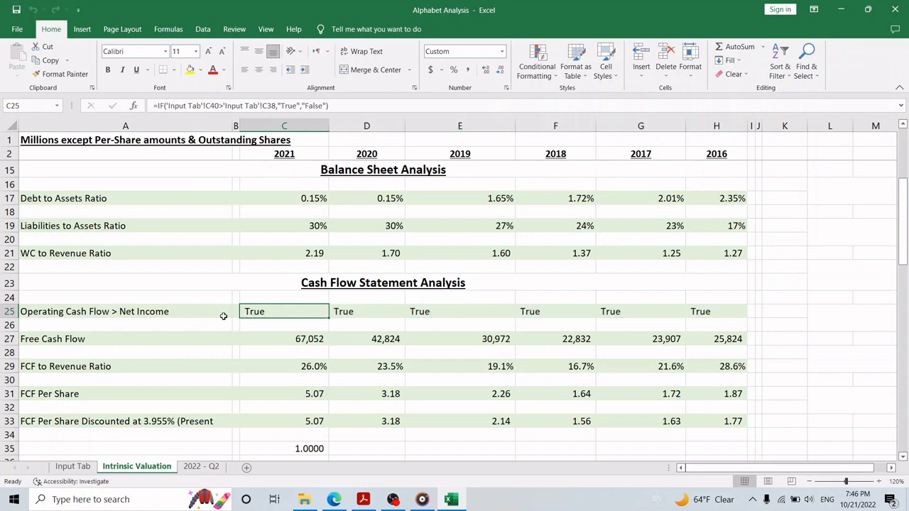
scroll(down, 3)
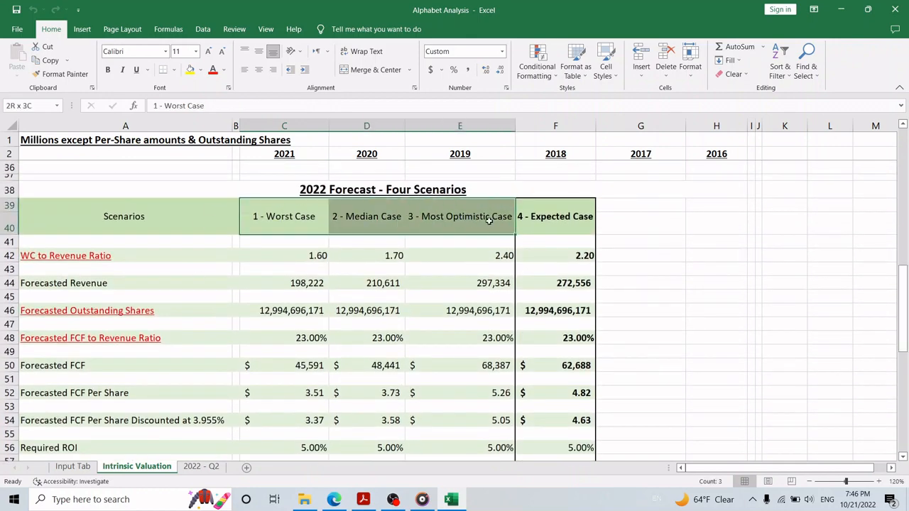
click(555, 216)
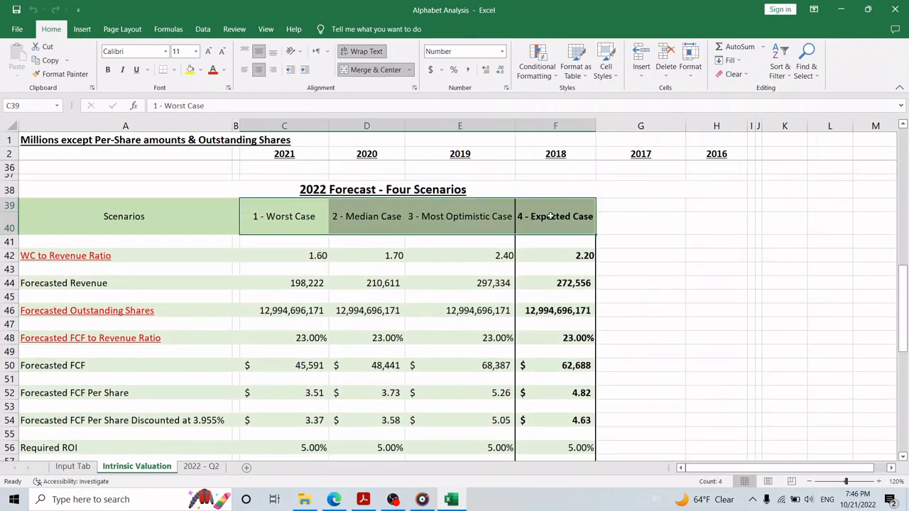
click(555, 215)
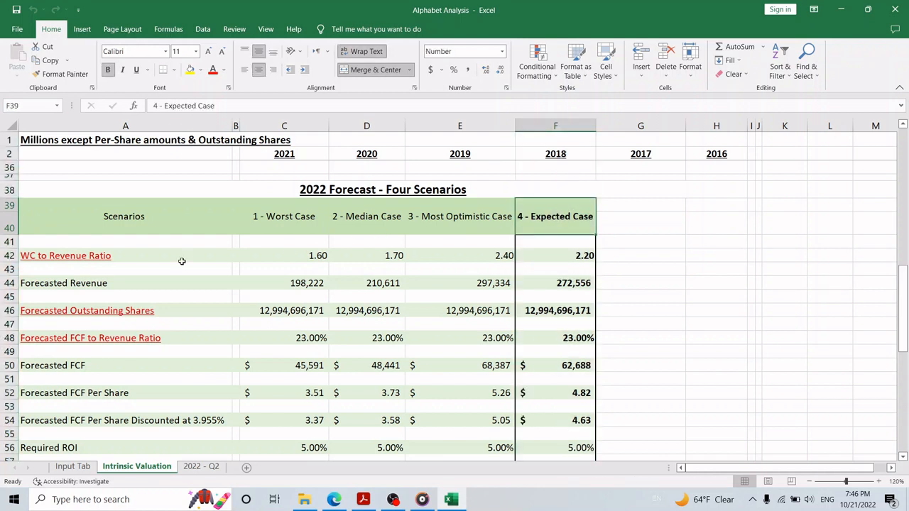
click(65, 256)
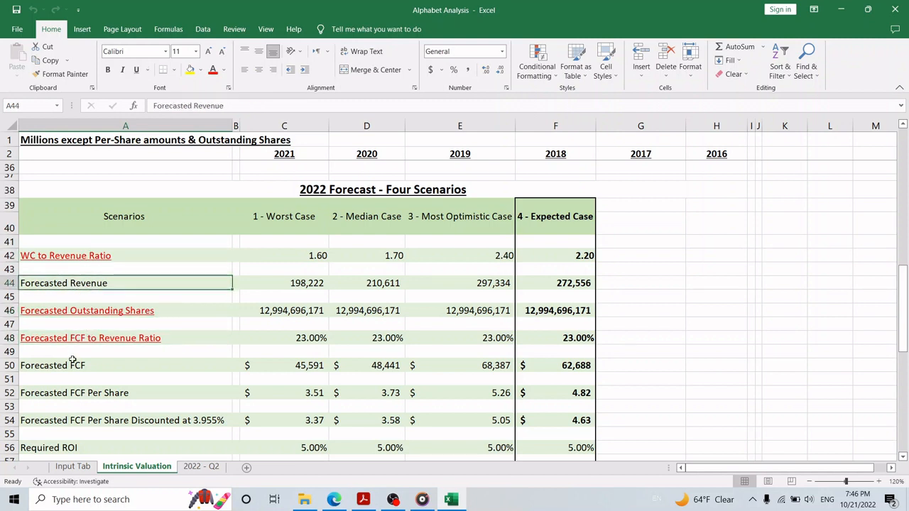
click(125, 309)
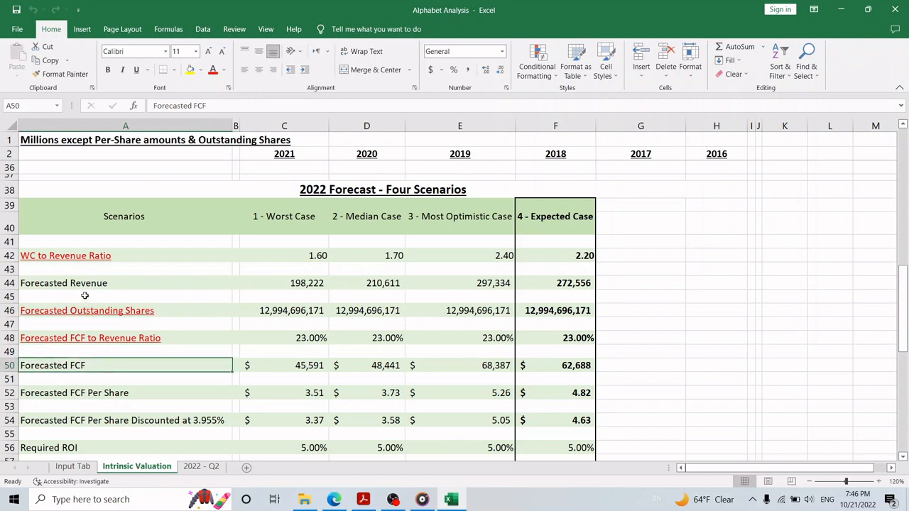
click(62, 283)
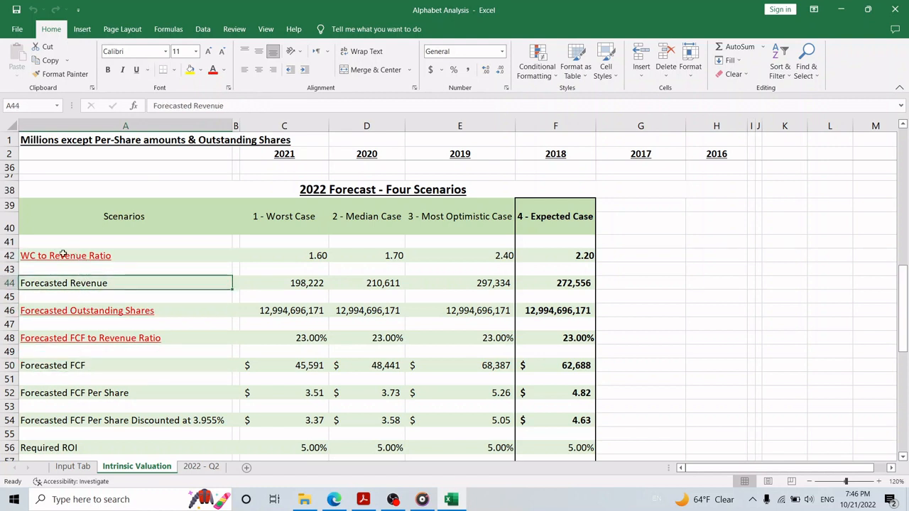
click(65, 255)
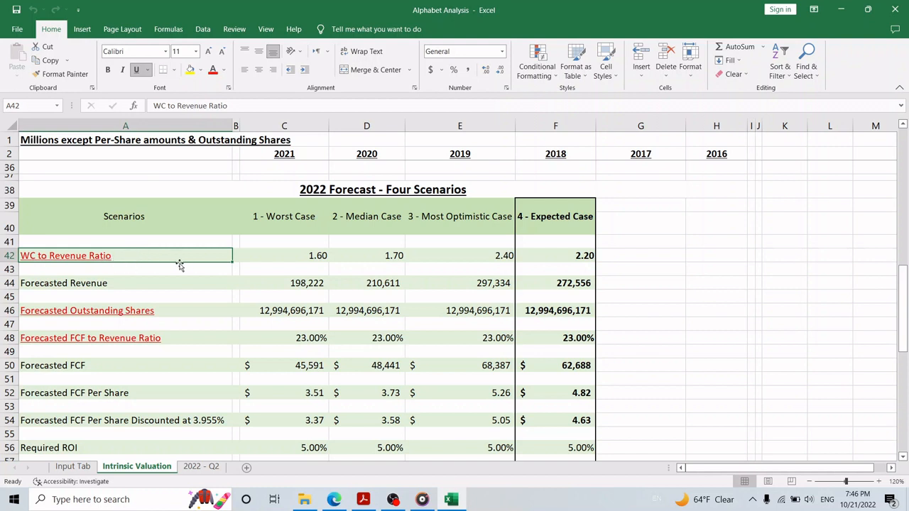
mouse_move(497, 261)
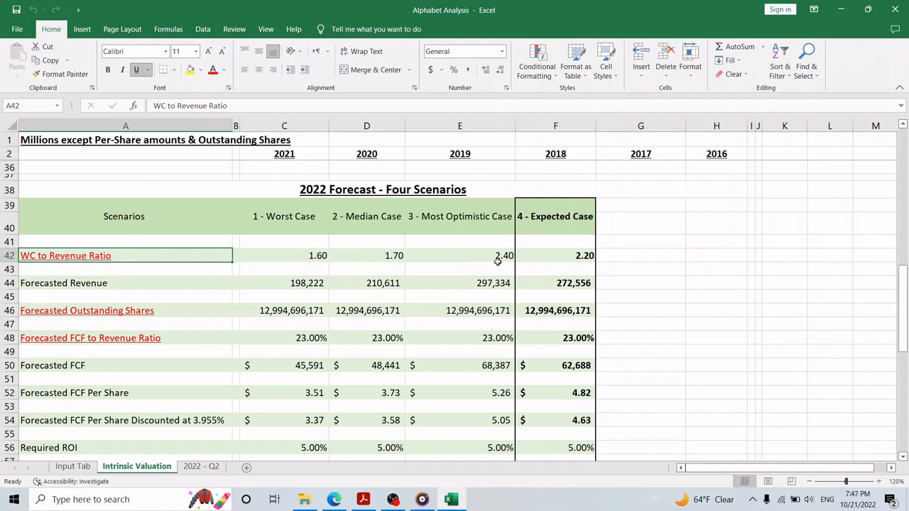
mouse_move(585, 255)
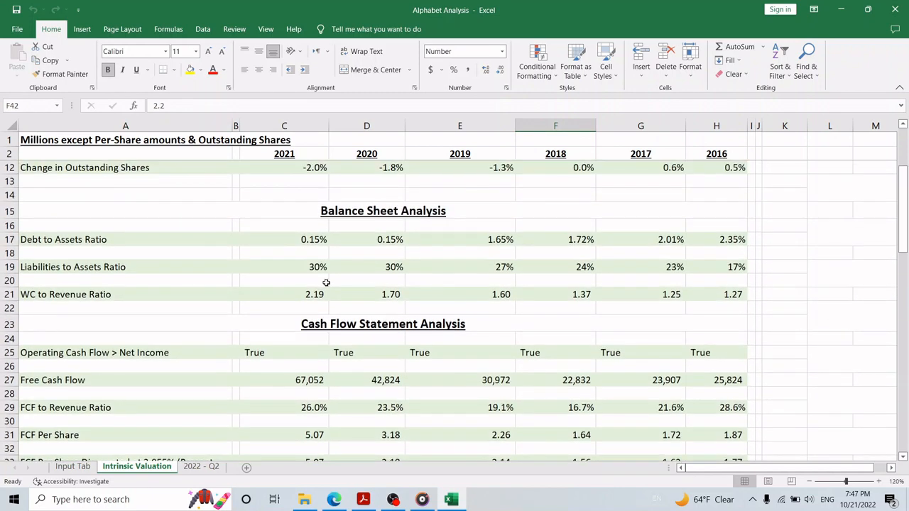
scroll(down, 3)
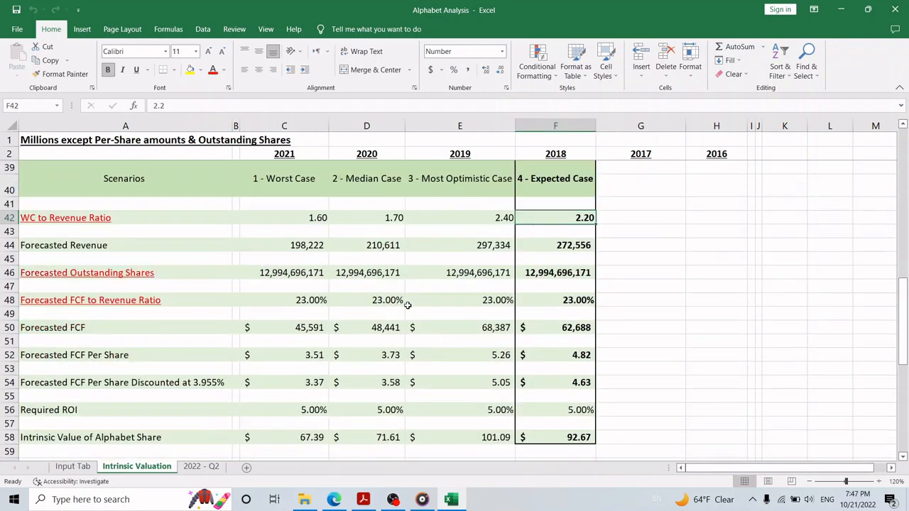
click(284, 273)
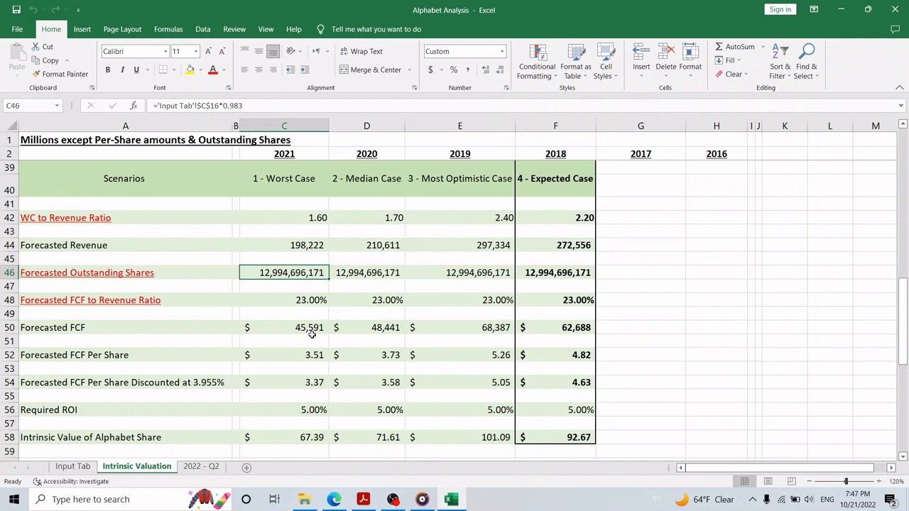
mouse_move(127, 311)
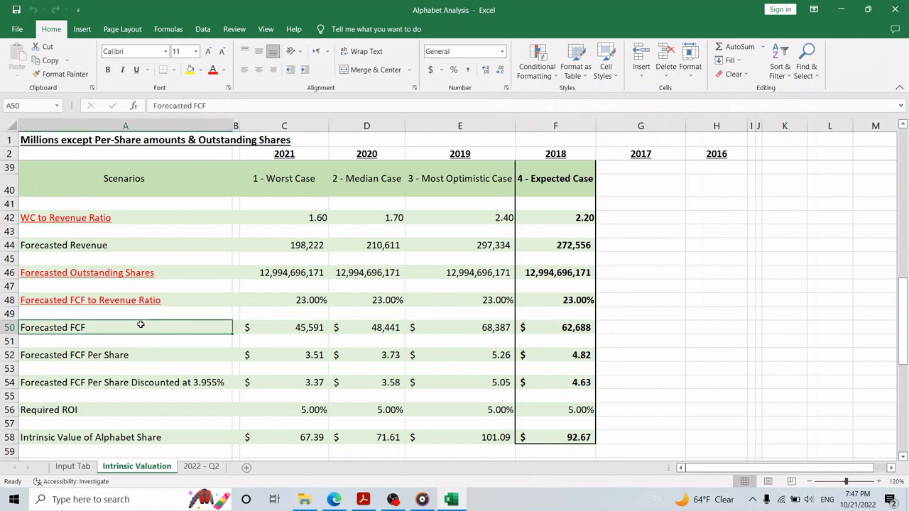
click(555, 355)
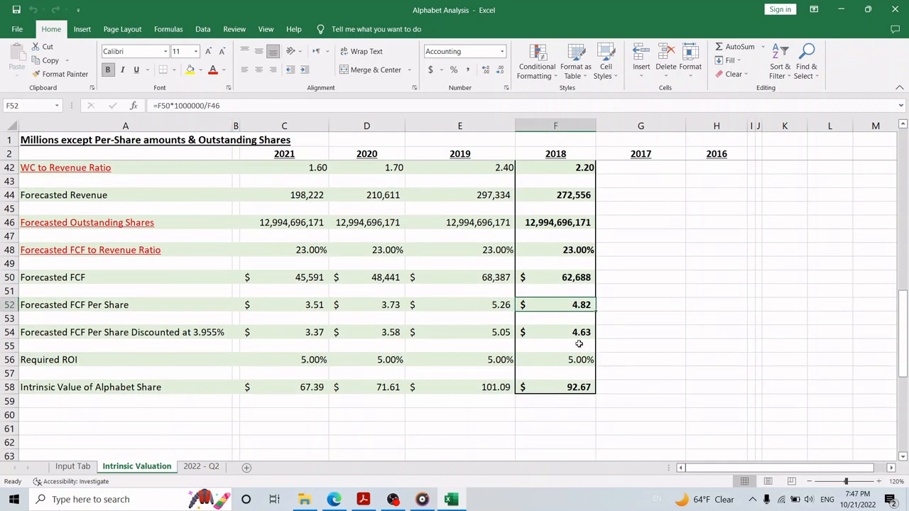
click(555, 333)
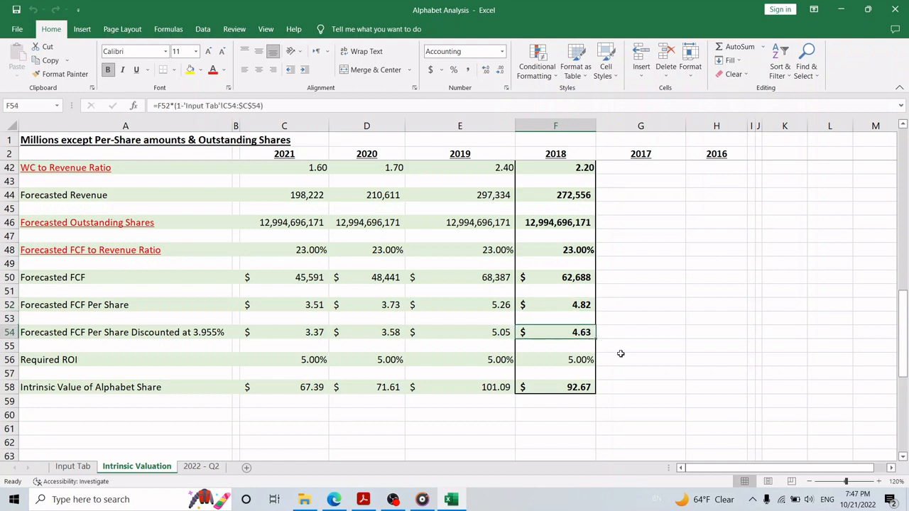
mouse_move(607, 344)
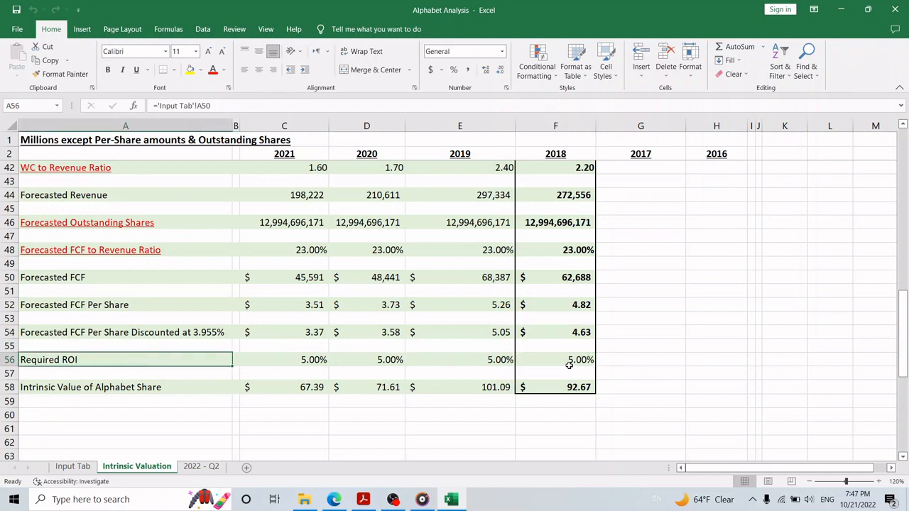
click(555, 359)
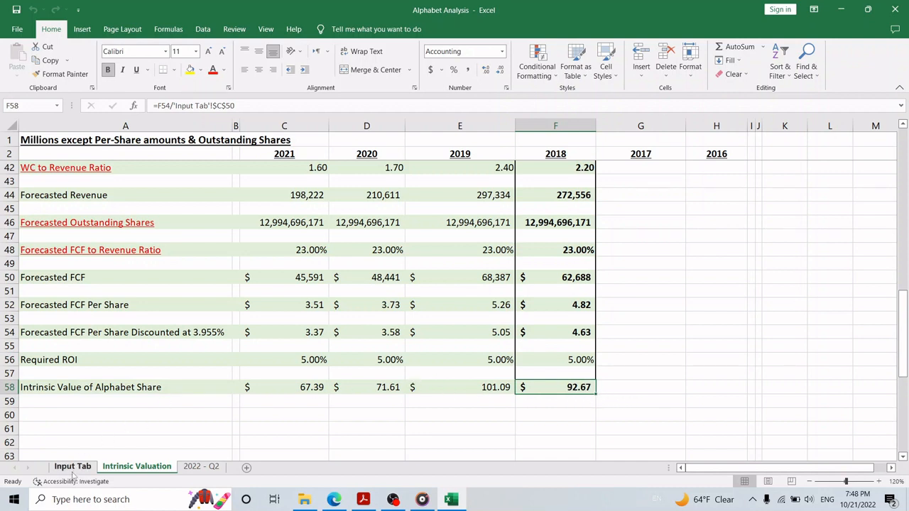
- Enter a 4% required ROI on the Input Tab and view the recalculated intrinsic values
click(72, 465)
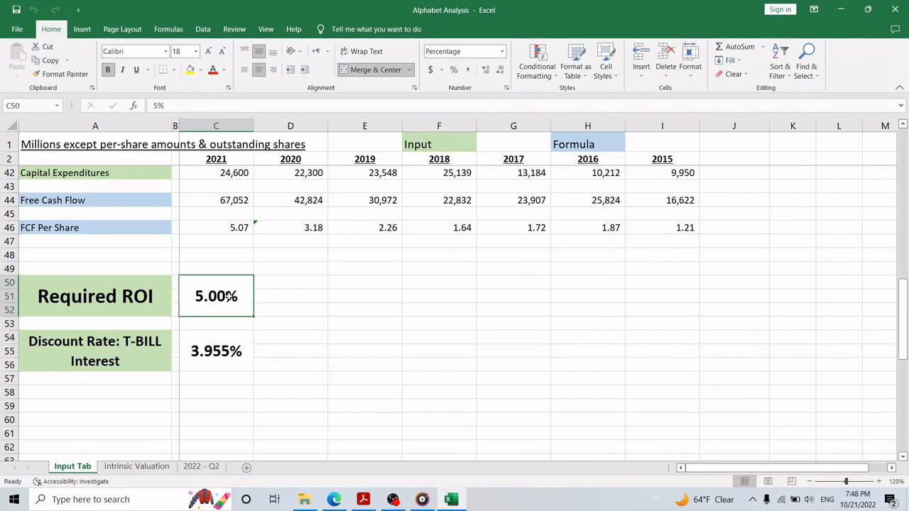
text(4%)
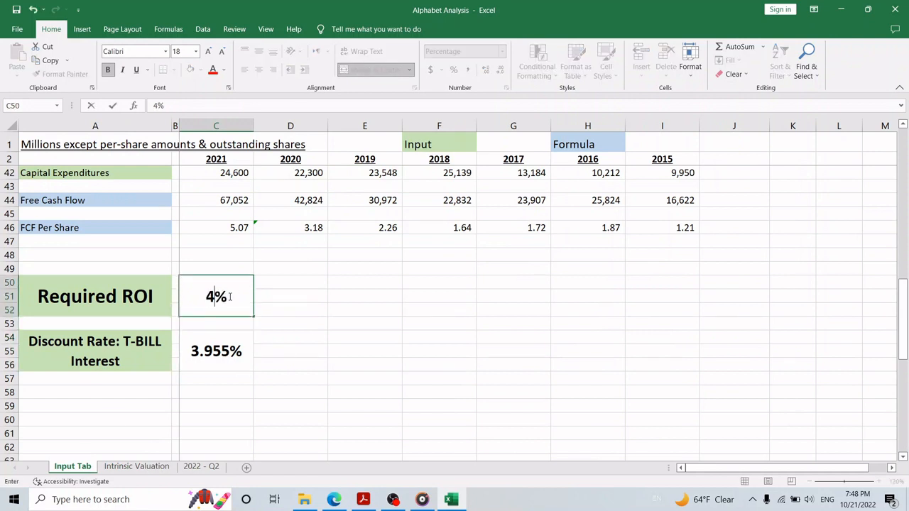
click(137, 466)
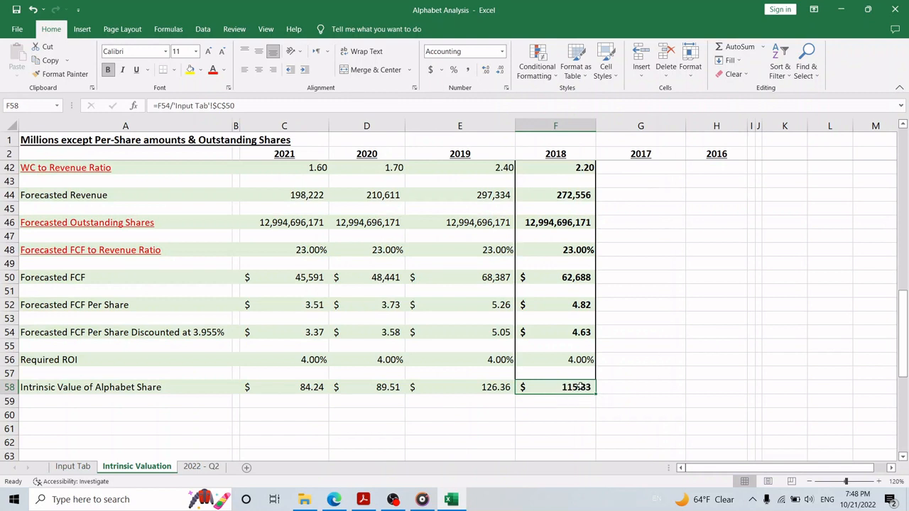
mouse_move(478, 390)
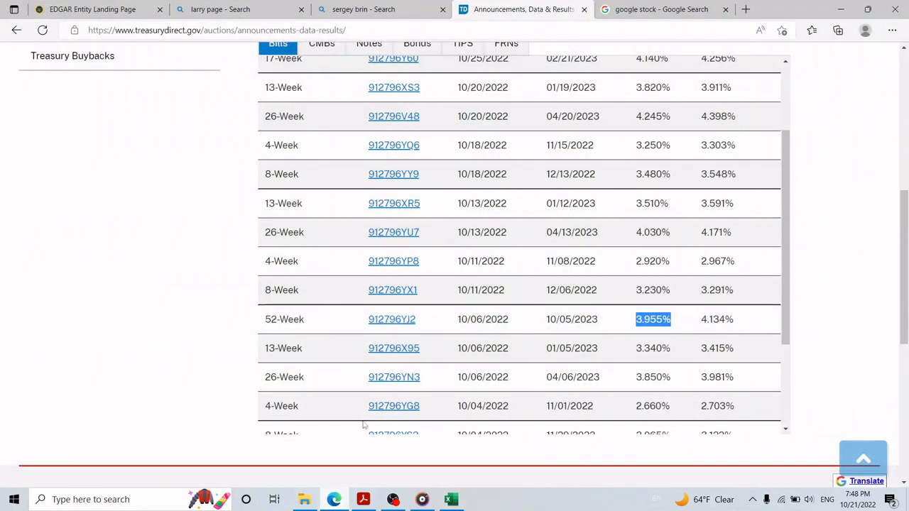
- Bring up the 'google stock' search results showing Alphabet Class A at 101.13 USD
click(661, 9)
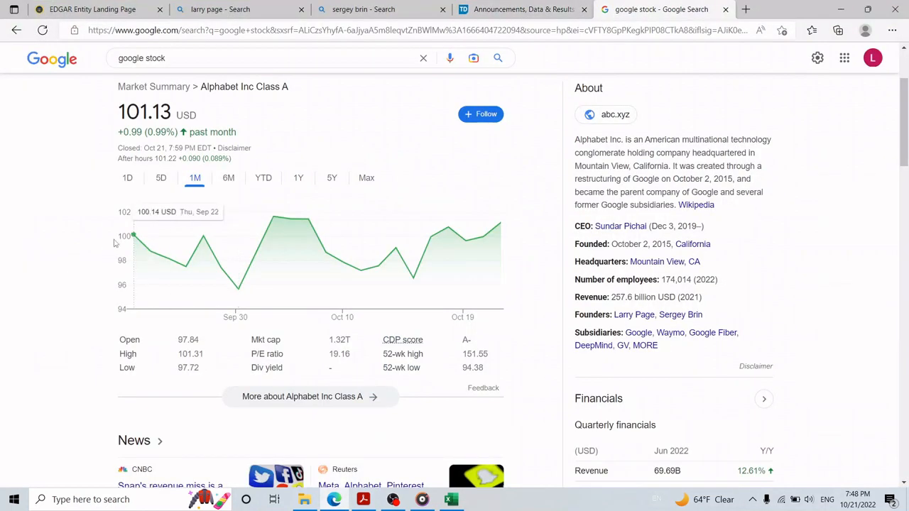
mouse_move(238, 293)
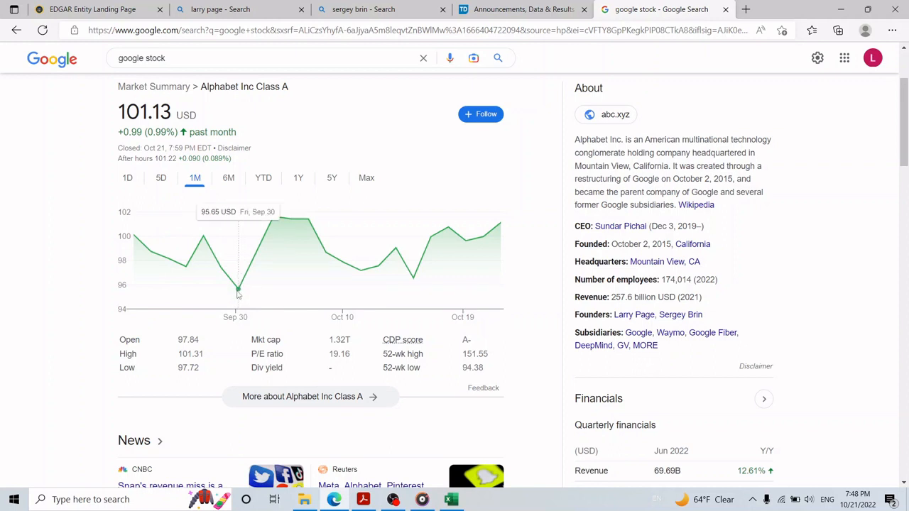
mouse_move(276, 219)
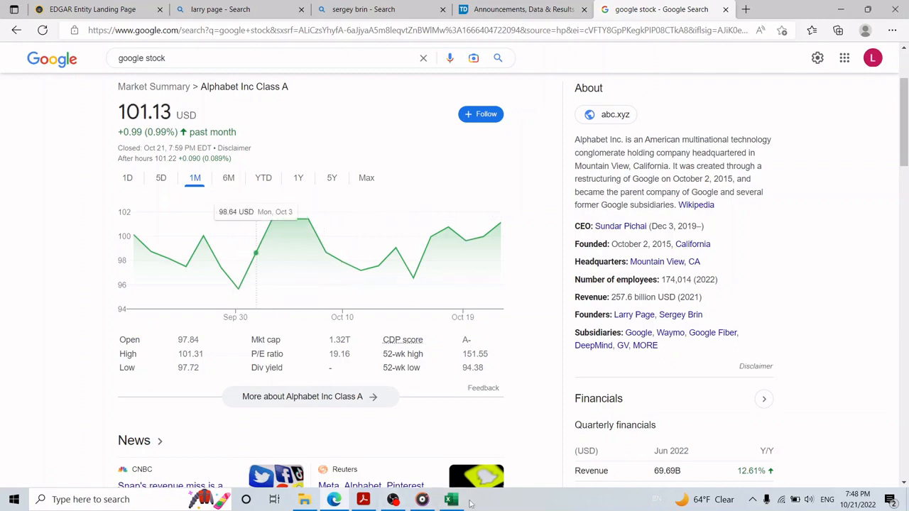
- Enter a 4.6% required ROI, giving an expected-case intrinsic value of $100.72
click(451, 499)
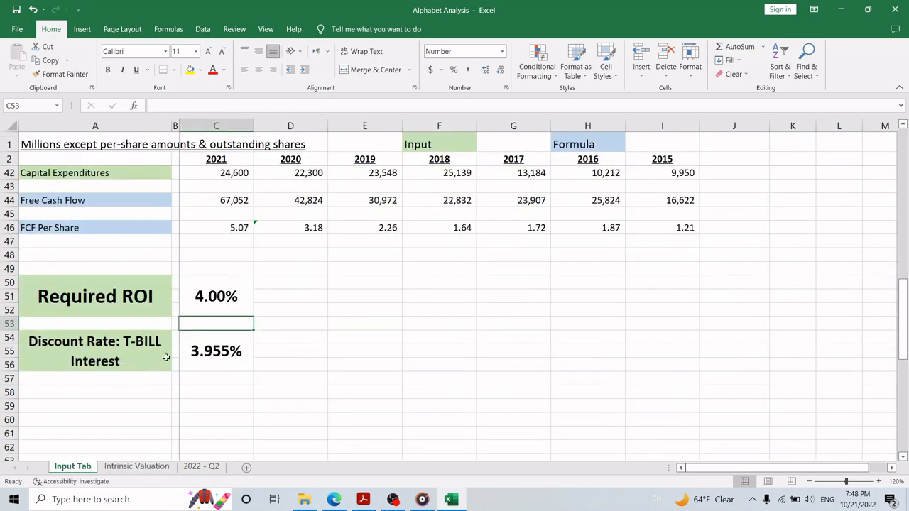
text(4.6%)
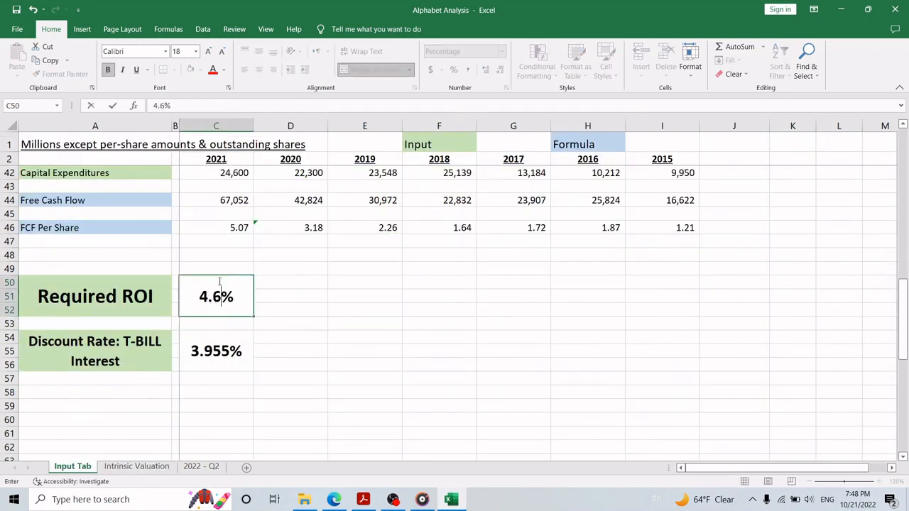
click(137, 466)
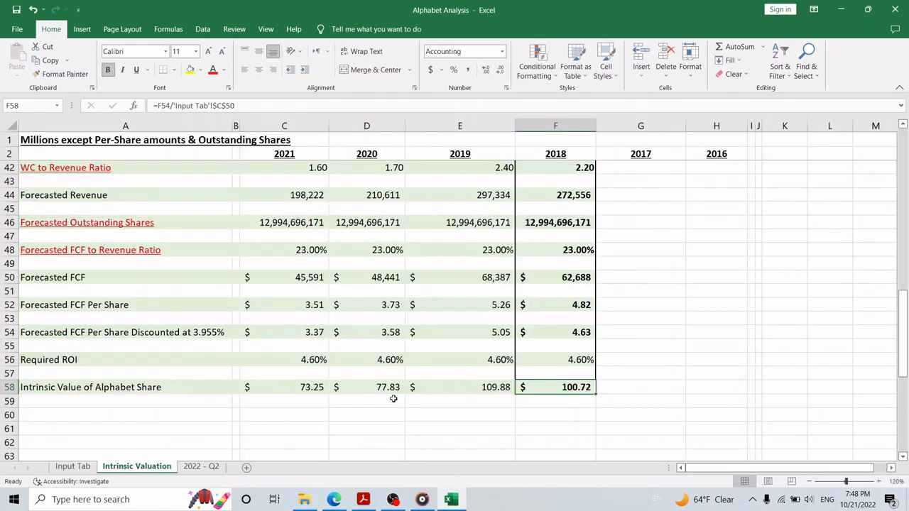
mouse_move(565, 380)
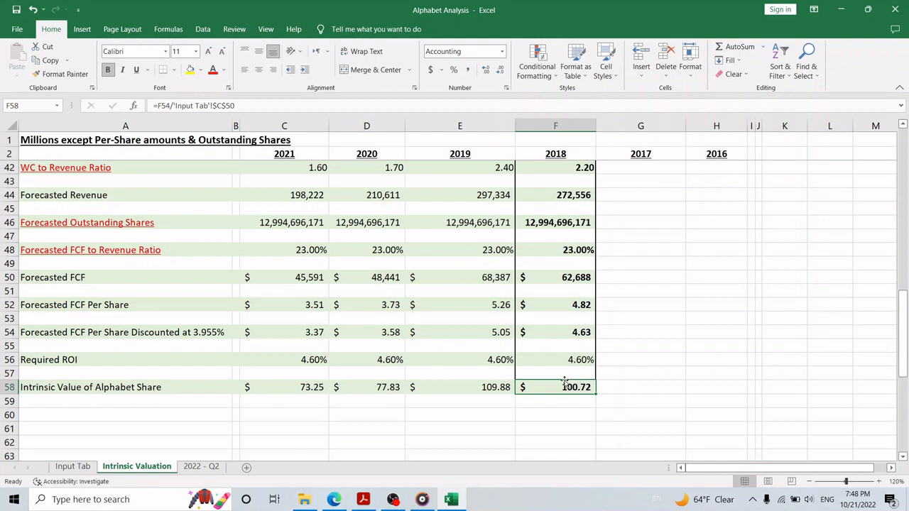
mouse_move(611, 365)
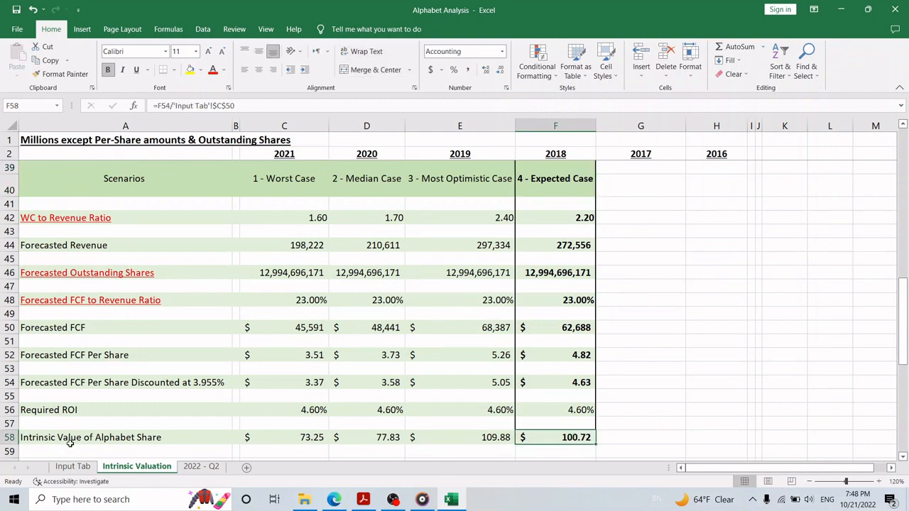
click(91, 438)
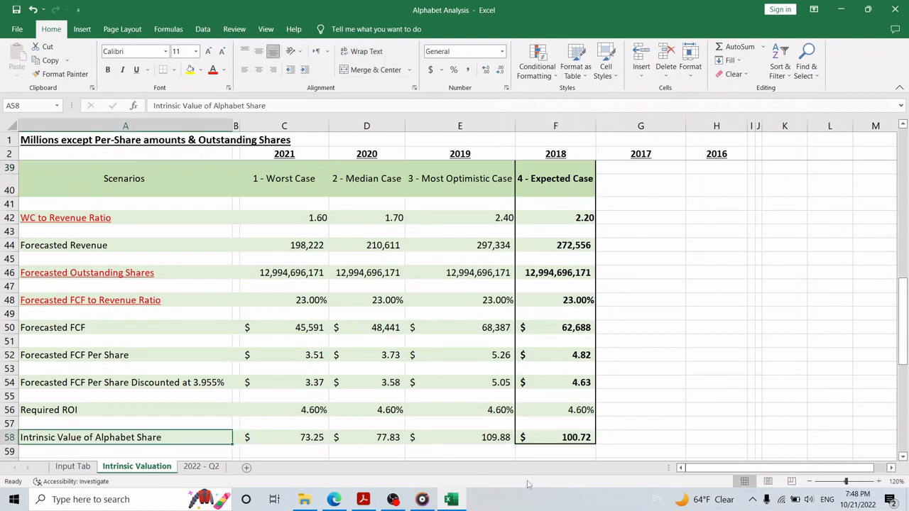
click(555, 438)
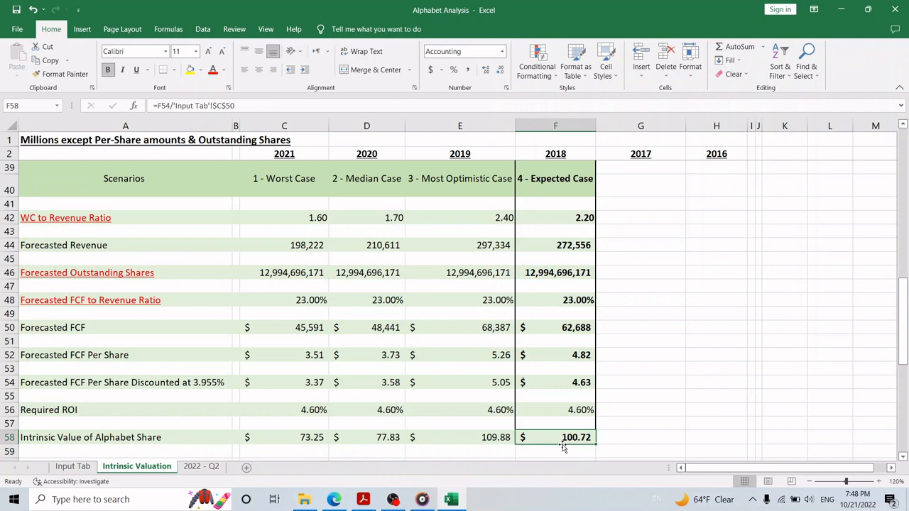
mouse_move(88, 406)
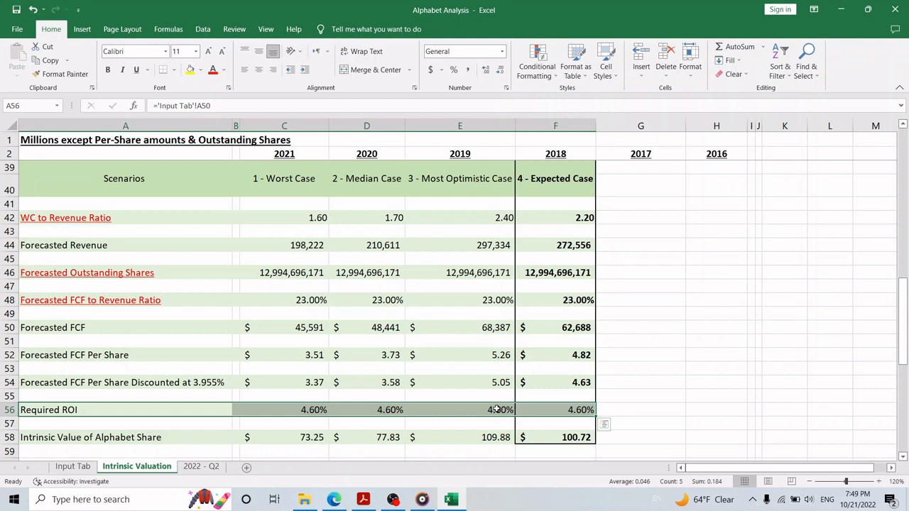
click(638, 354)
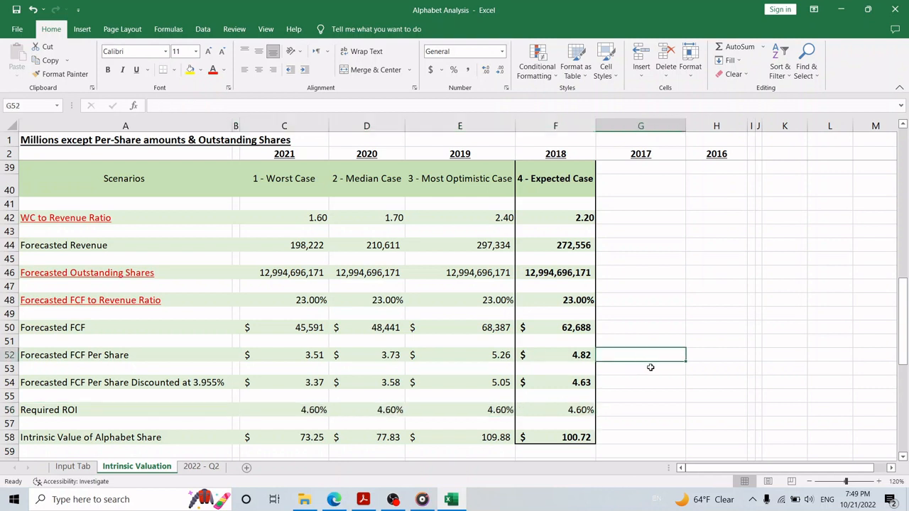
click(641, 299)
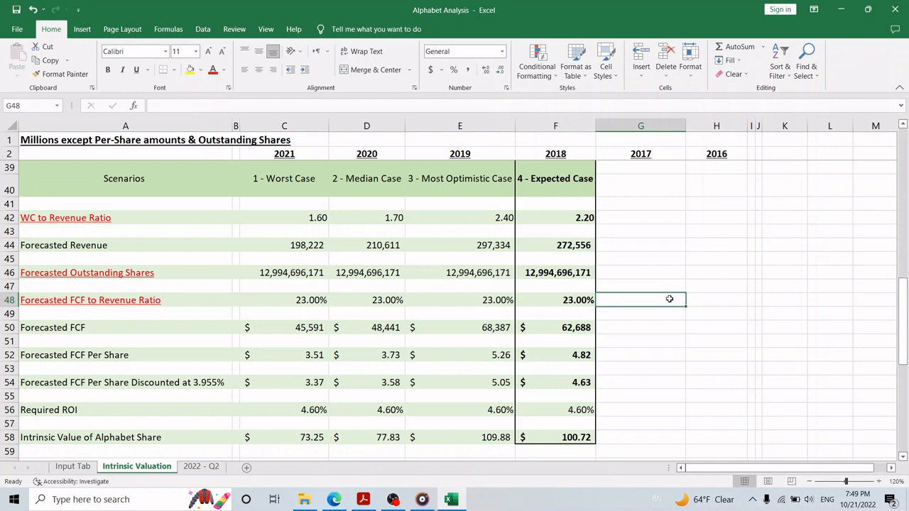
mouse_move(668, 301)
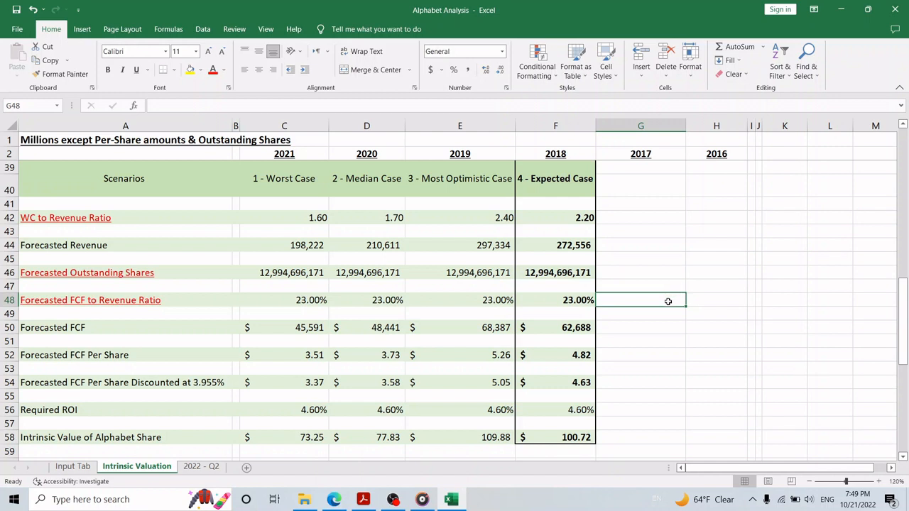